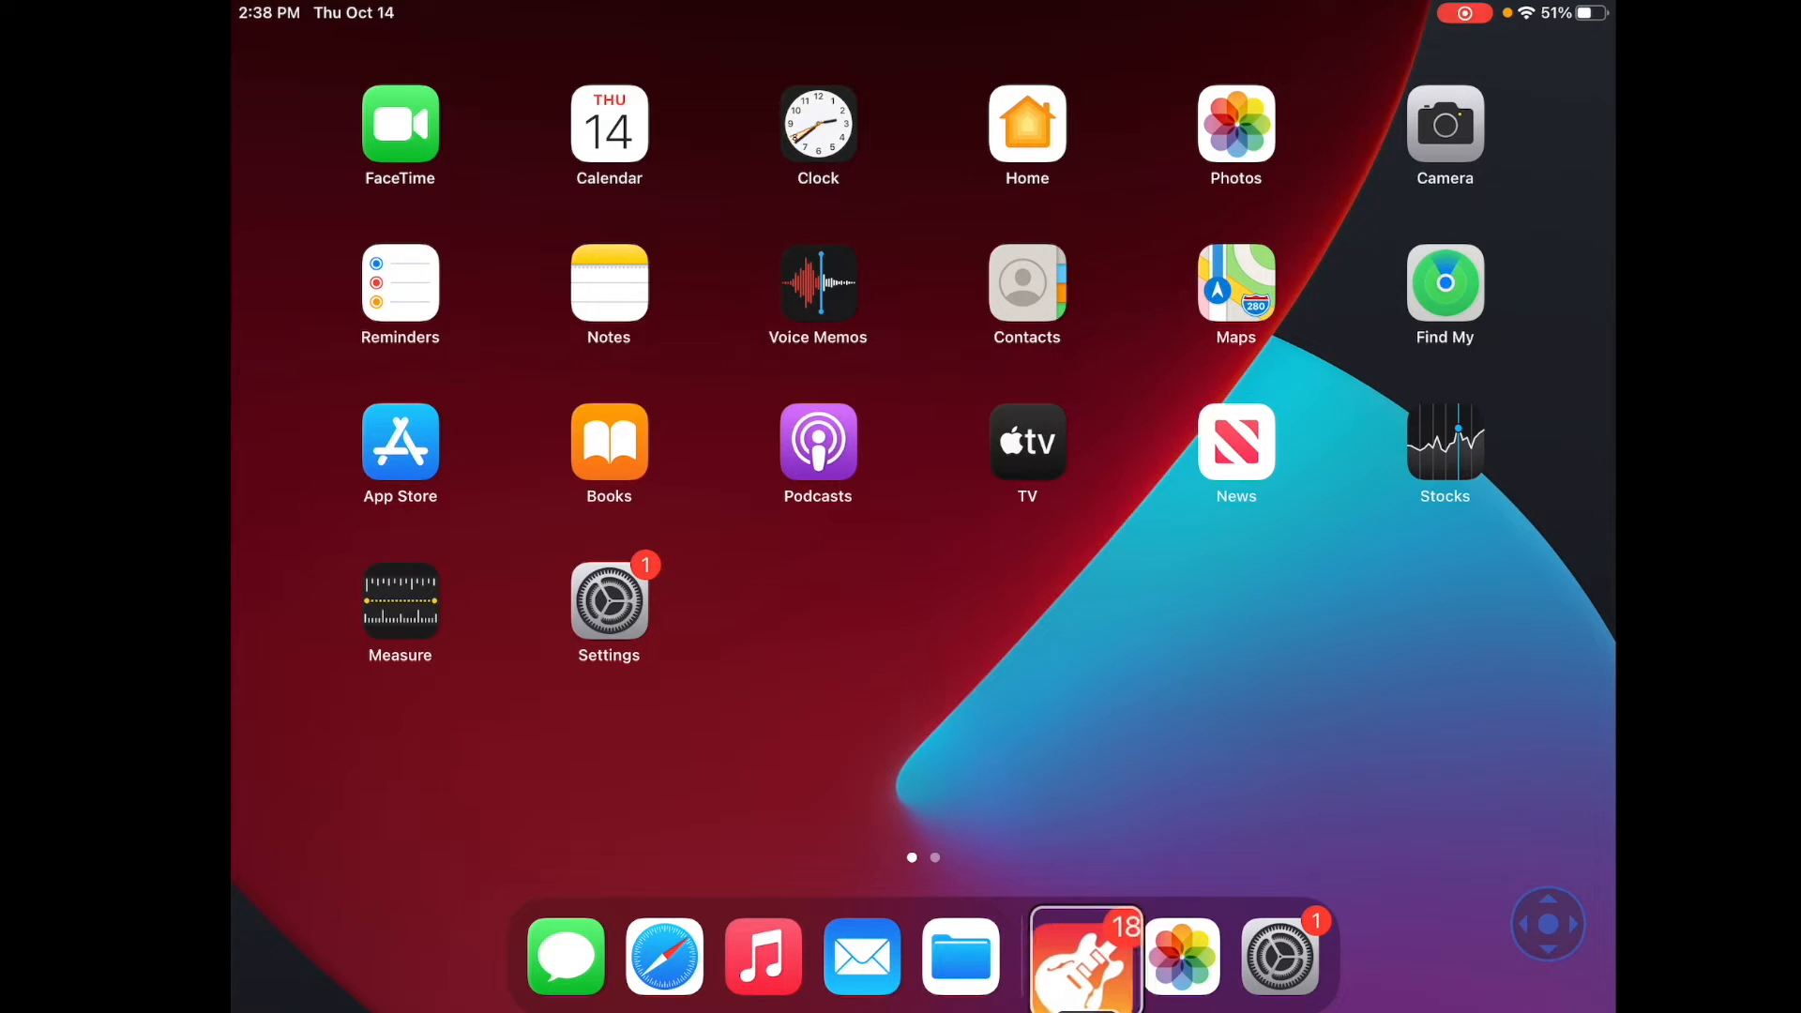
- Launch GarageBand from the Dock, create a new song and show the Tracks instrument browser on Keyboard
click(1548, 923)
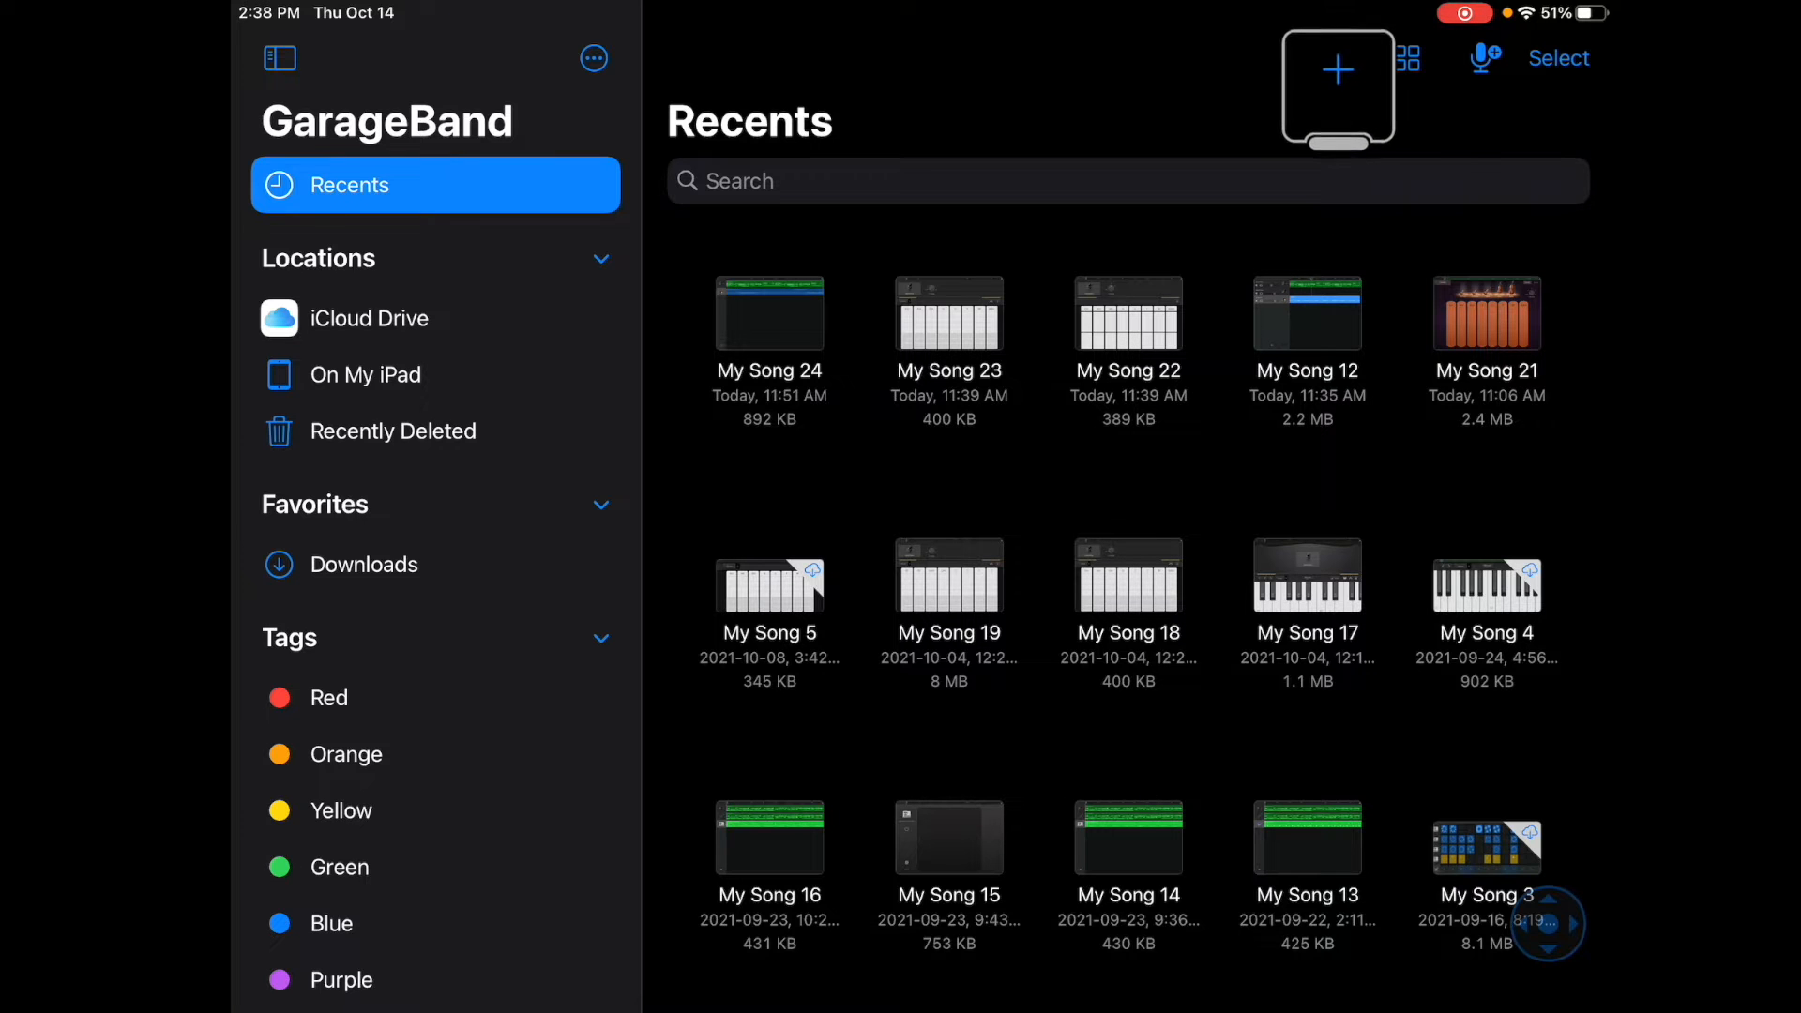
click(1336, 88)
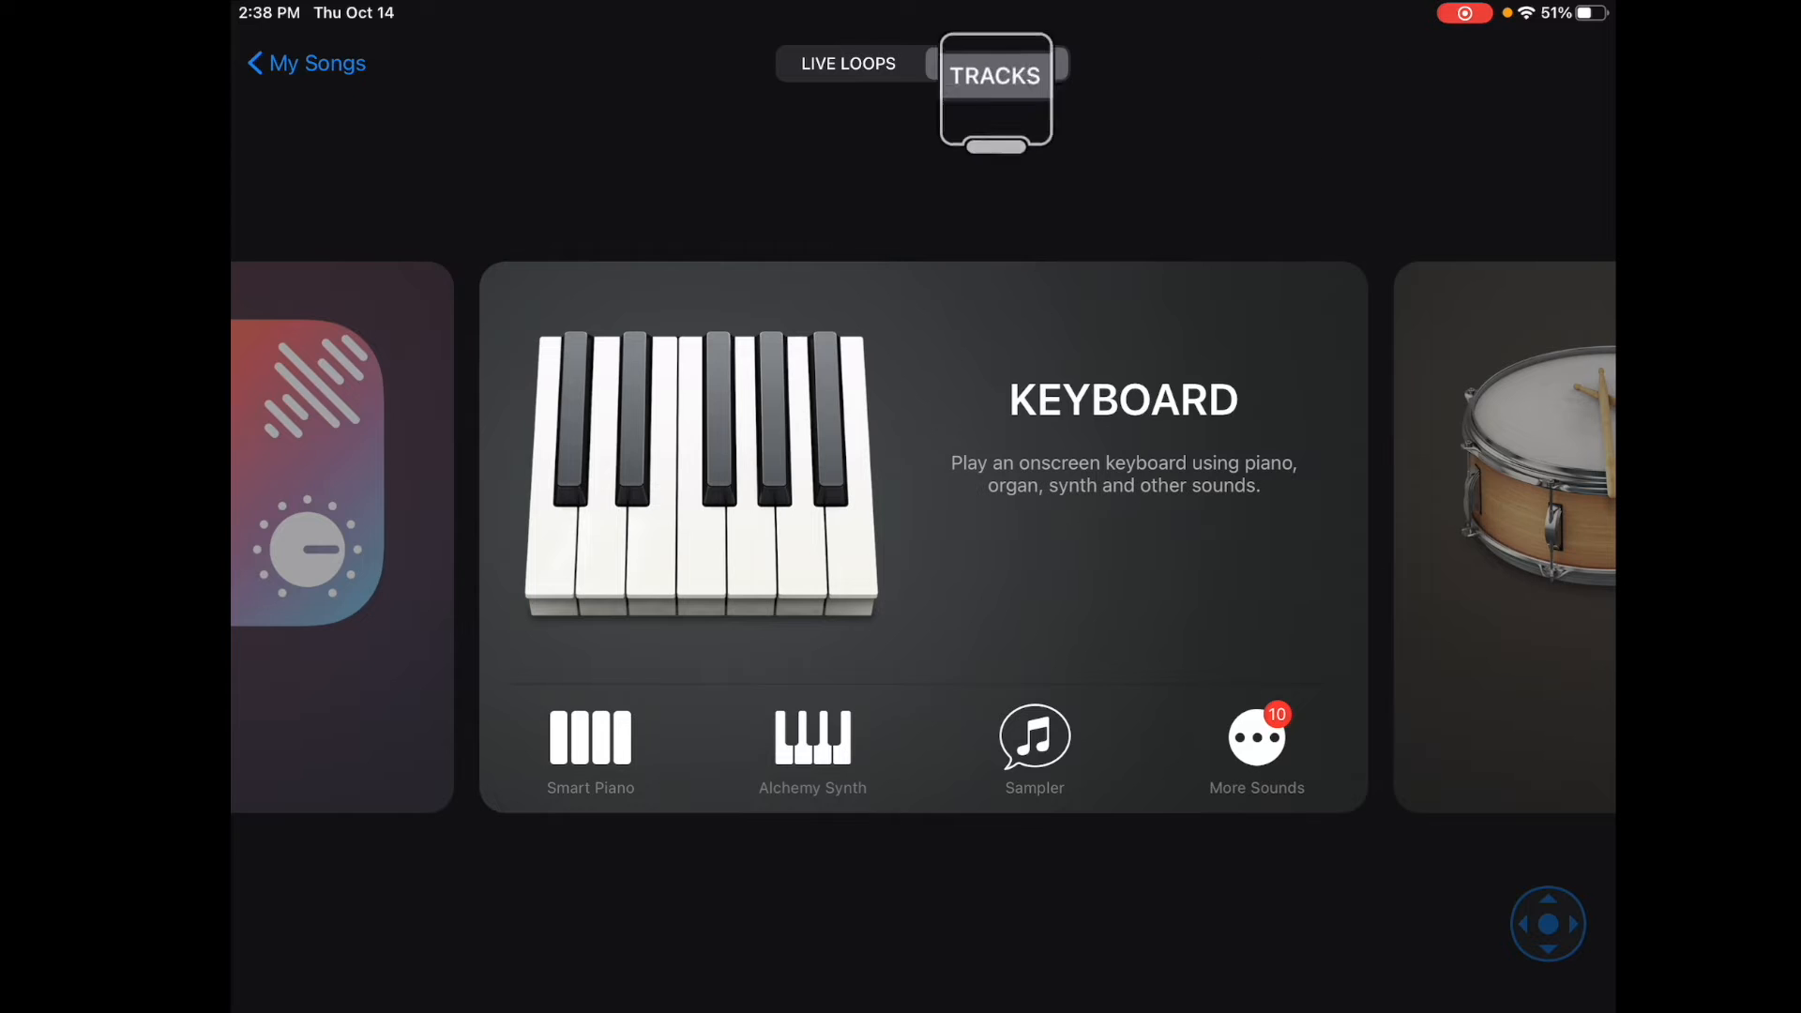
click(848, 64)
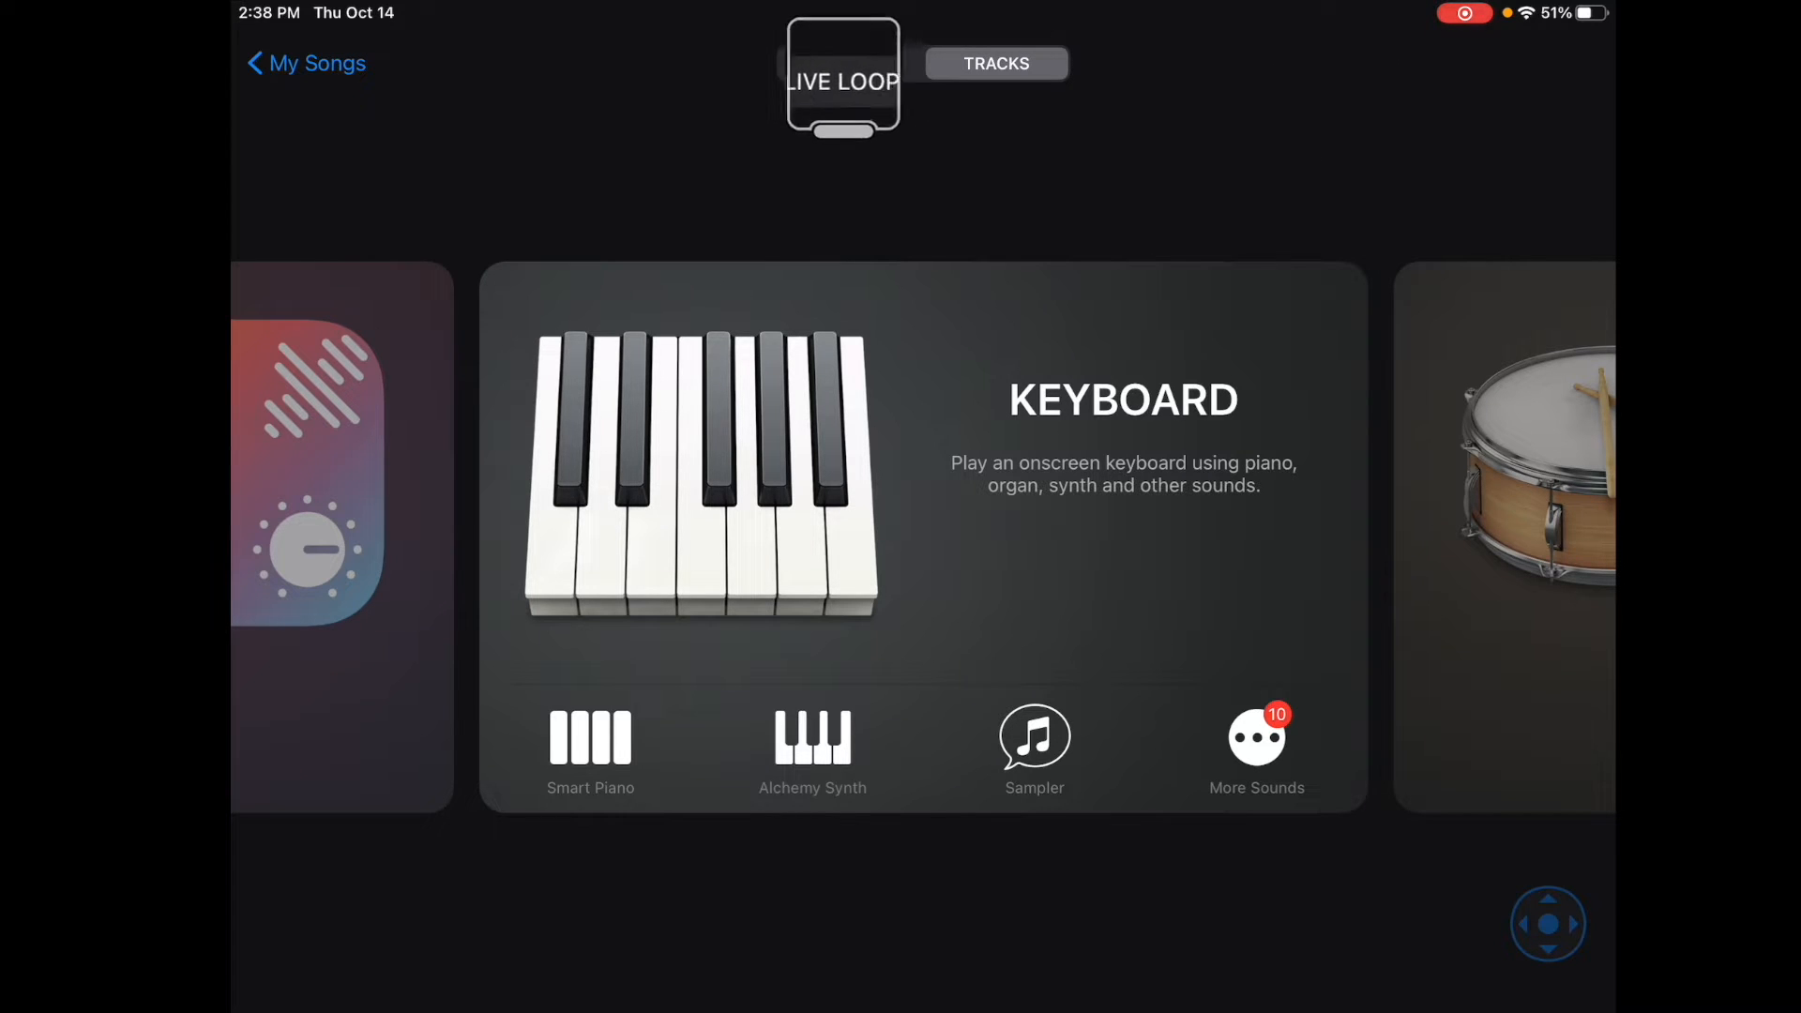
click(996, 64)
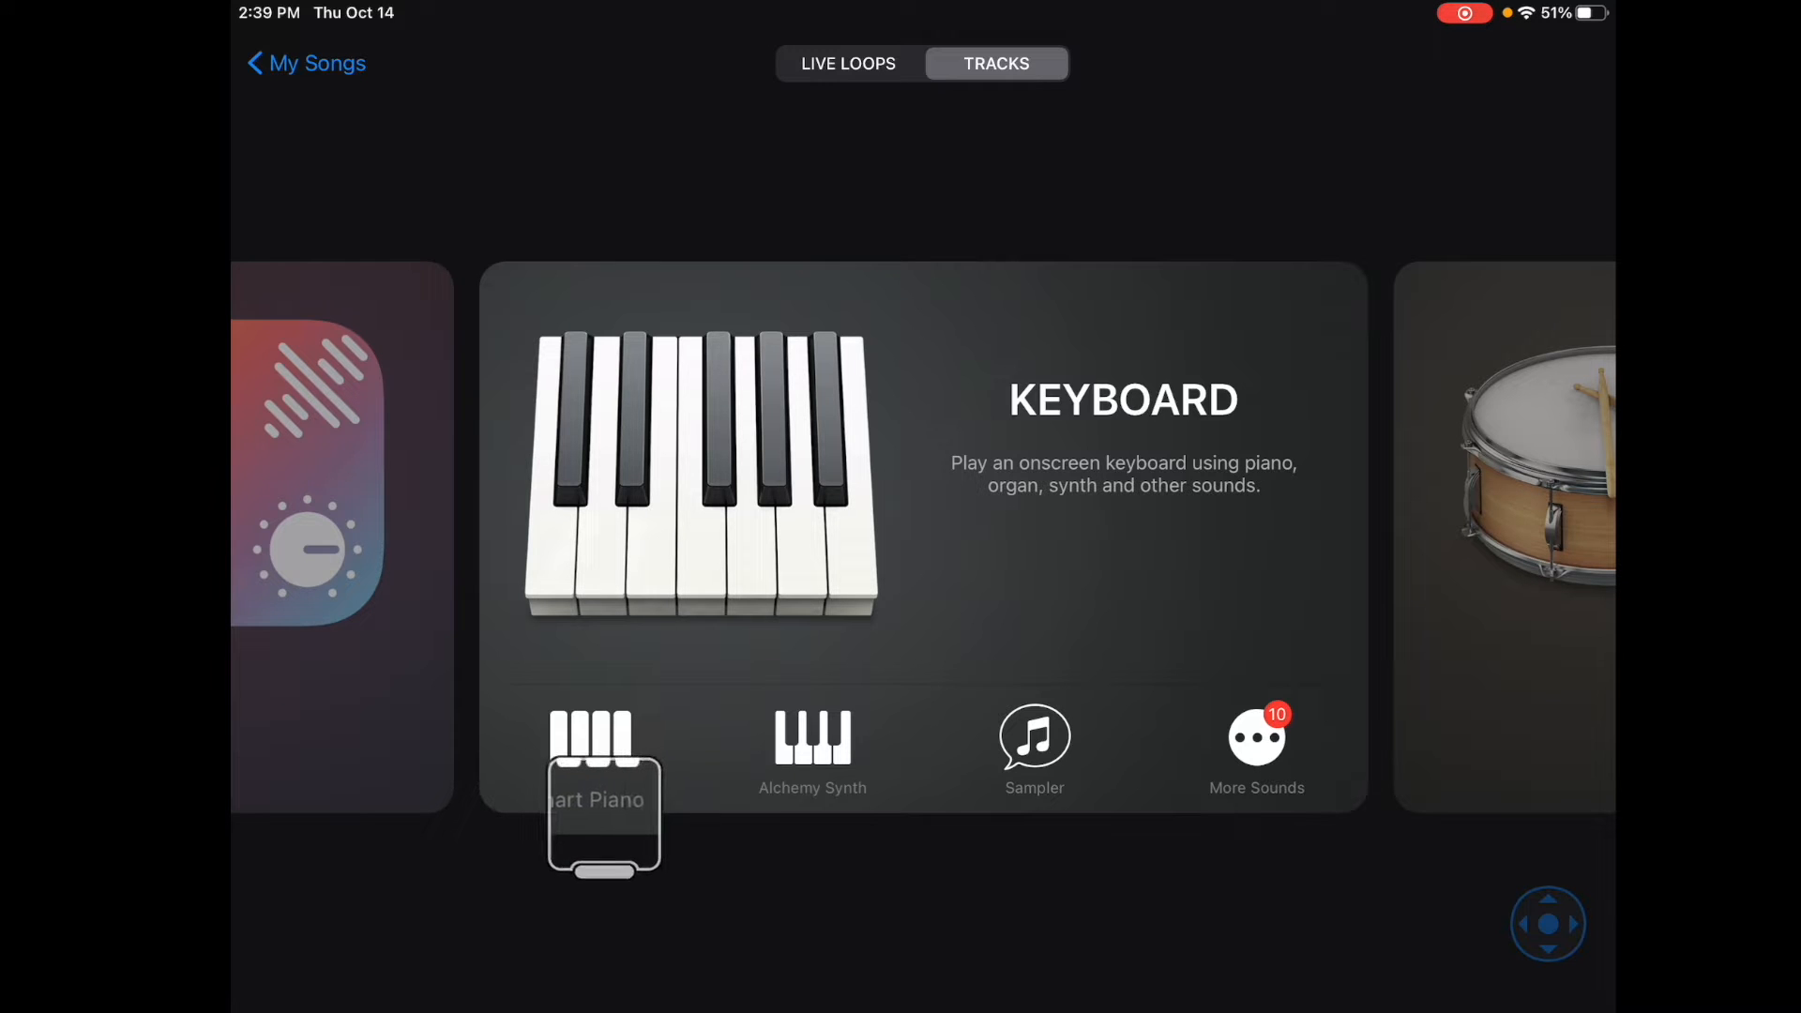
- Add a Smart Piano (Grand Piano), strum the Em and G chords, then switch to the full note keyboard
click(603, 799)
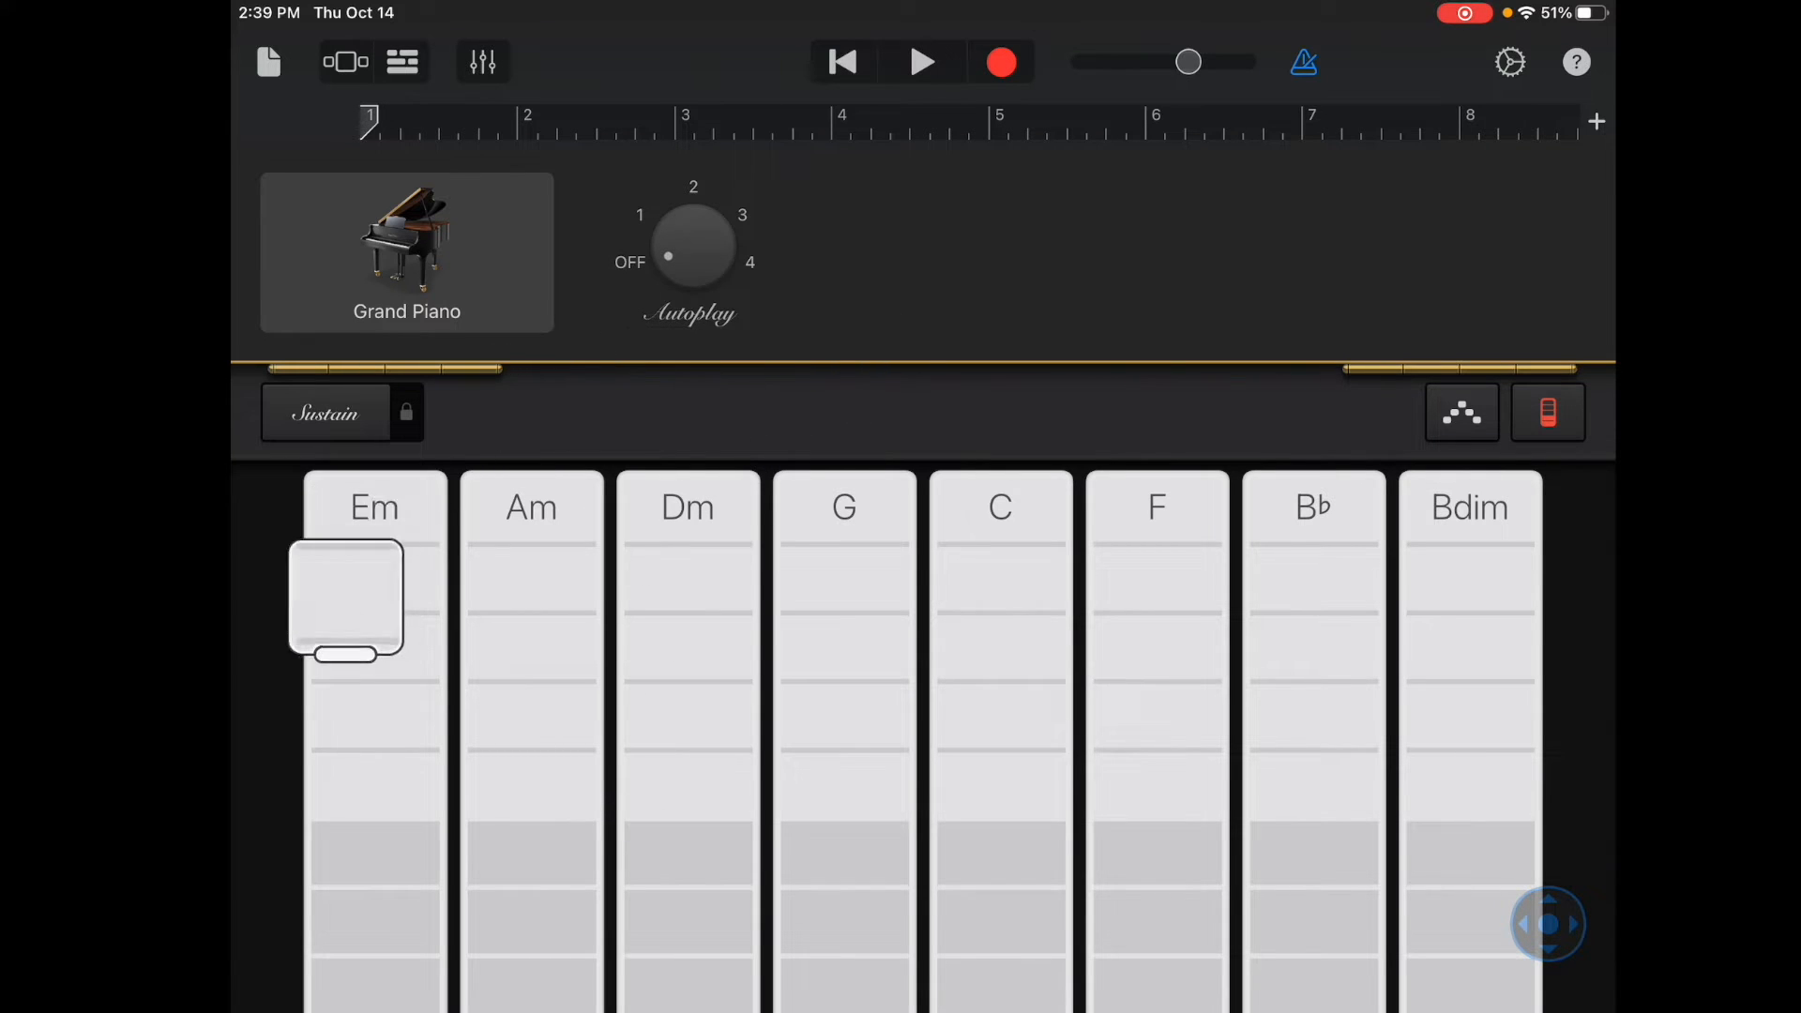
click(845, 523)
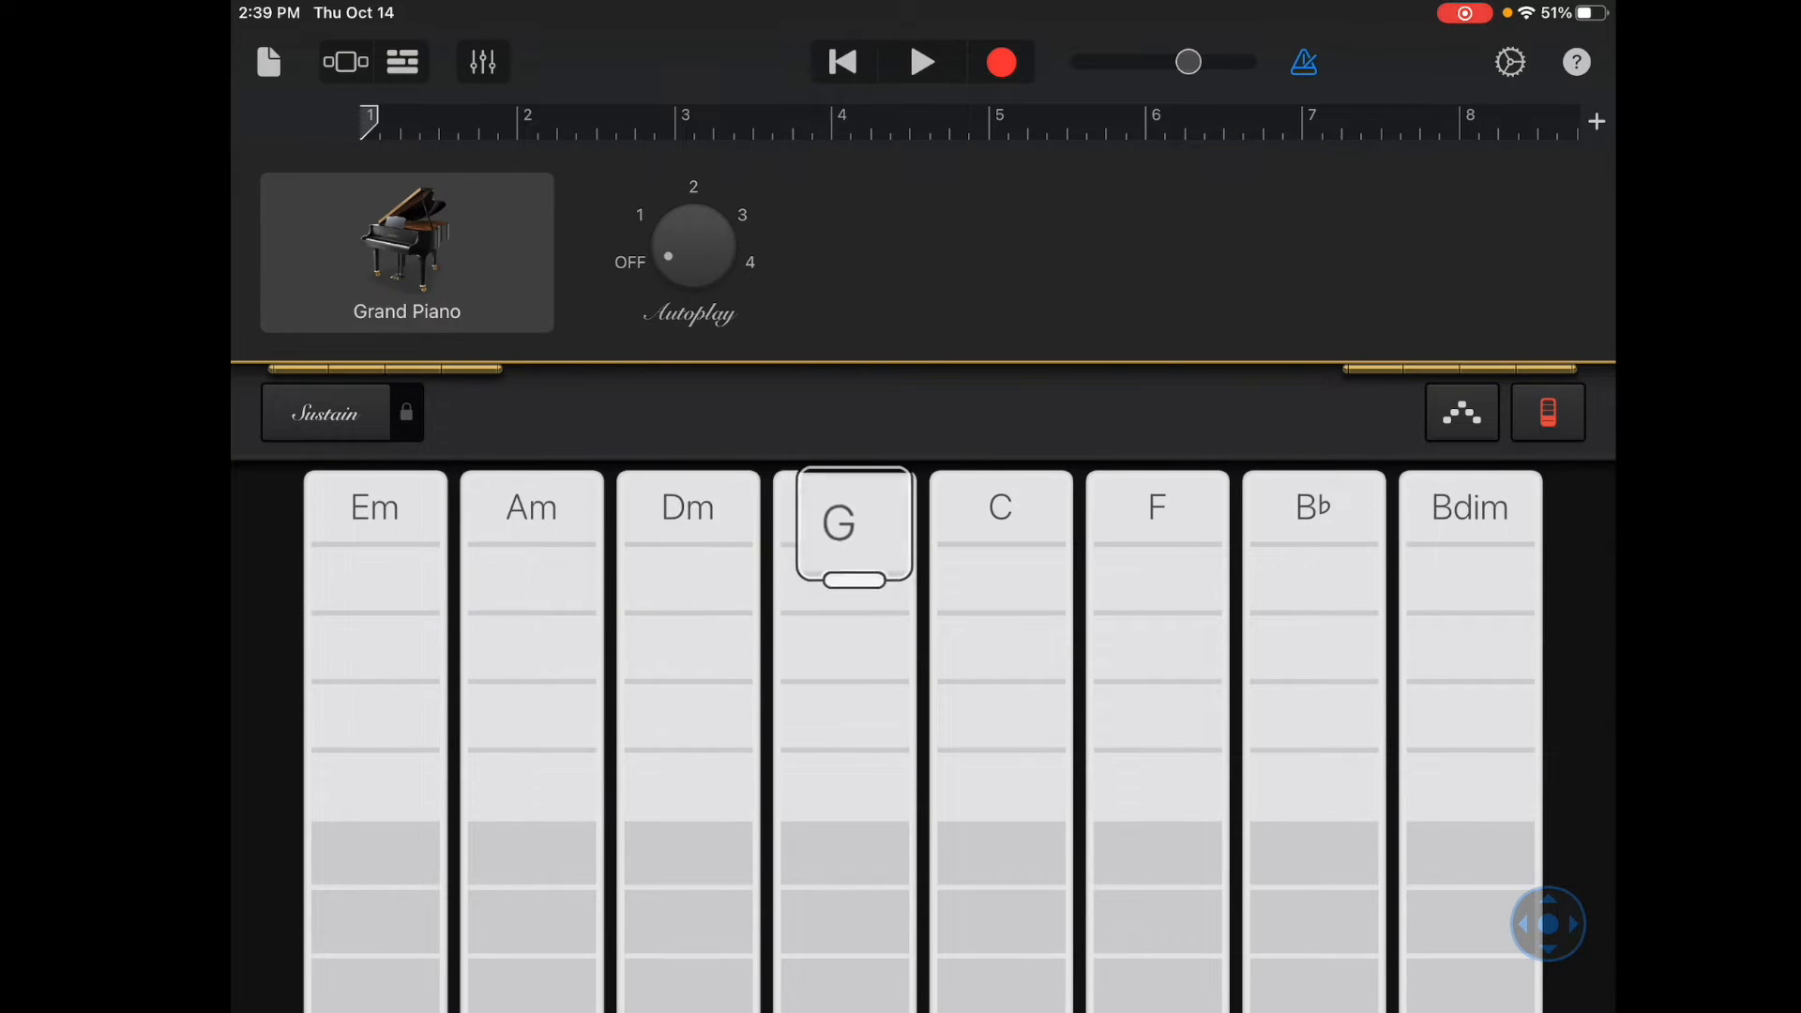
click(1314, 507)
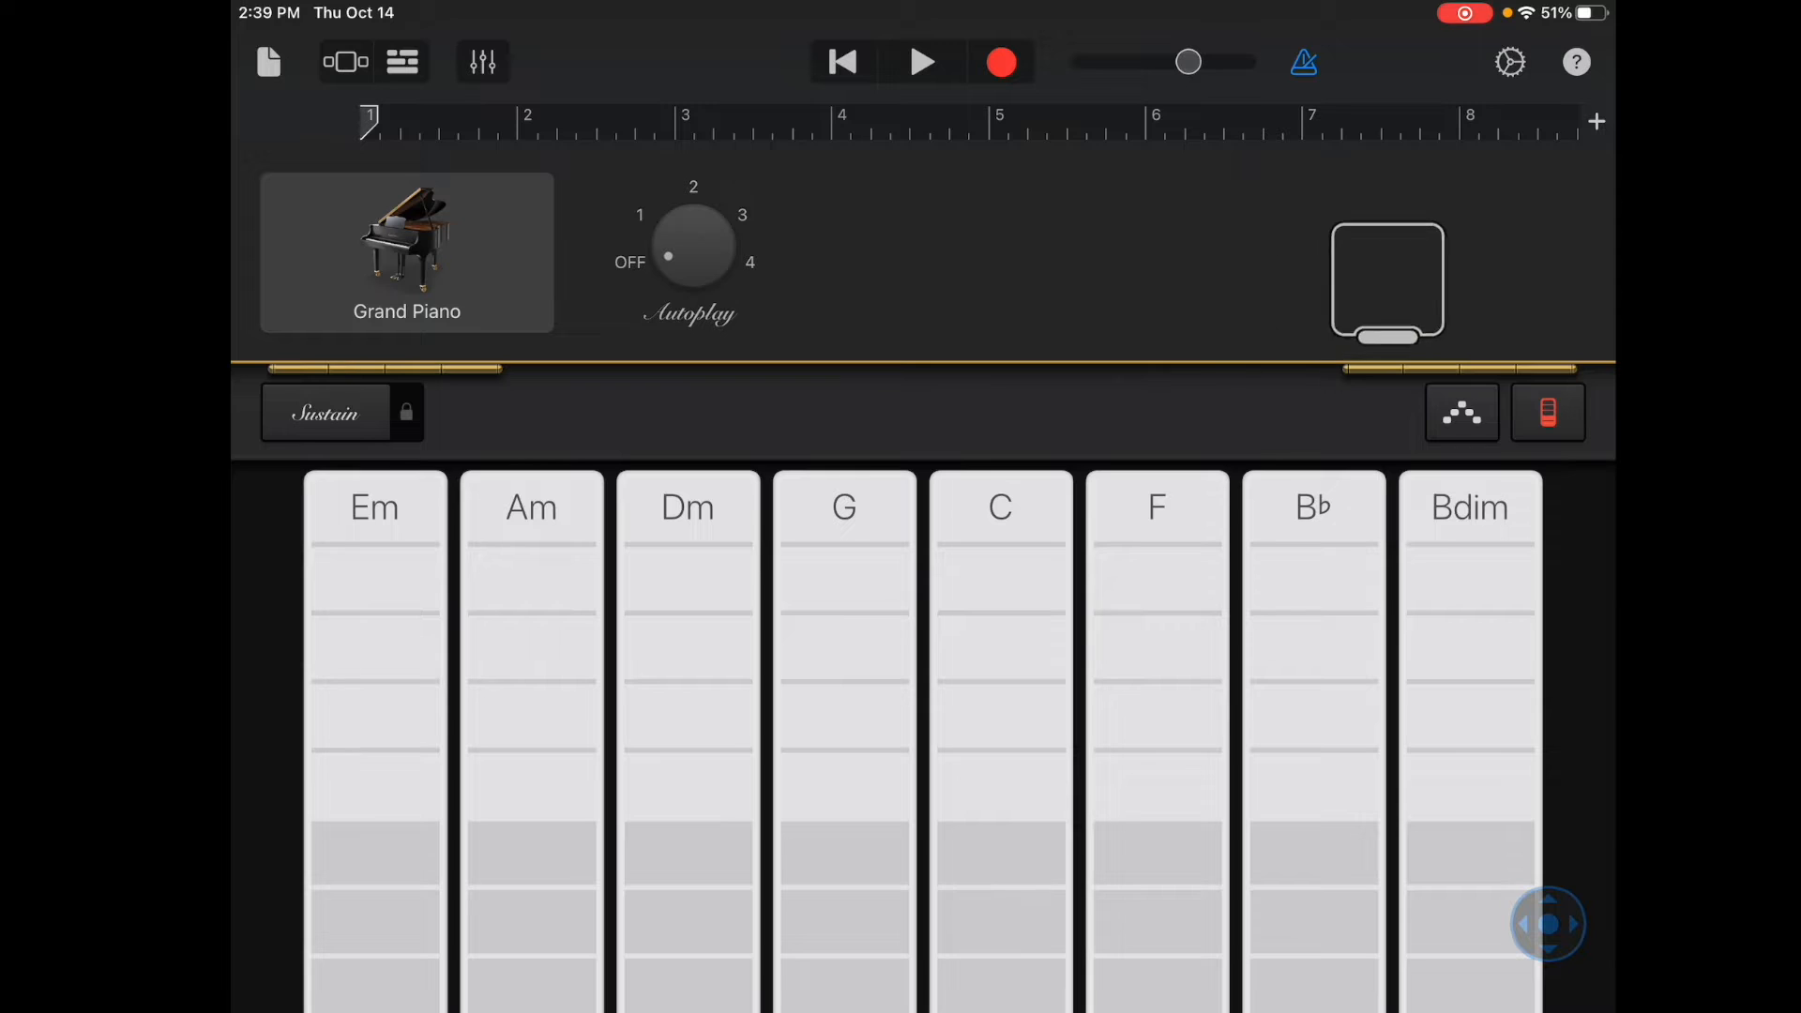
click(1548, 413)
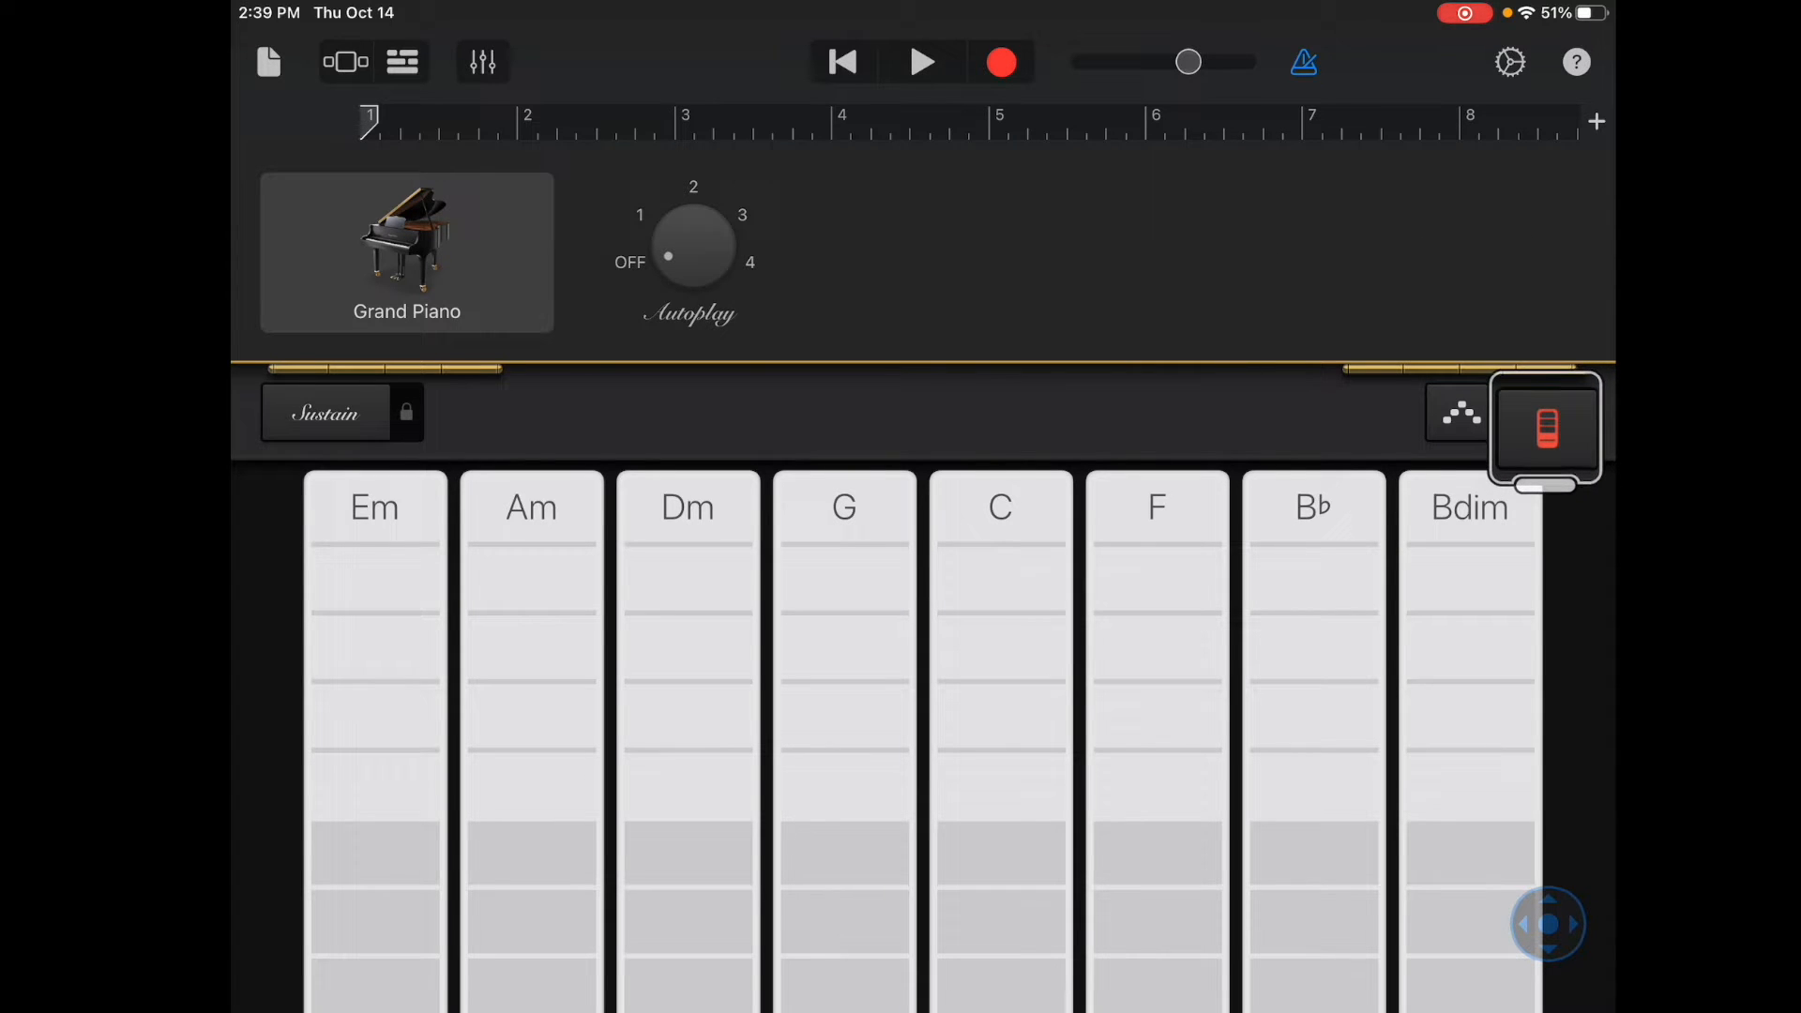
click(1544, 428)
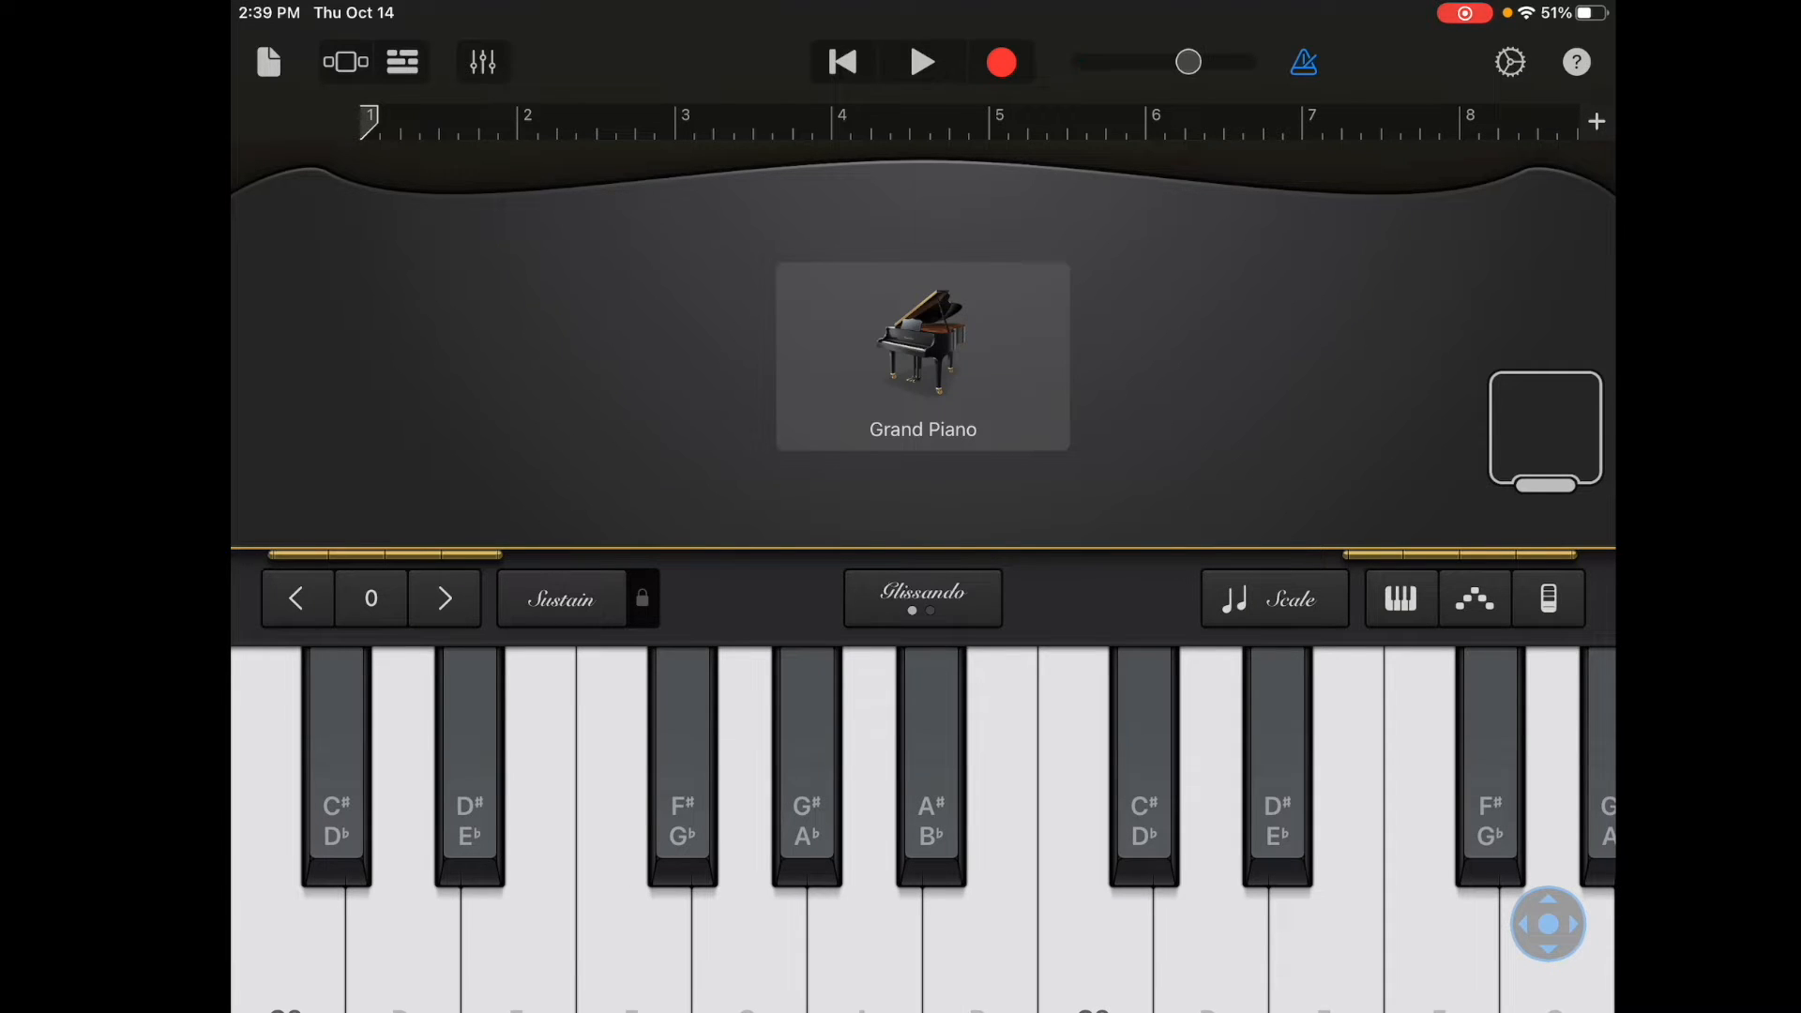
- Browse the Keyboards sound library from Grand Piano into Alchemy Synth's Arpeggiated category
click(923, 356)
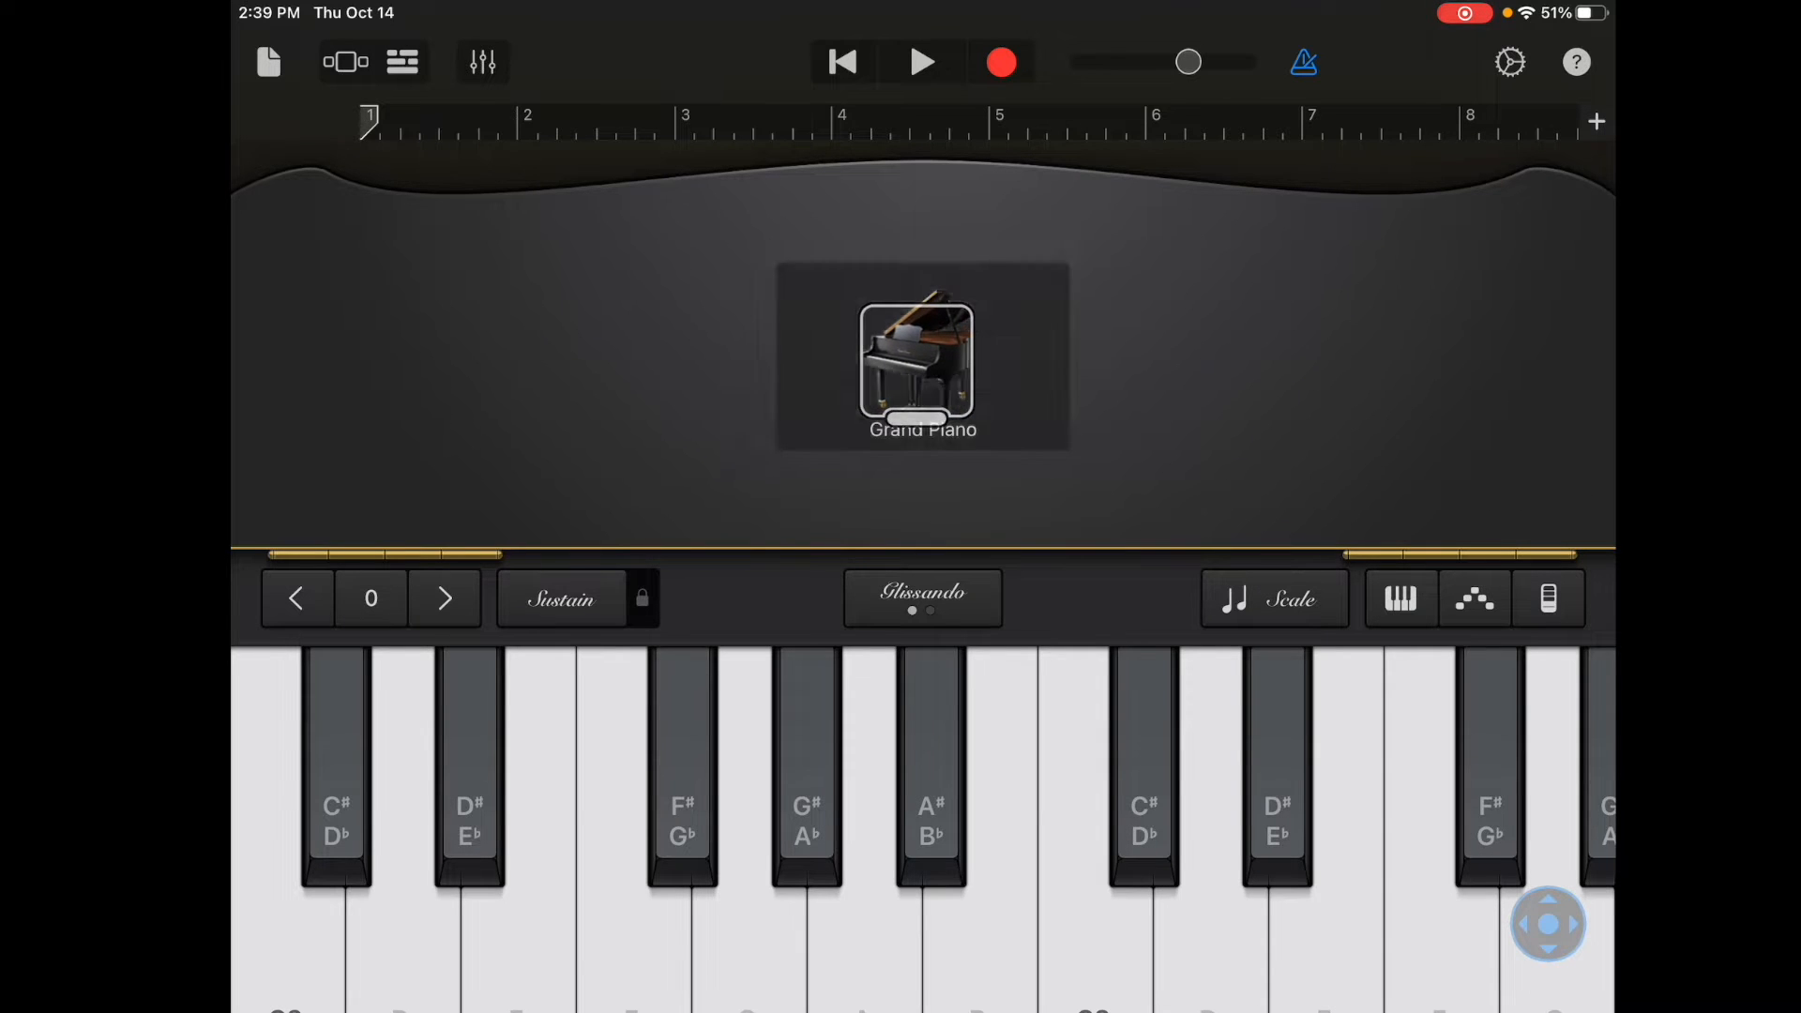
click(921, 368)
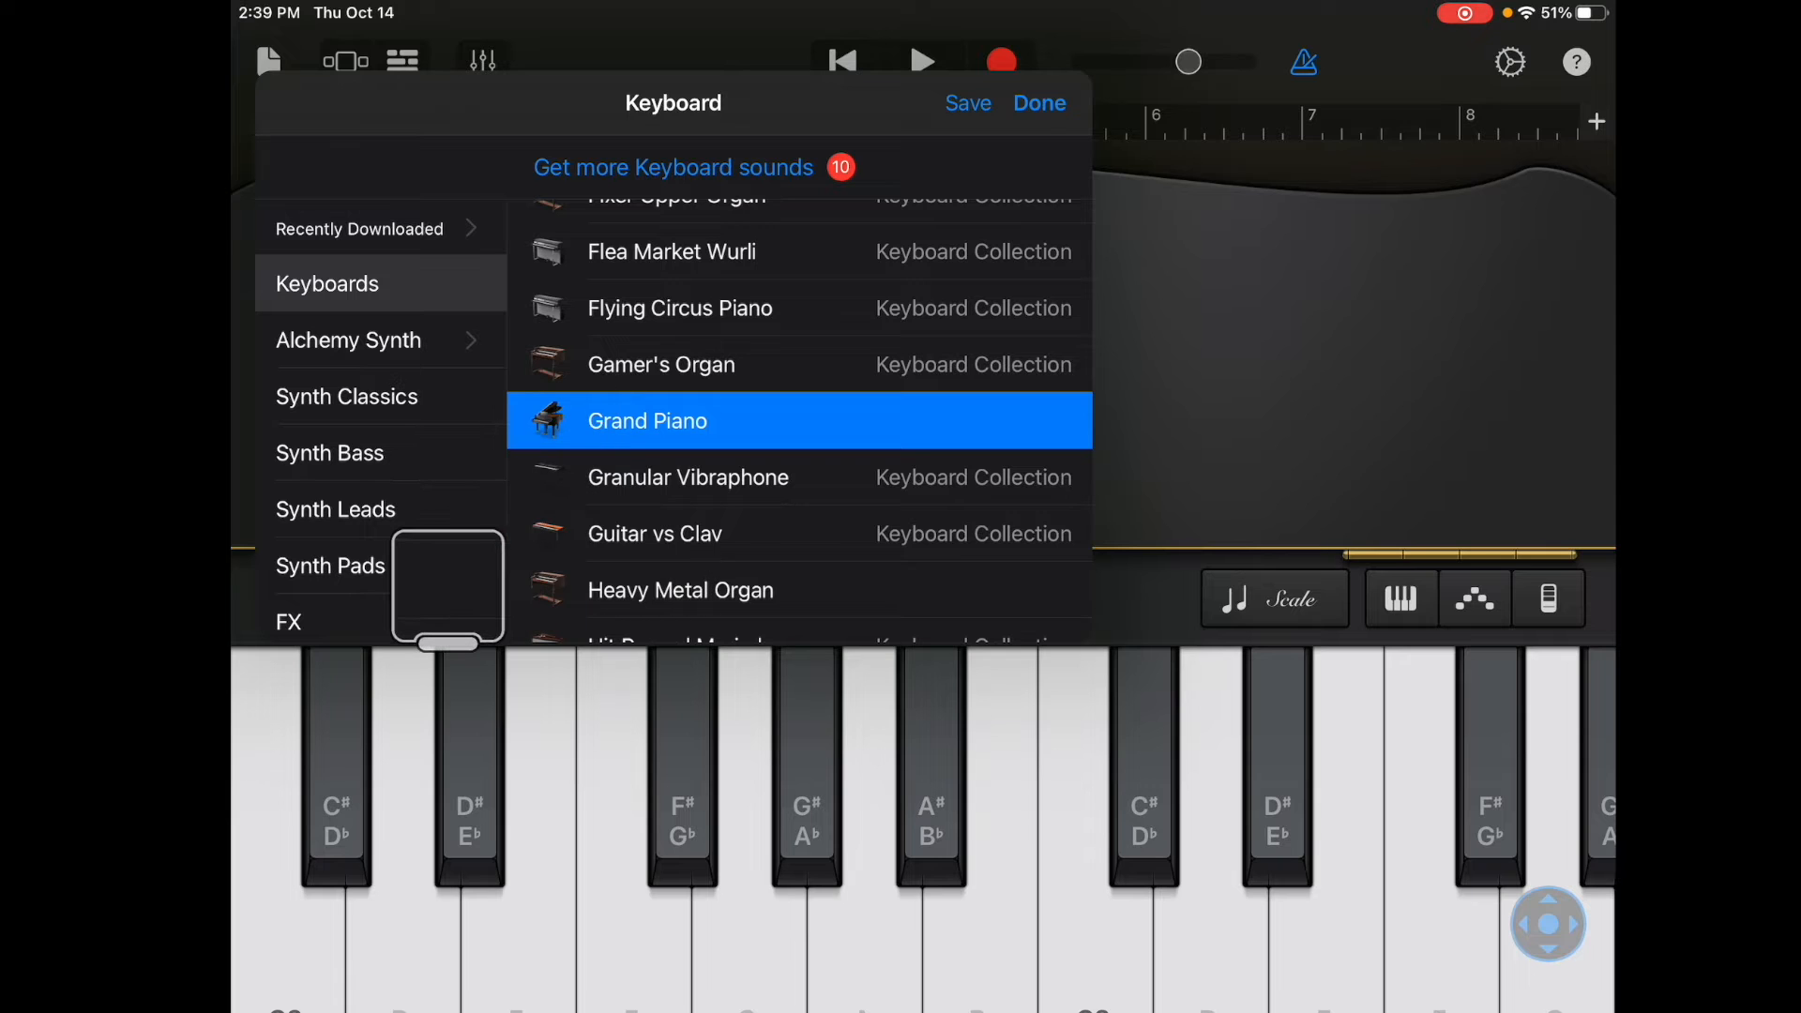
scroll(down, 3)
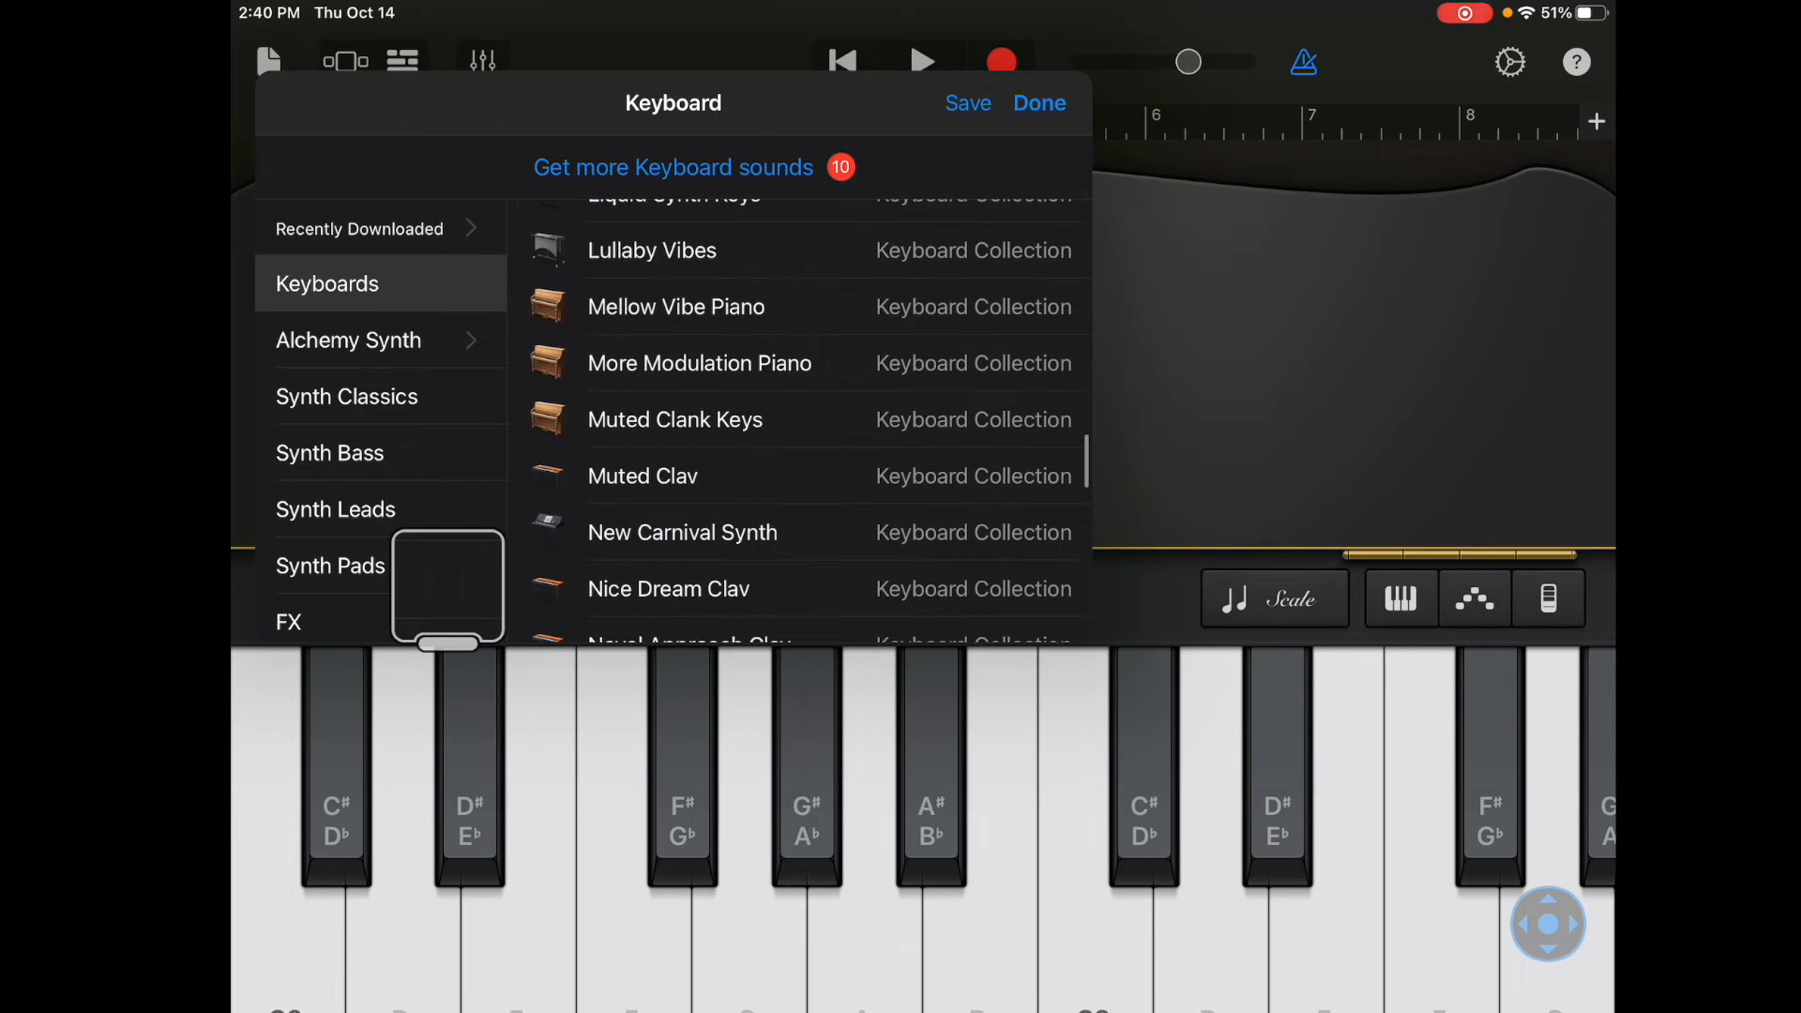
scroll(down, 3)
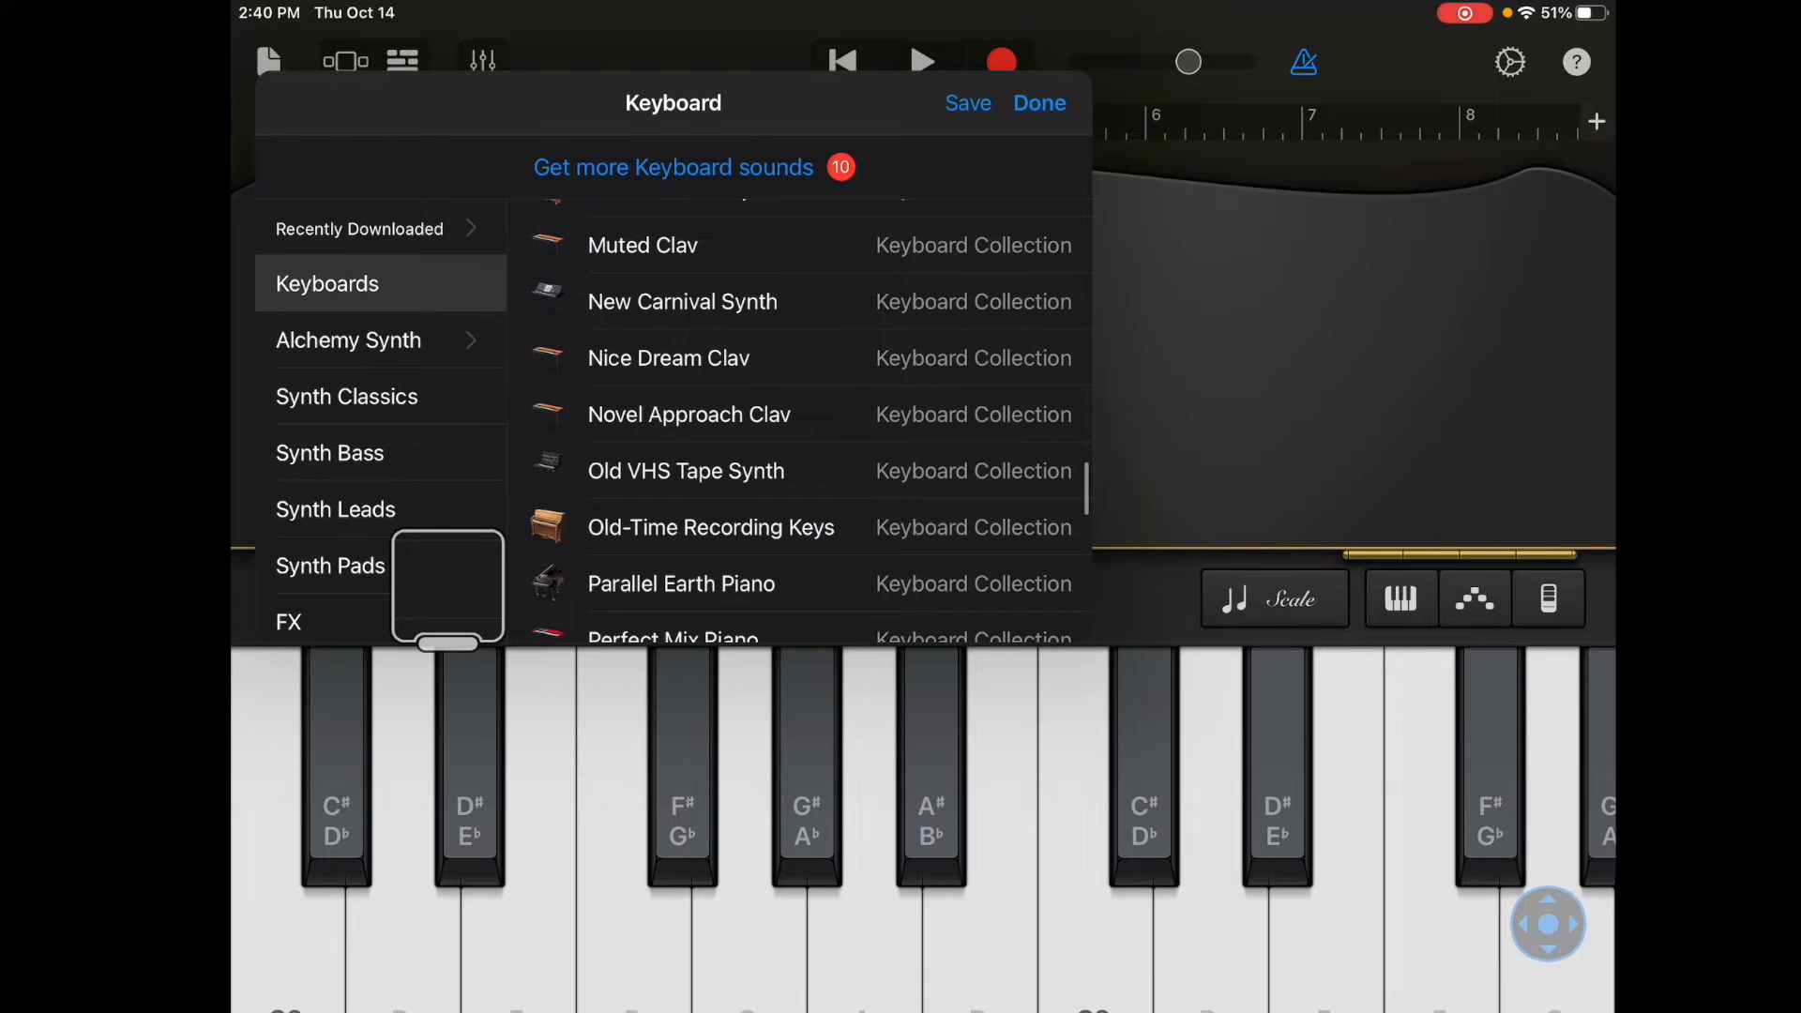
scroll(up, 3)
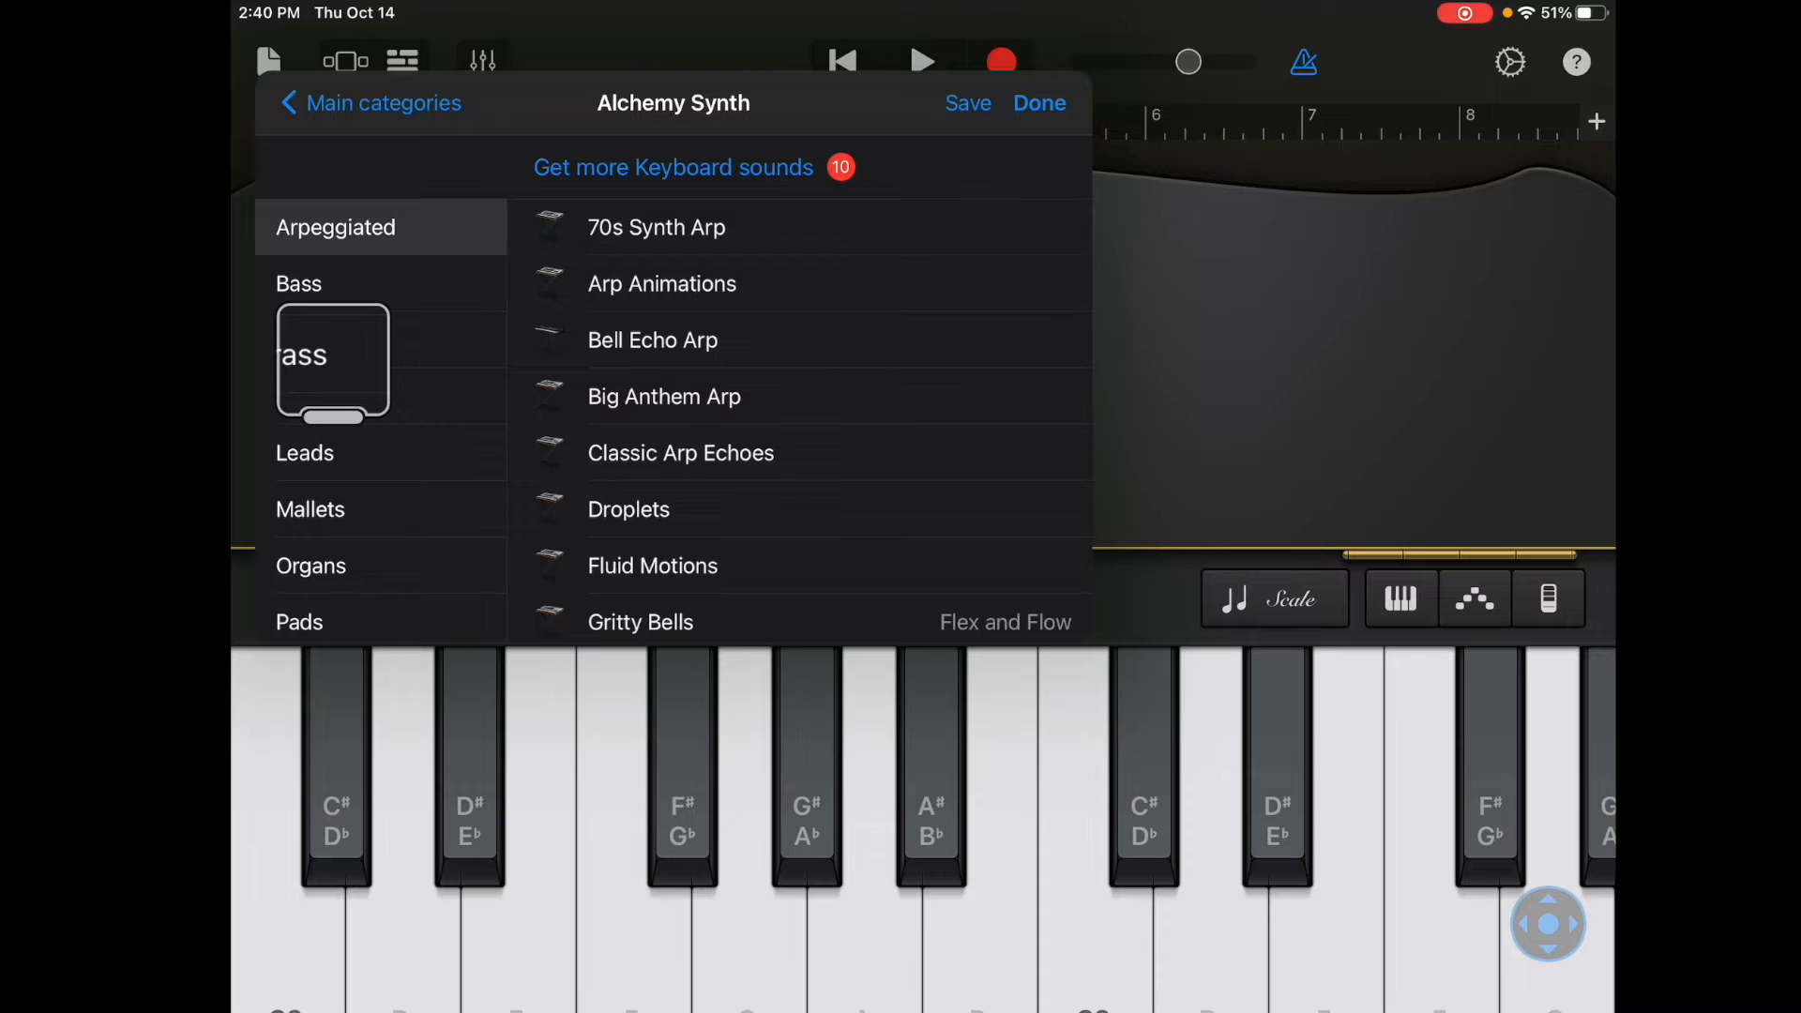
- Audition Bell Echo Arp and Fluid Motions with a few notes, then select Gritty Bells as the keyboard sound
click(653, 339)
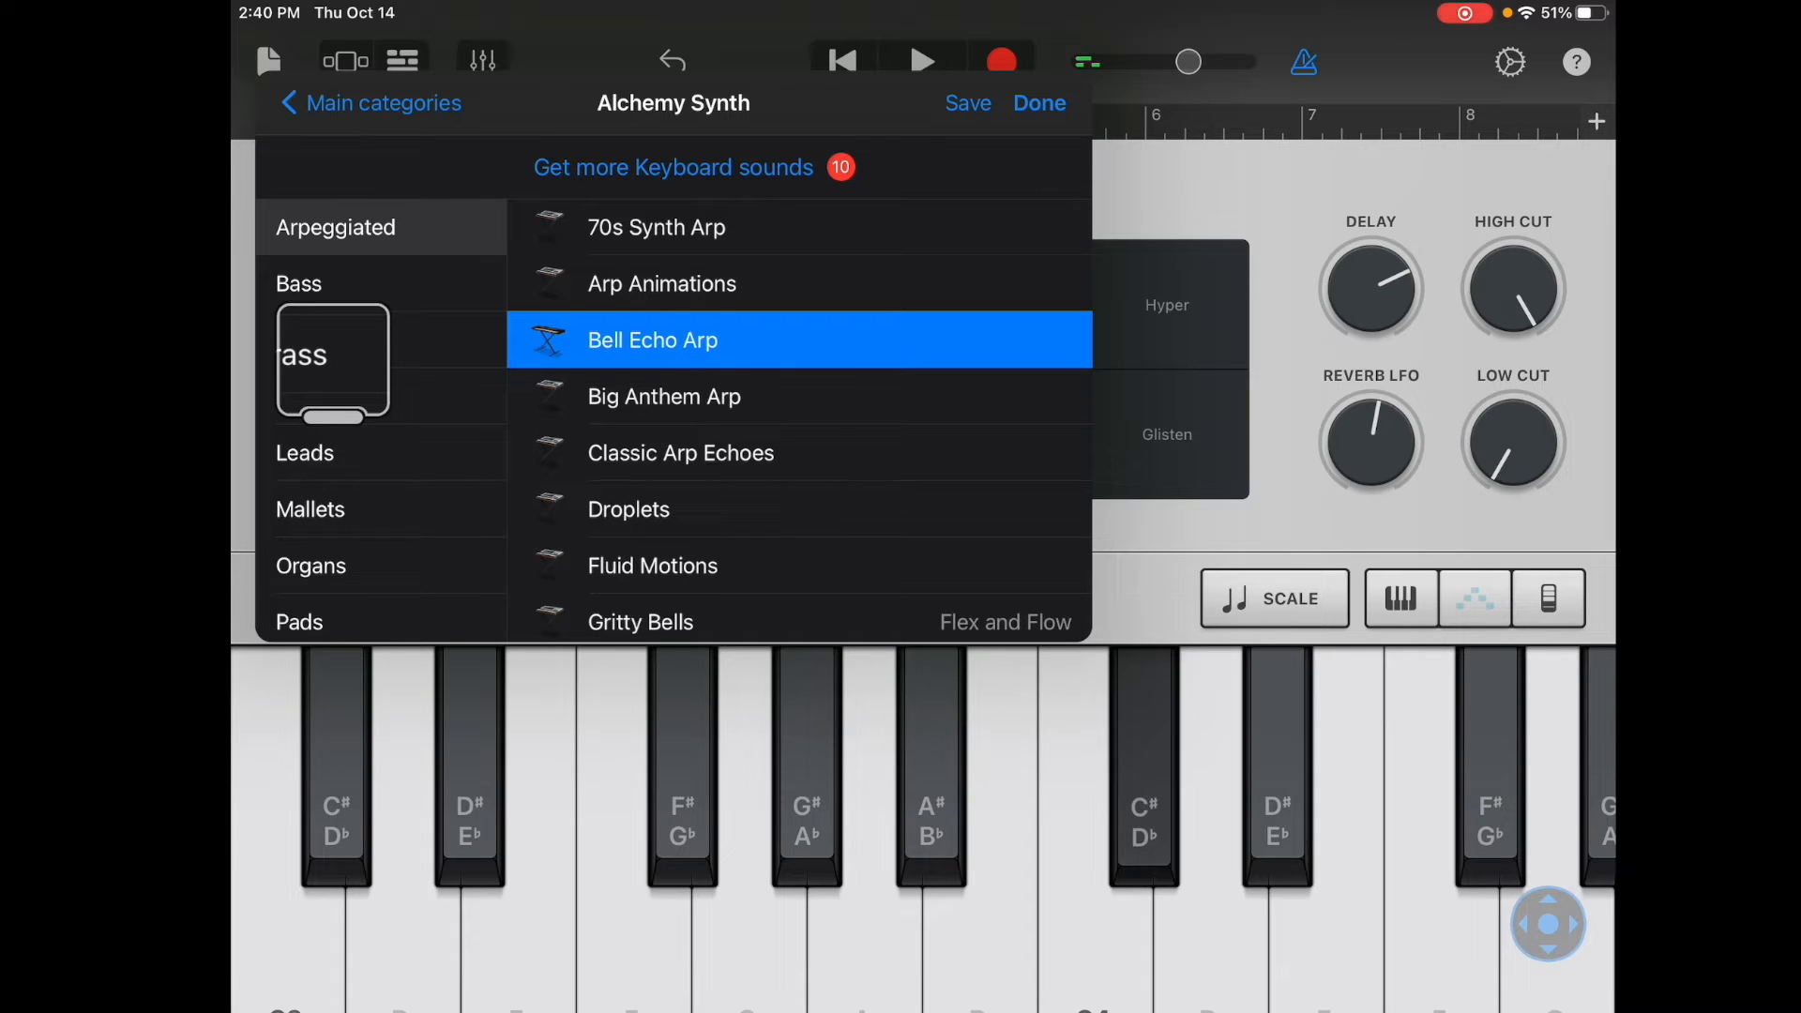
click(653, 565)
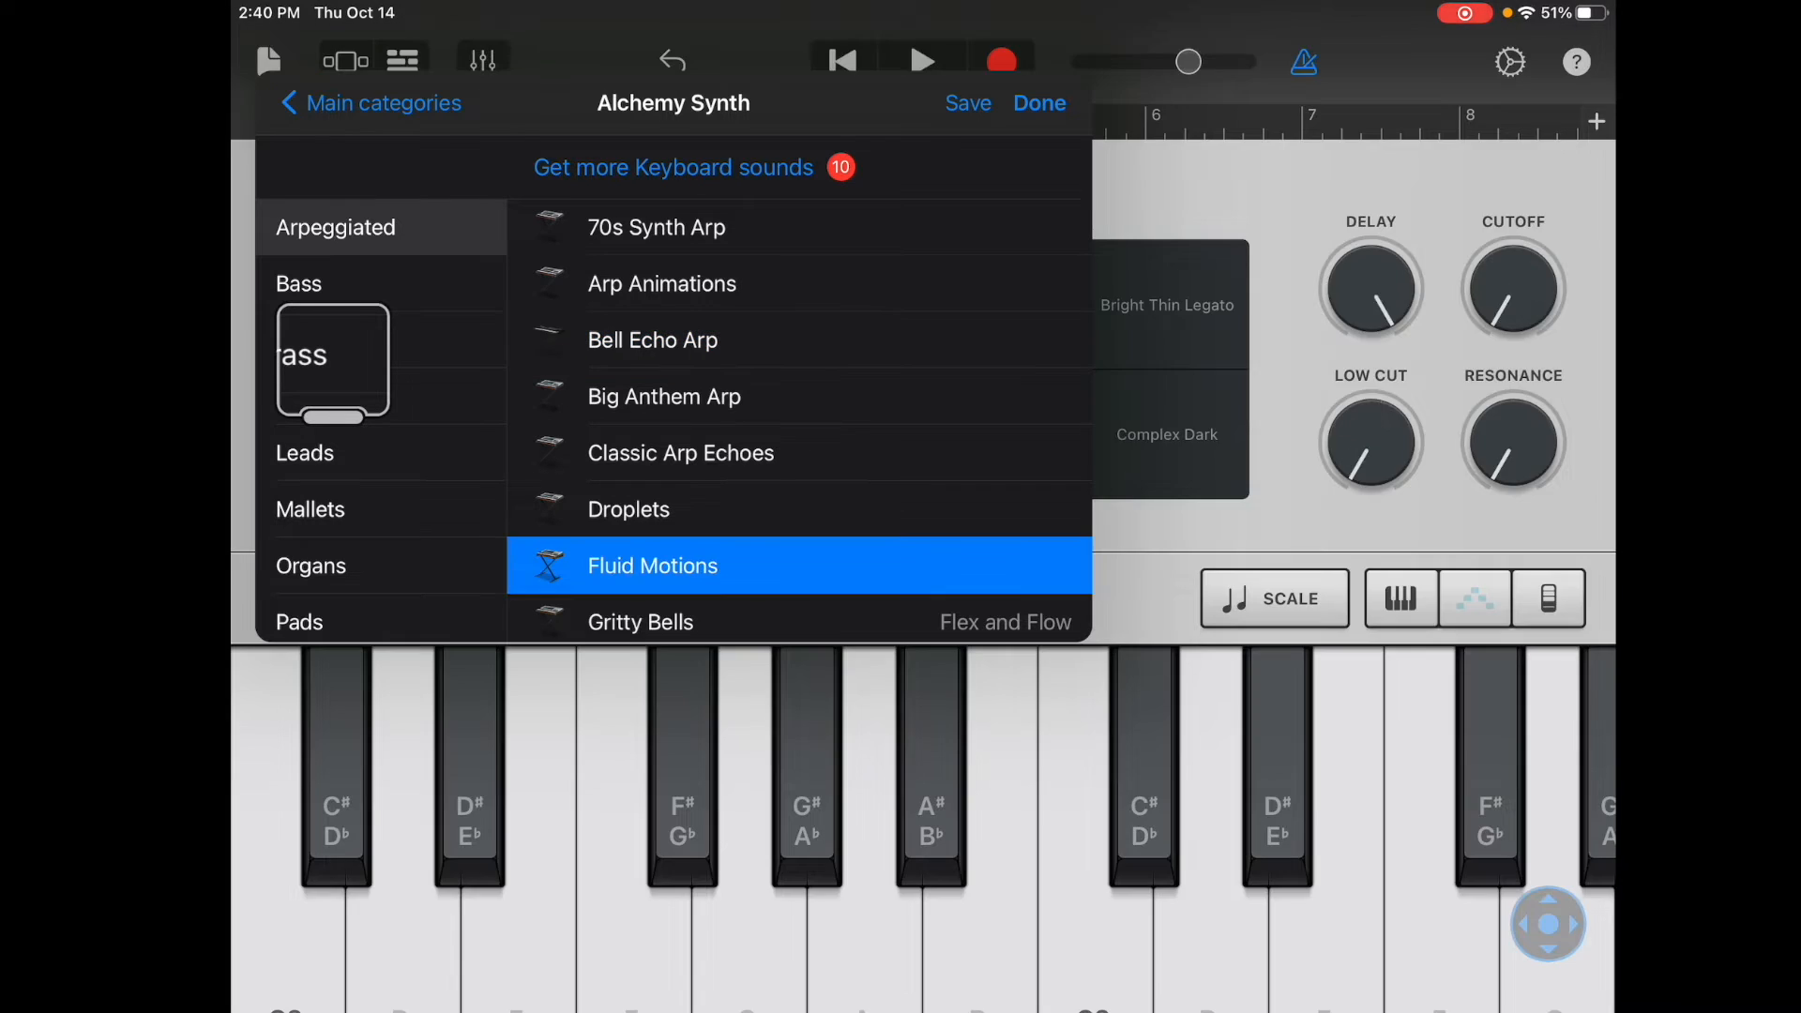
click(1143, 805)
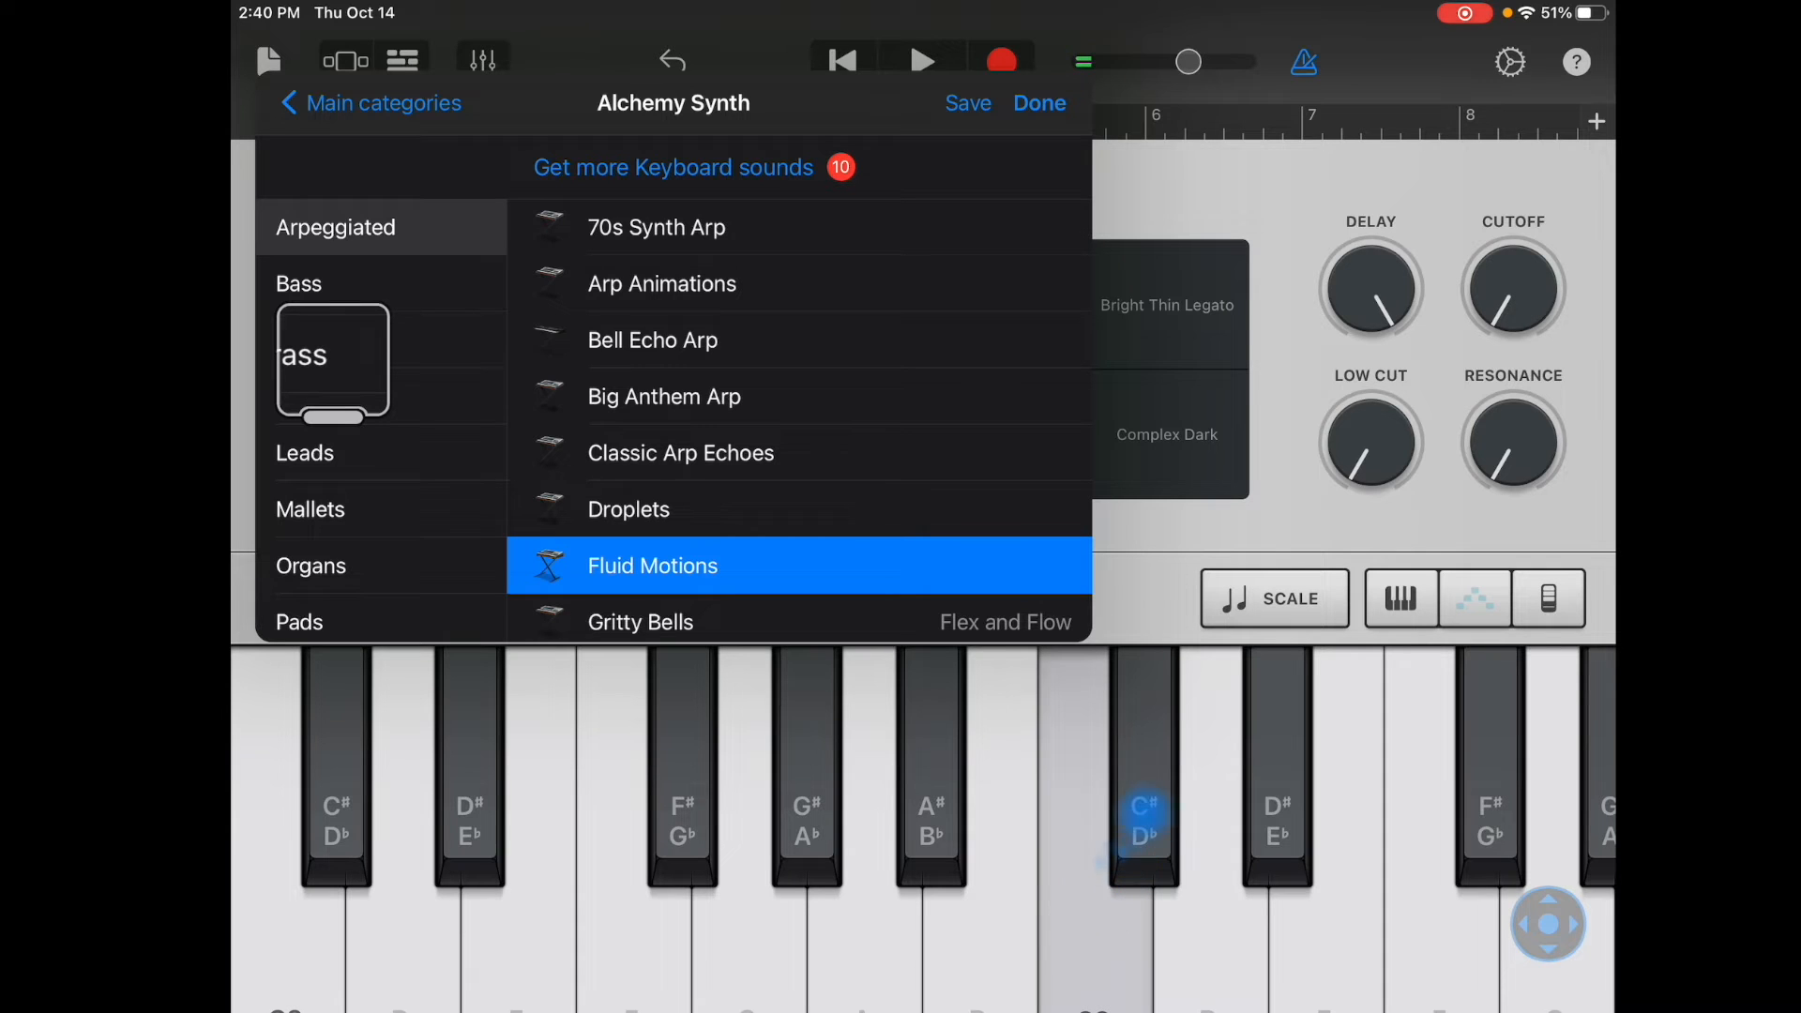
click(1276, 805)
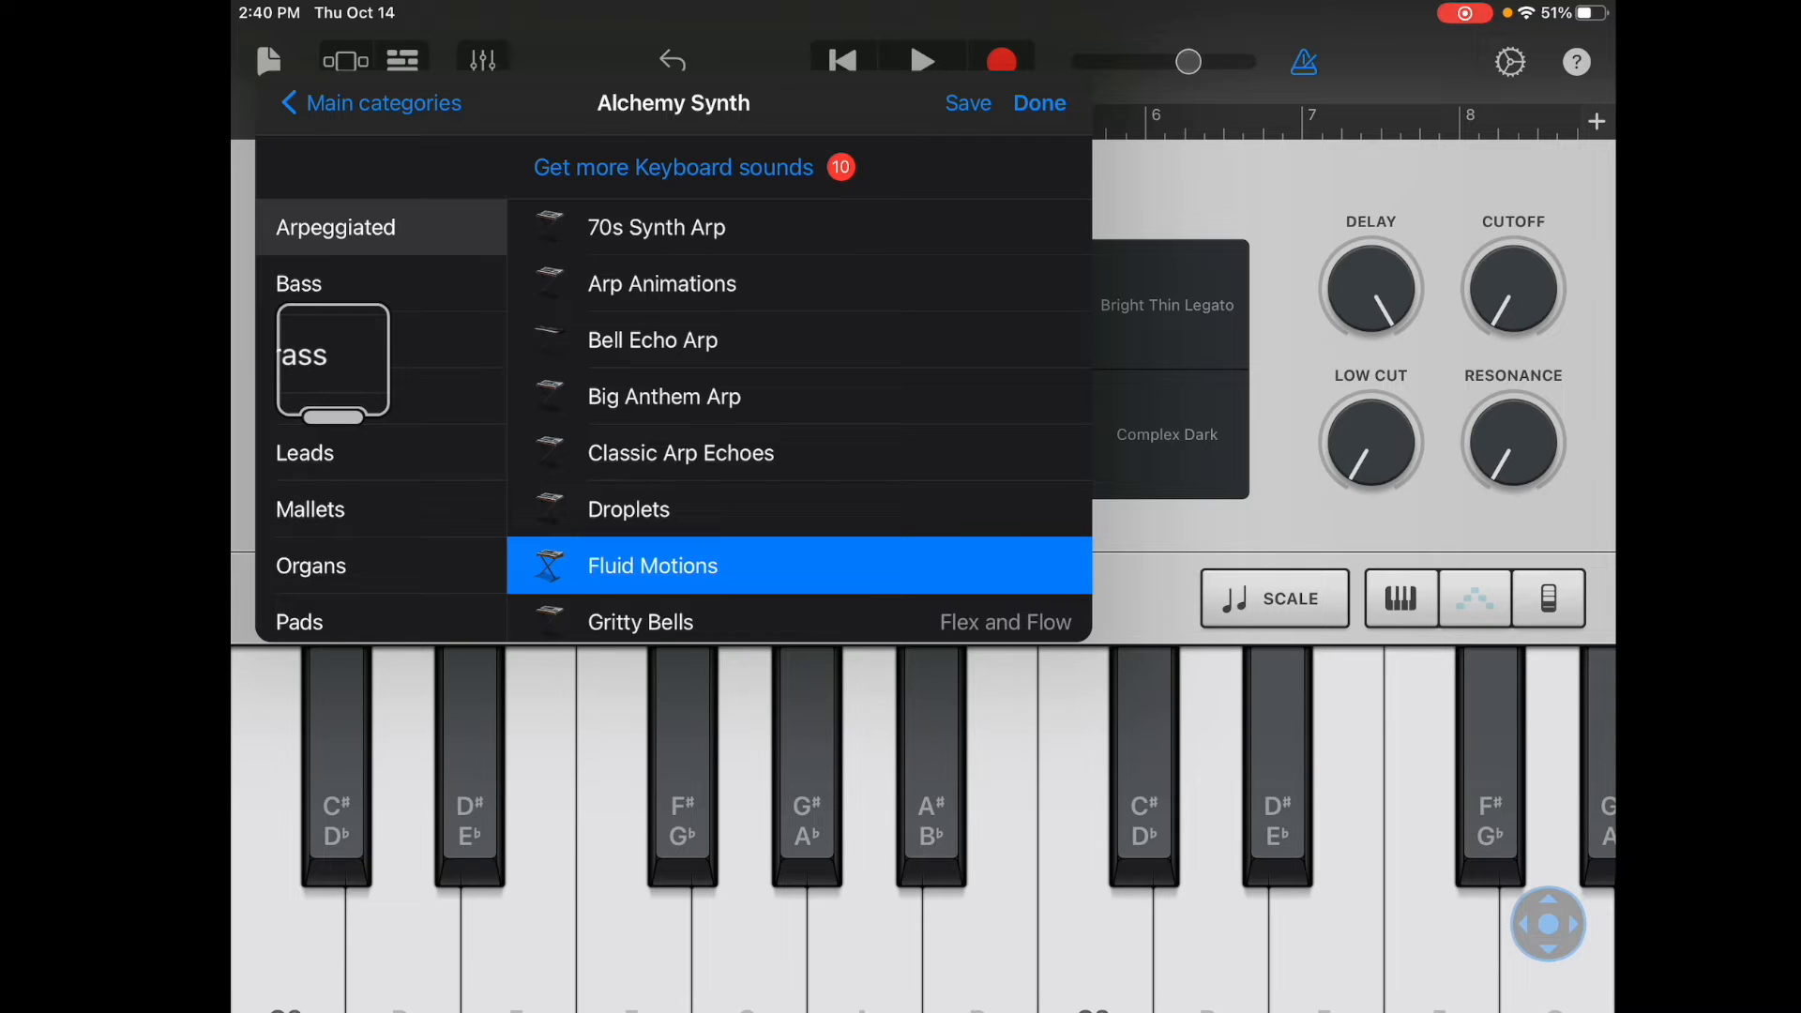
click(640, 621)
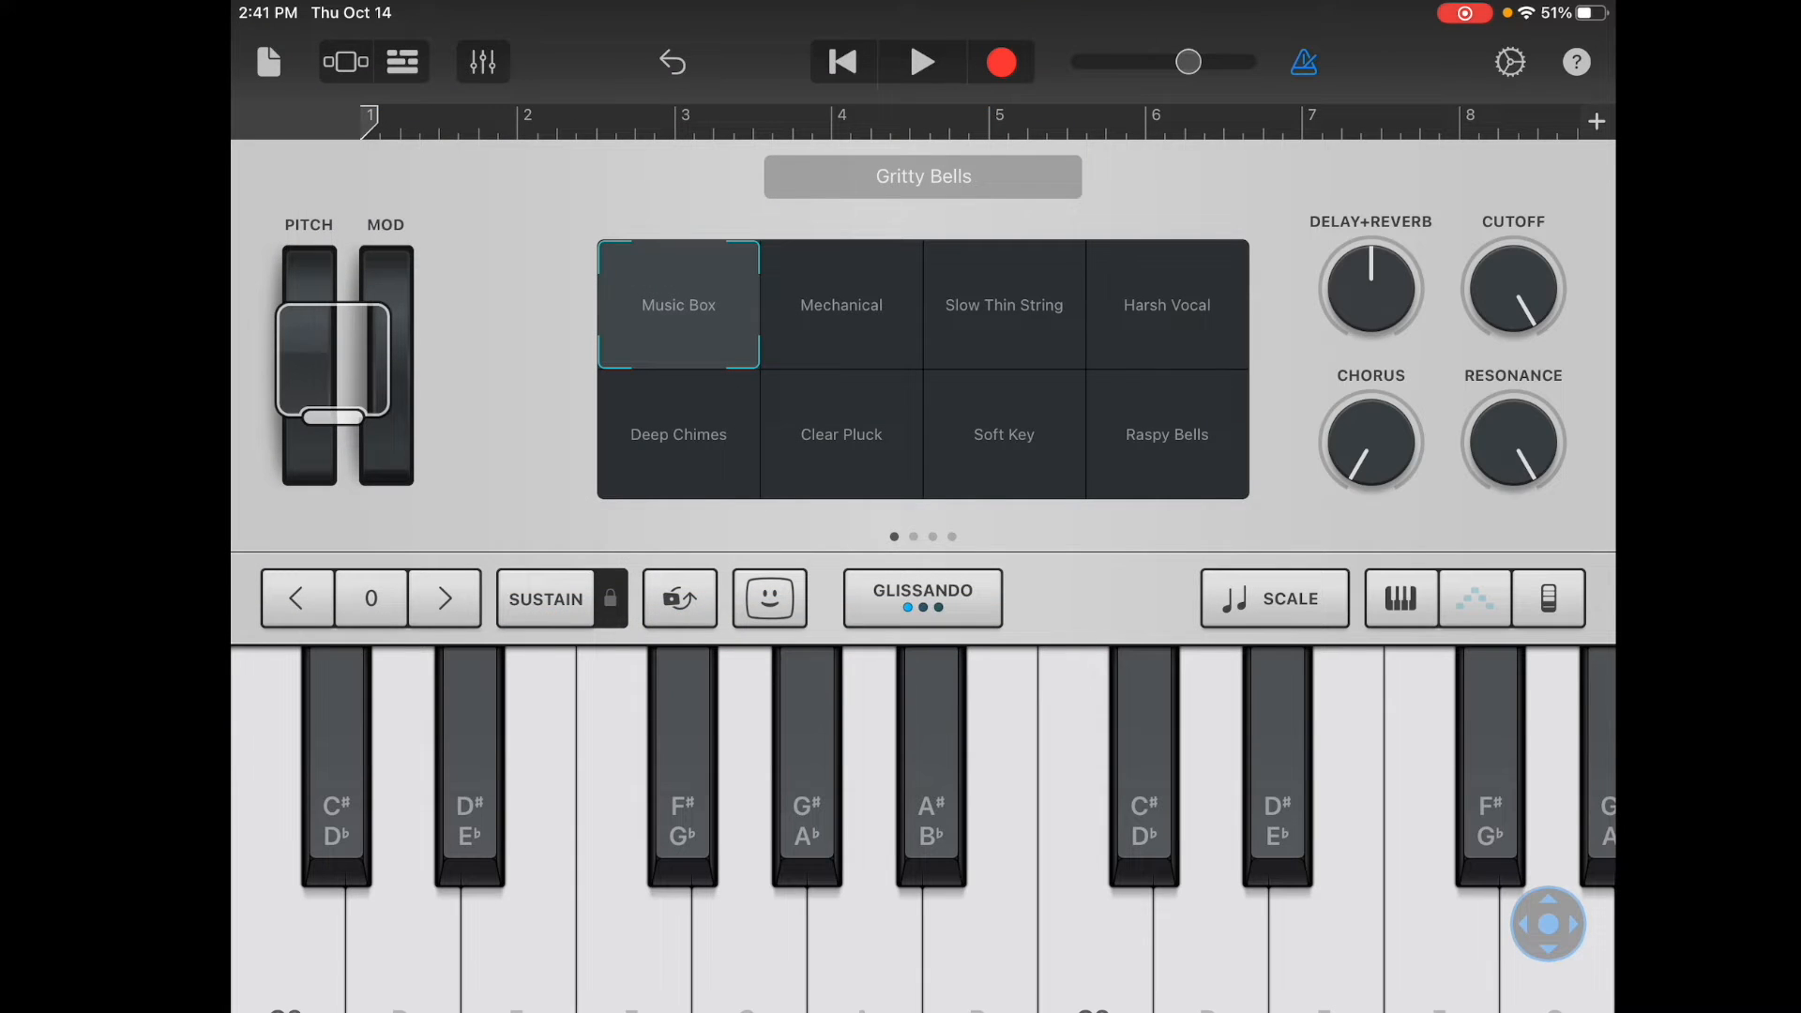
- Set the metronome, record an eight-bar Gritty Bells performance and stop the recording
click(1000, 62)
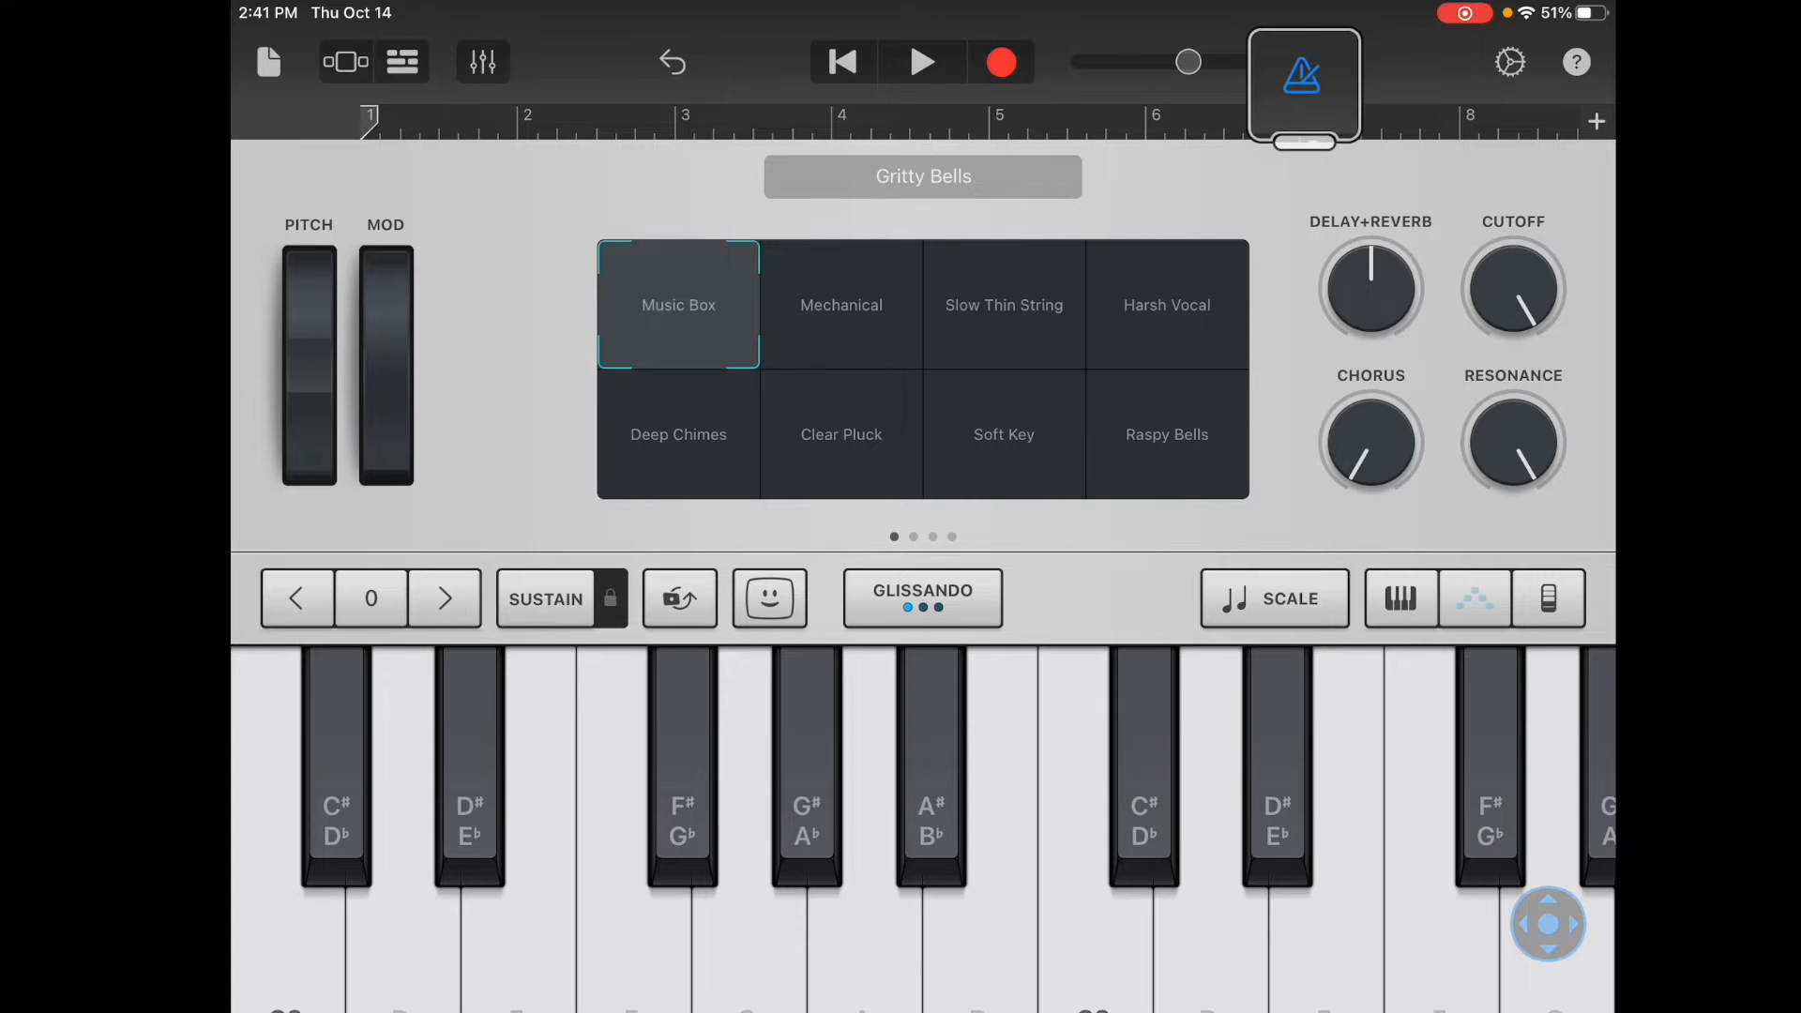
click(1302, 85)
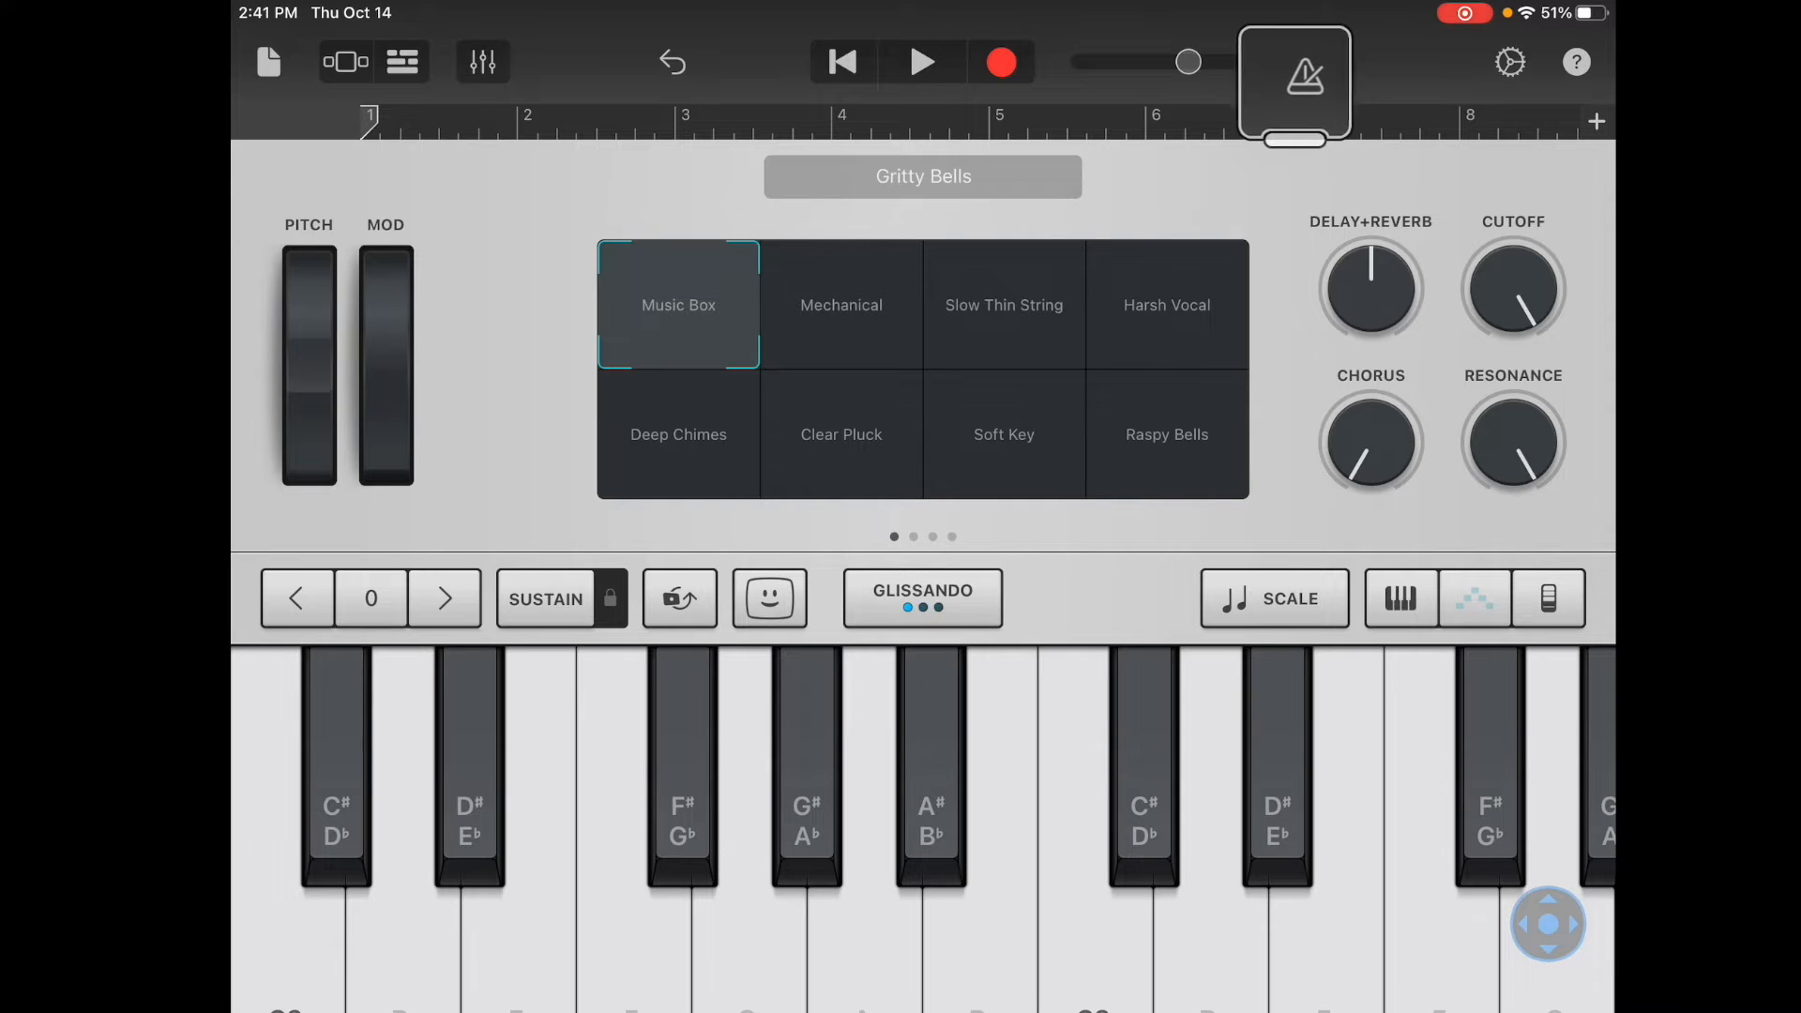
click(1001, 62)
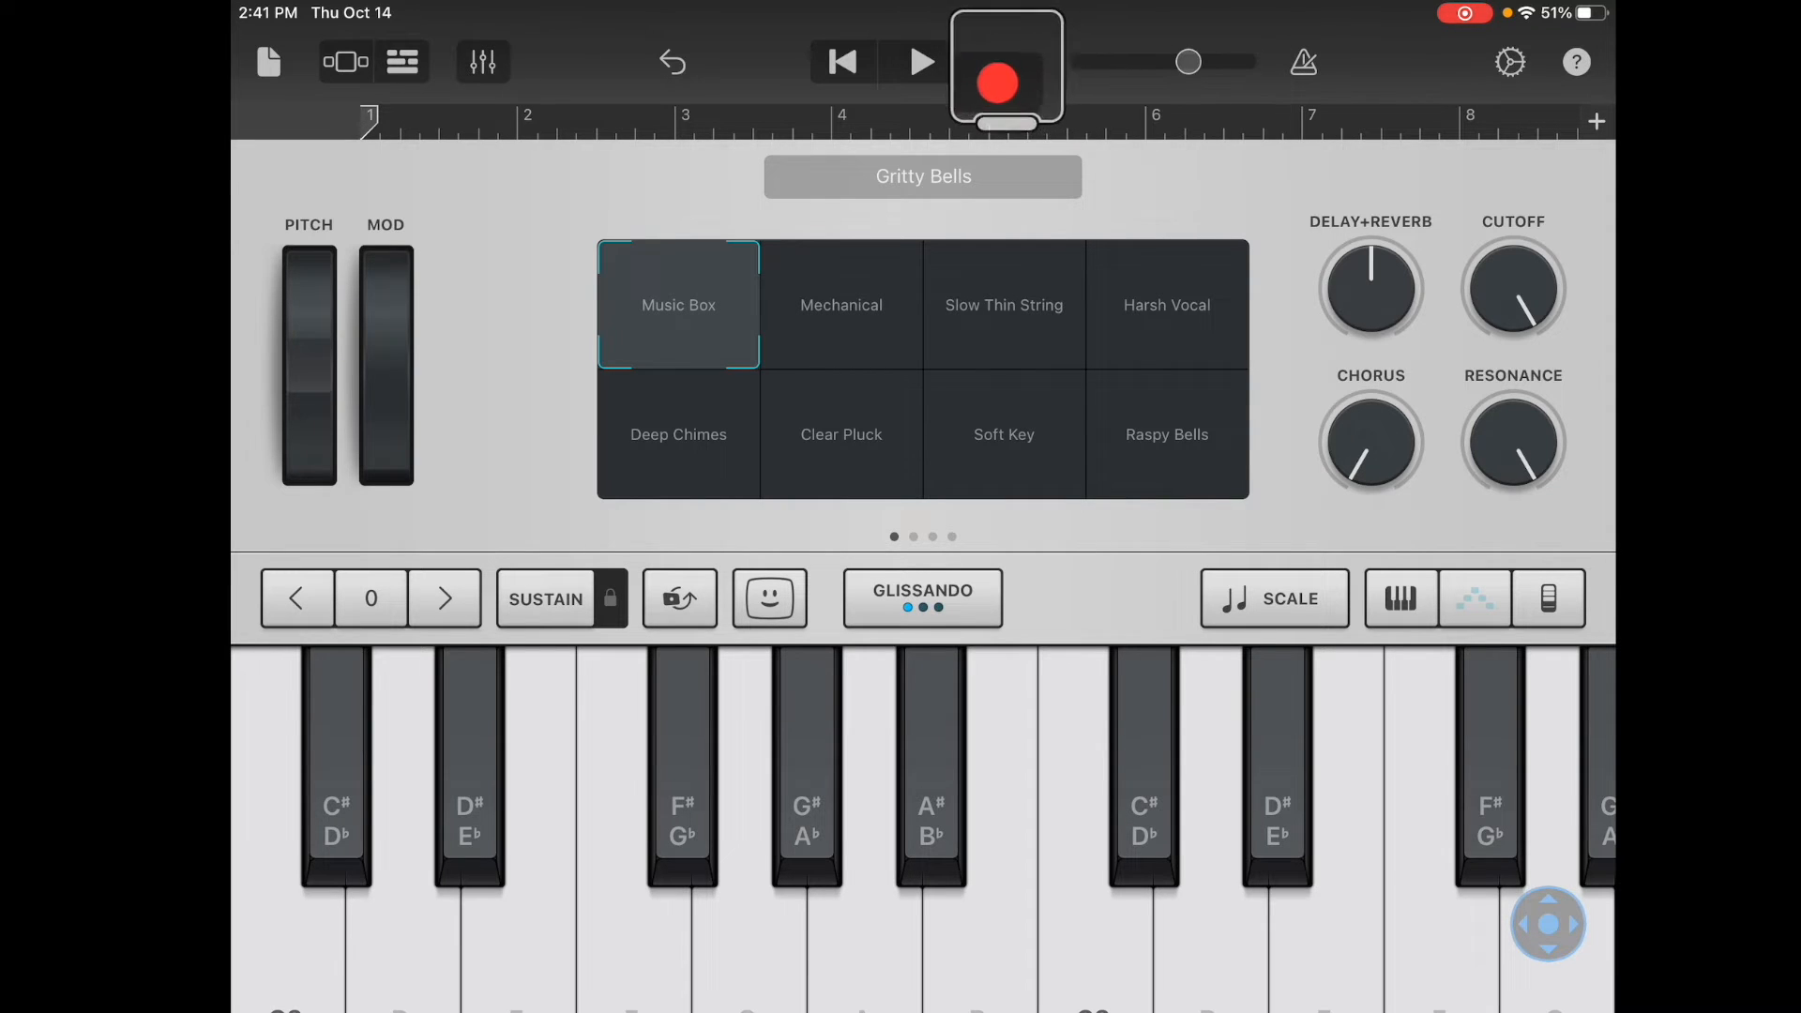
click(1006, 78)
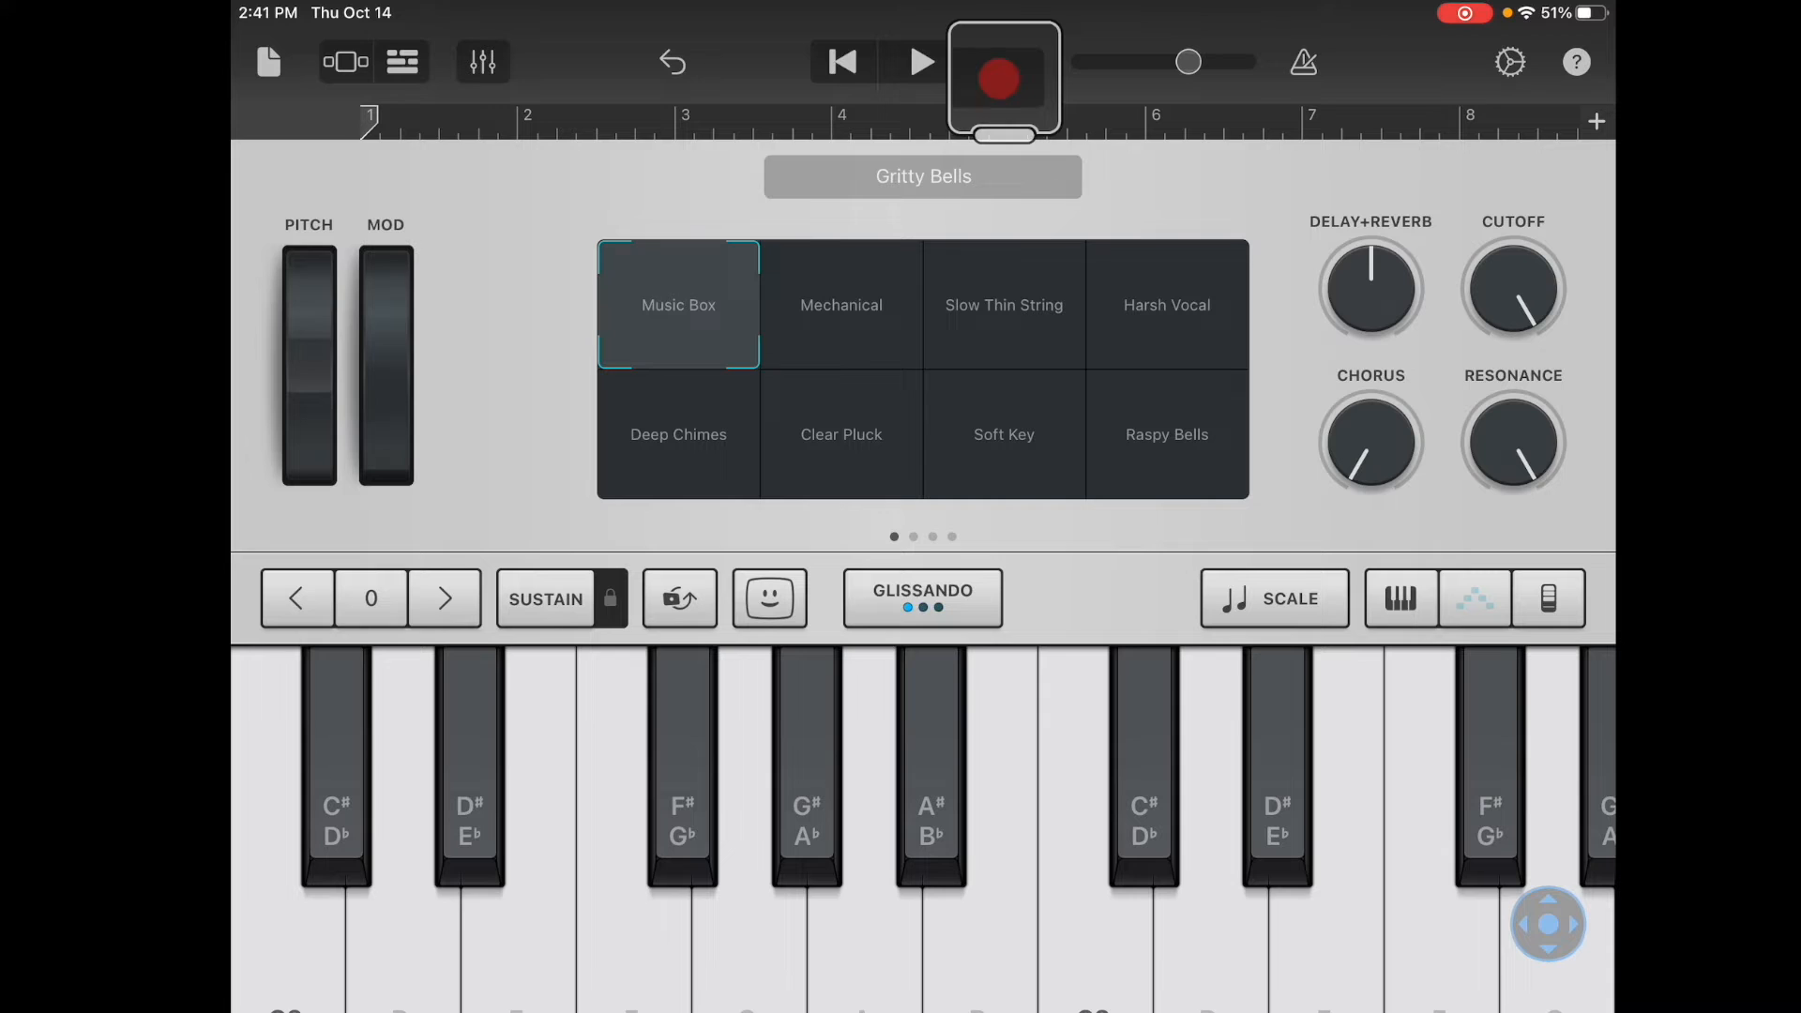
click(998, 79)
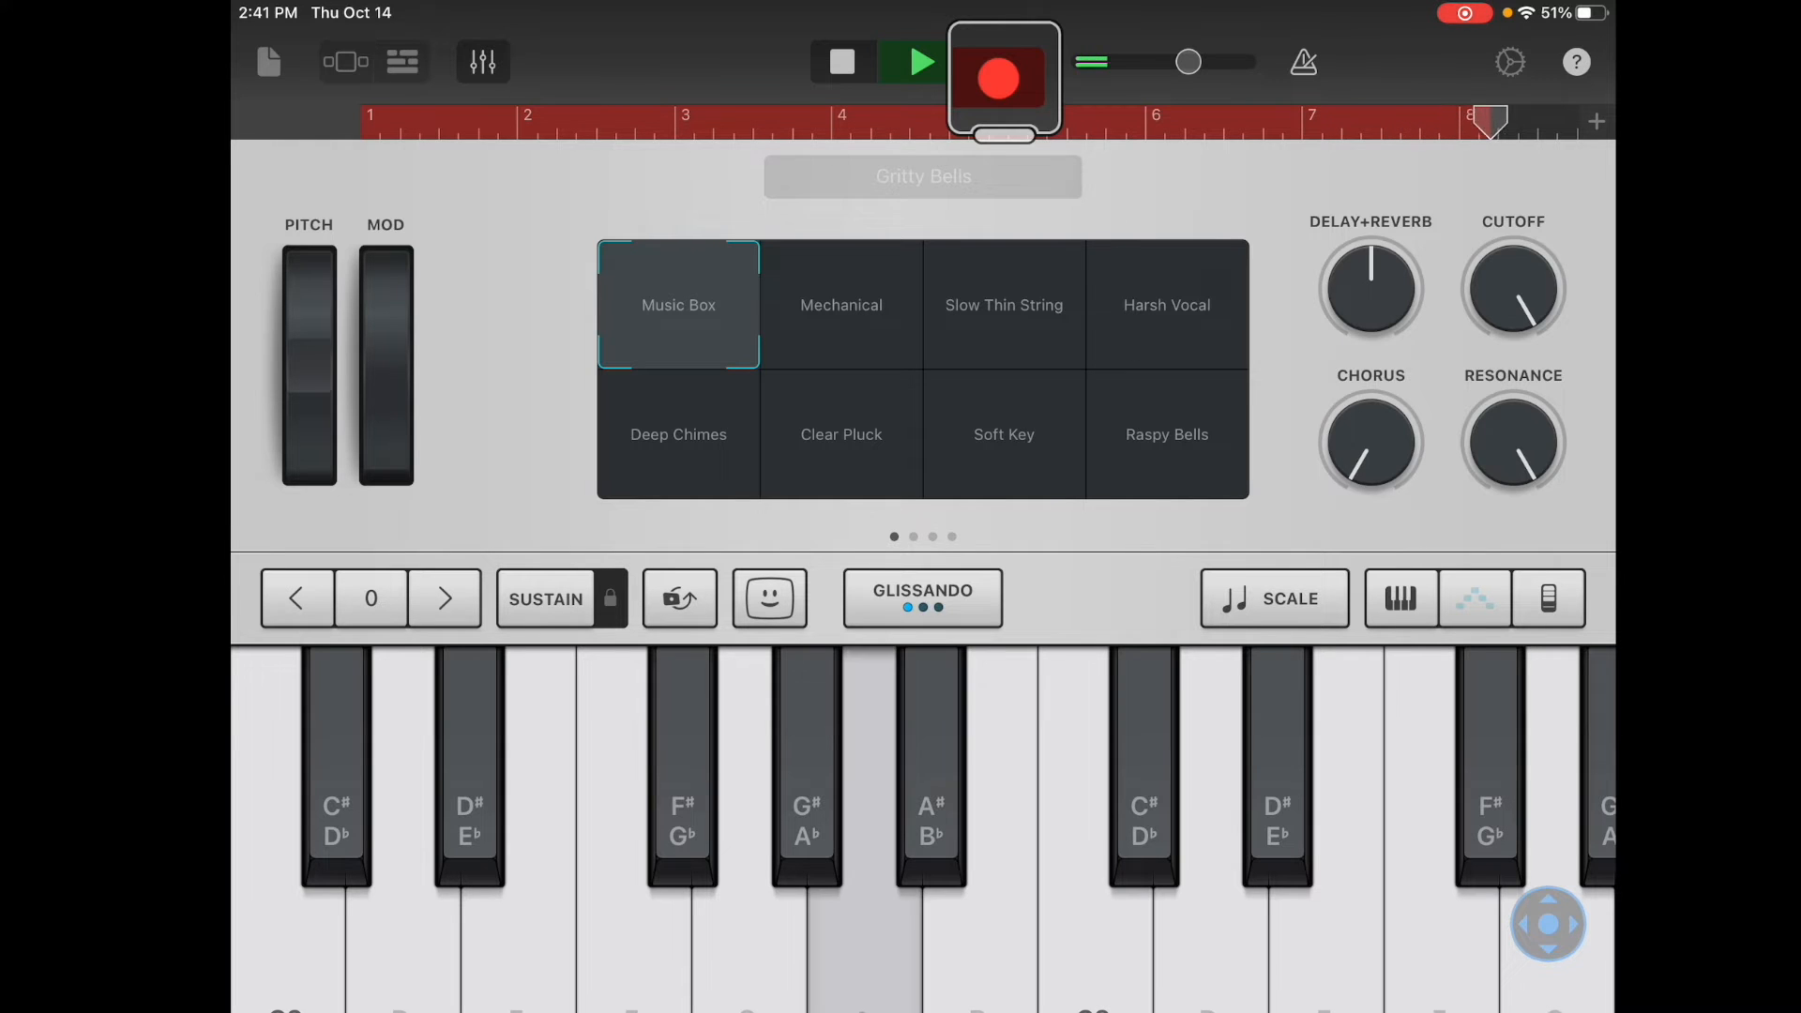
click(843, 62)
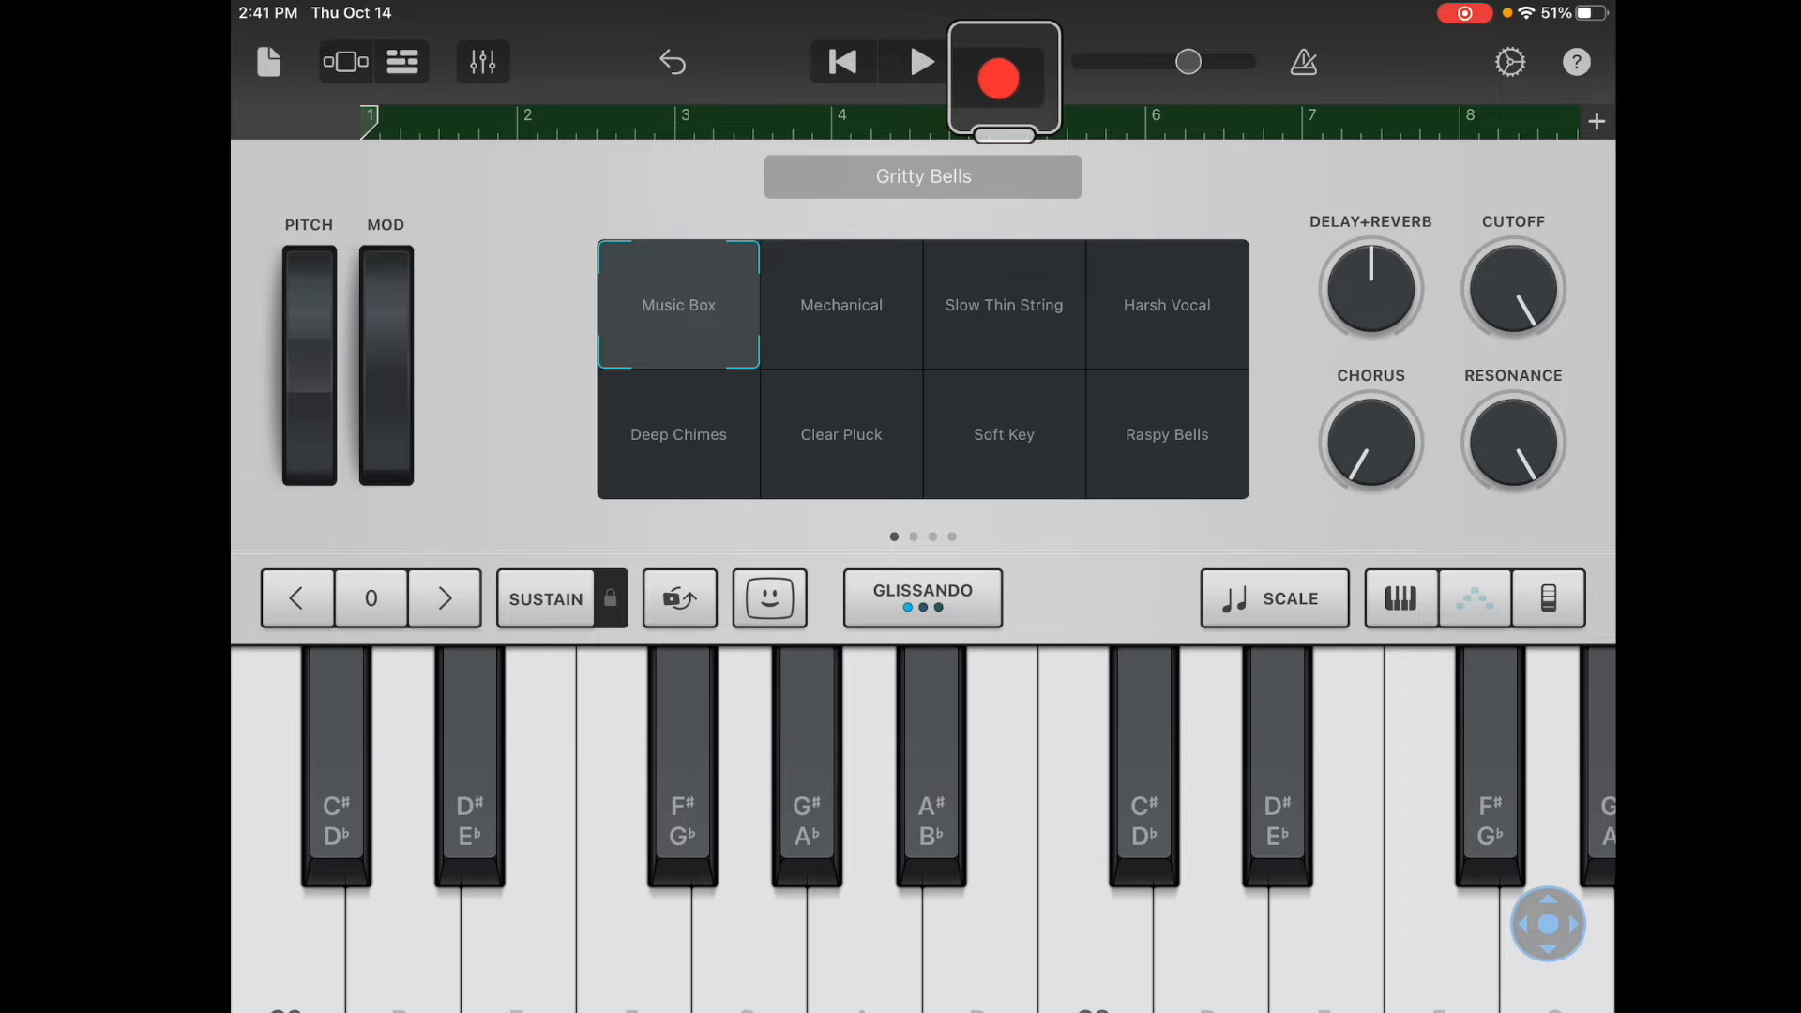
- Return to the Tracks view showing the recorded Gritty Bells region
click(402, 62)
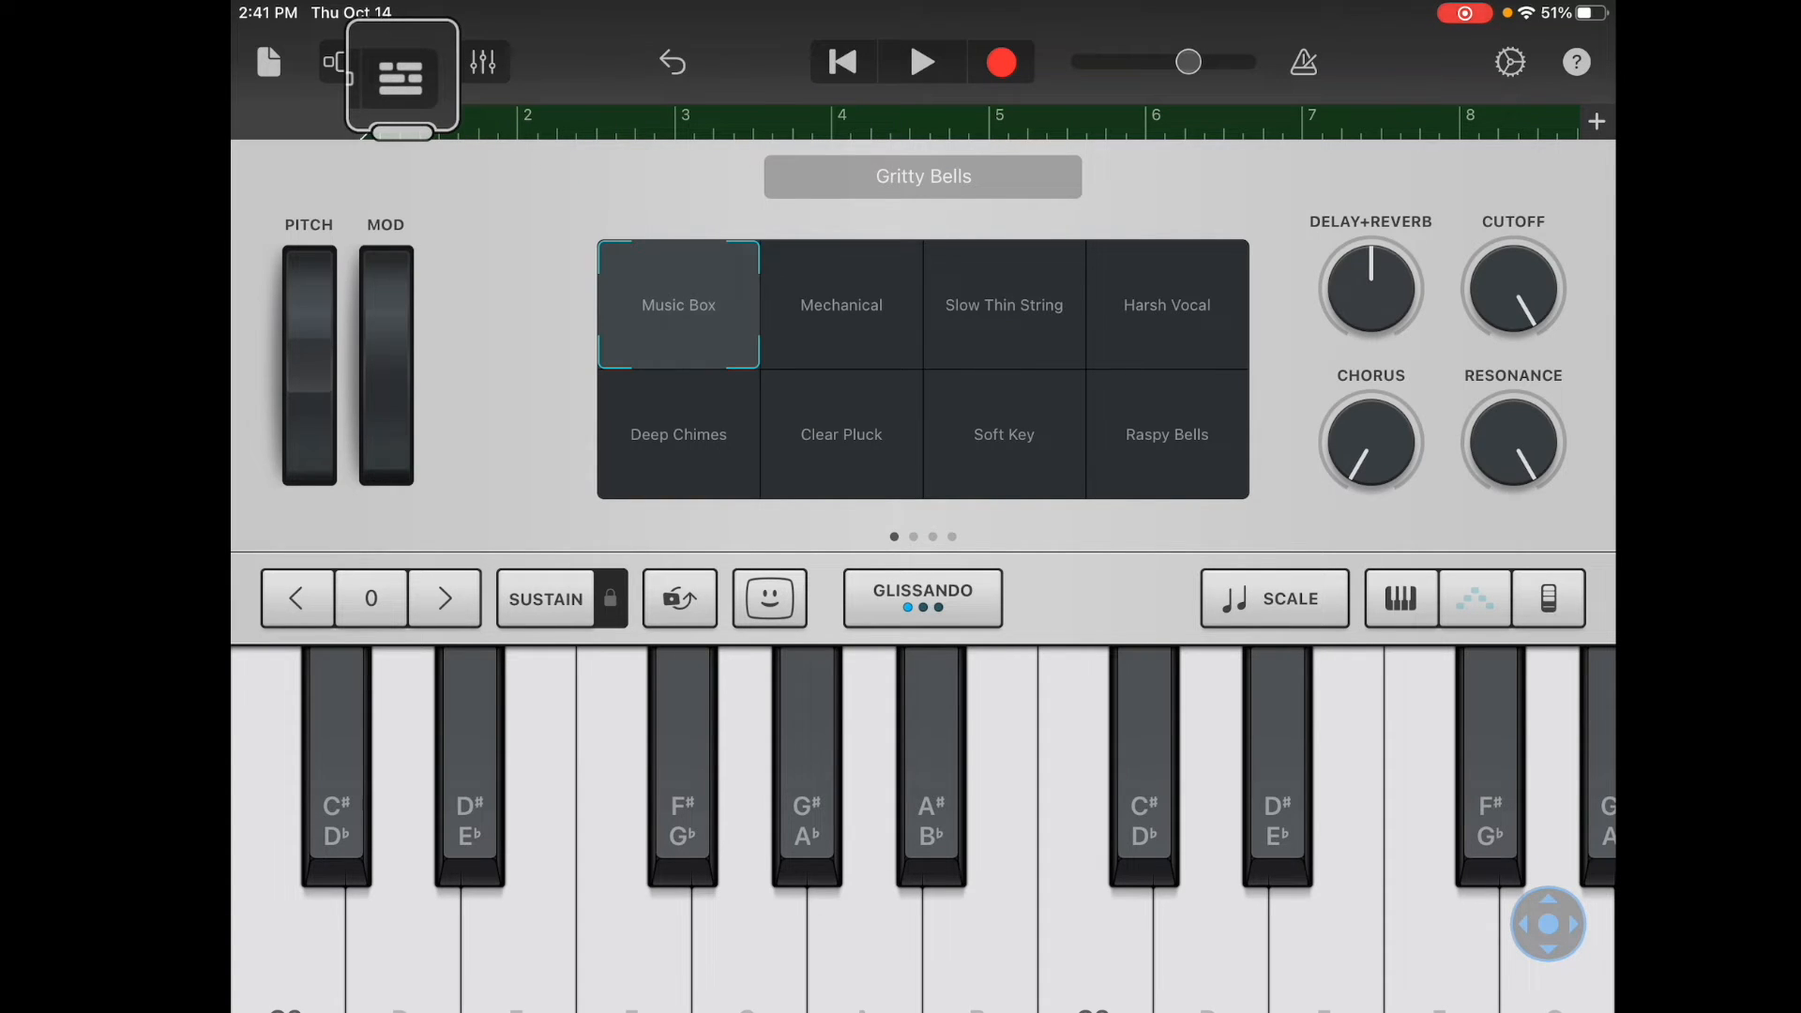
click(400, 78)
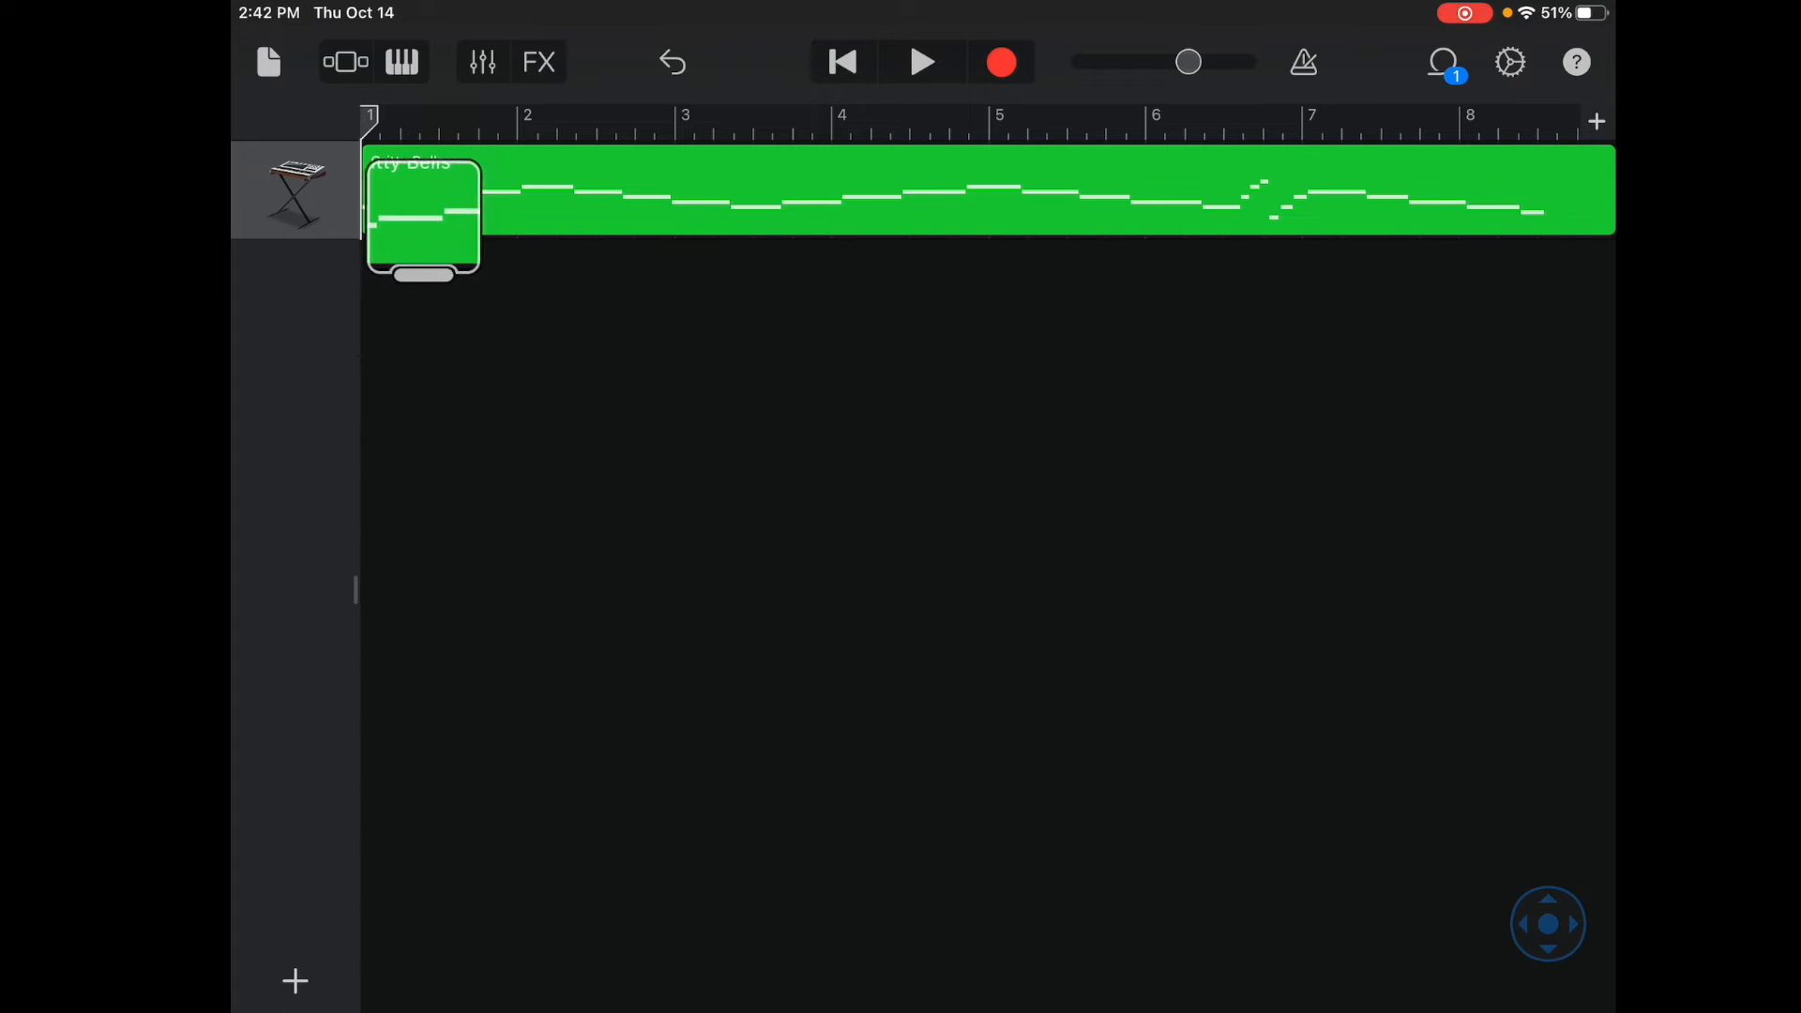
- Add a second track with a Smart Piano chord instrument using the Grand Piano sound
drag(422, 218, 591, 167)
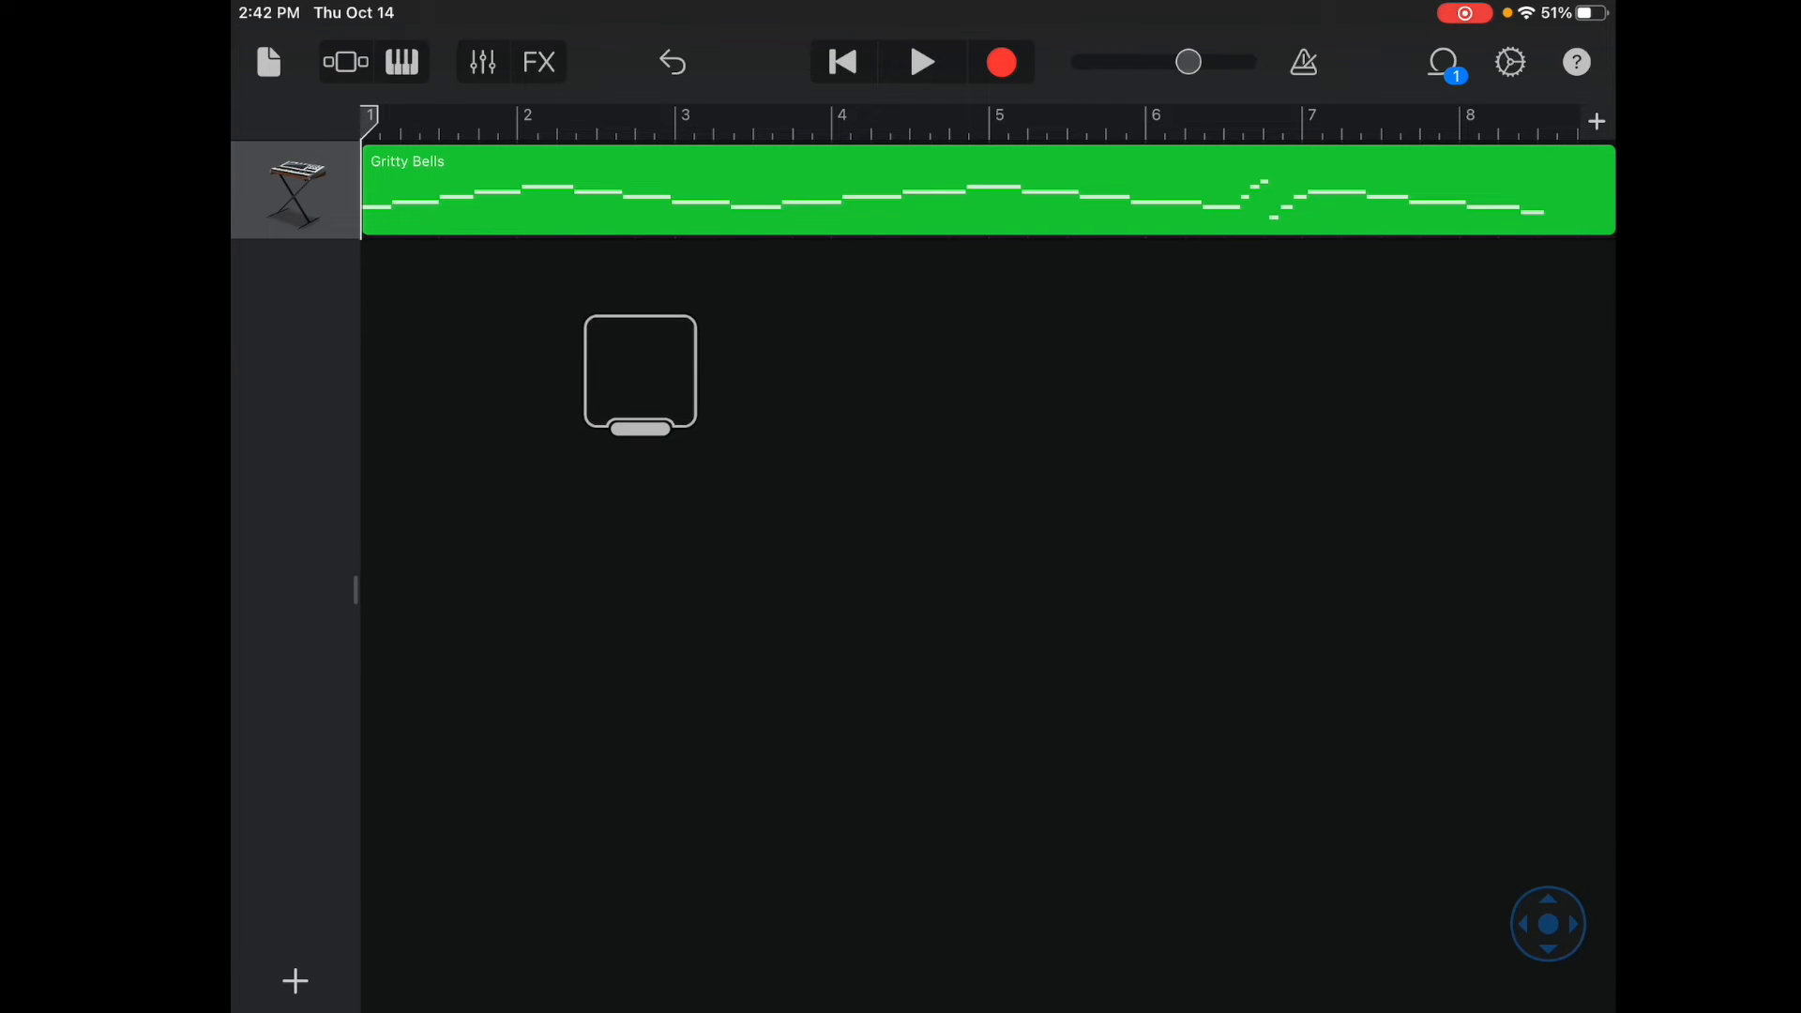
click(345, 62)
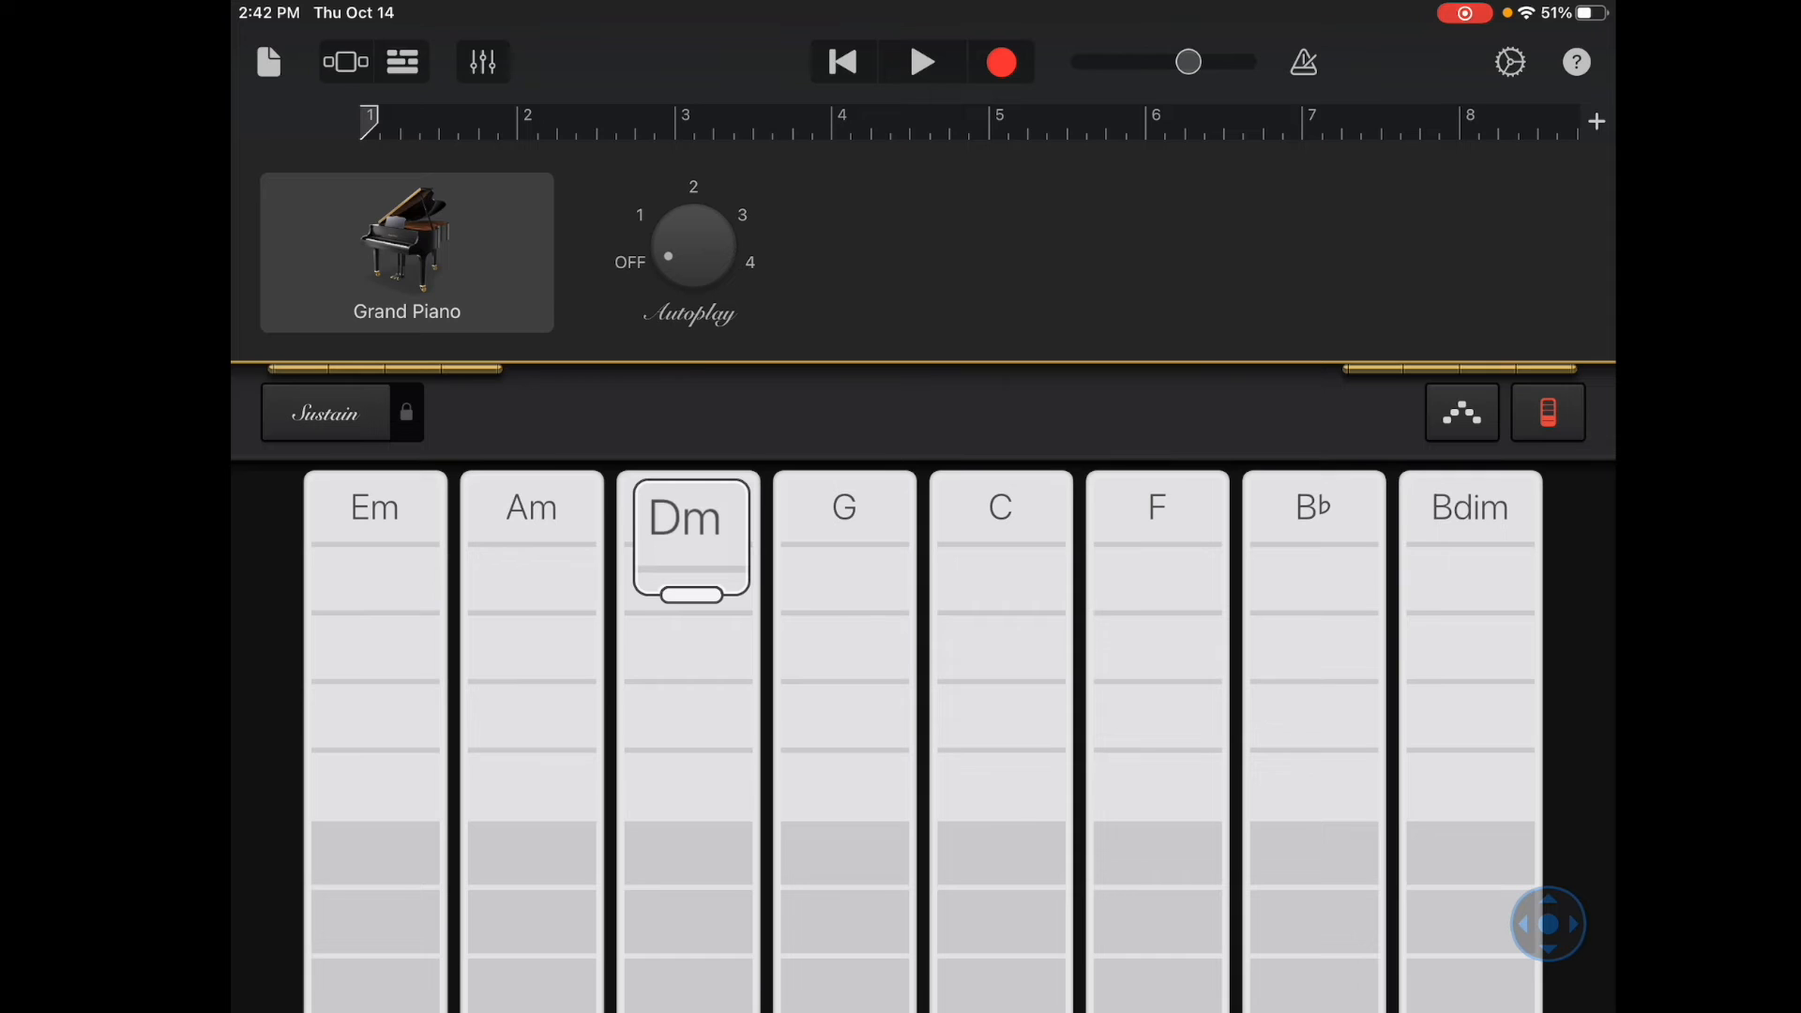
- Play a Dm chord, then swap the chord instrument's sound from Grand Piano to Keyboards > Granular Vibraphone
click(406, 253)
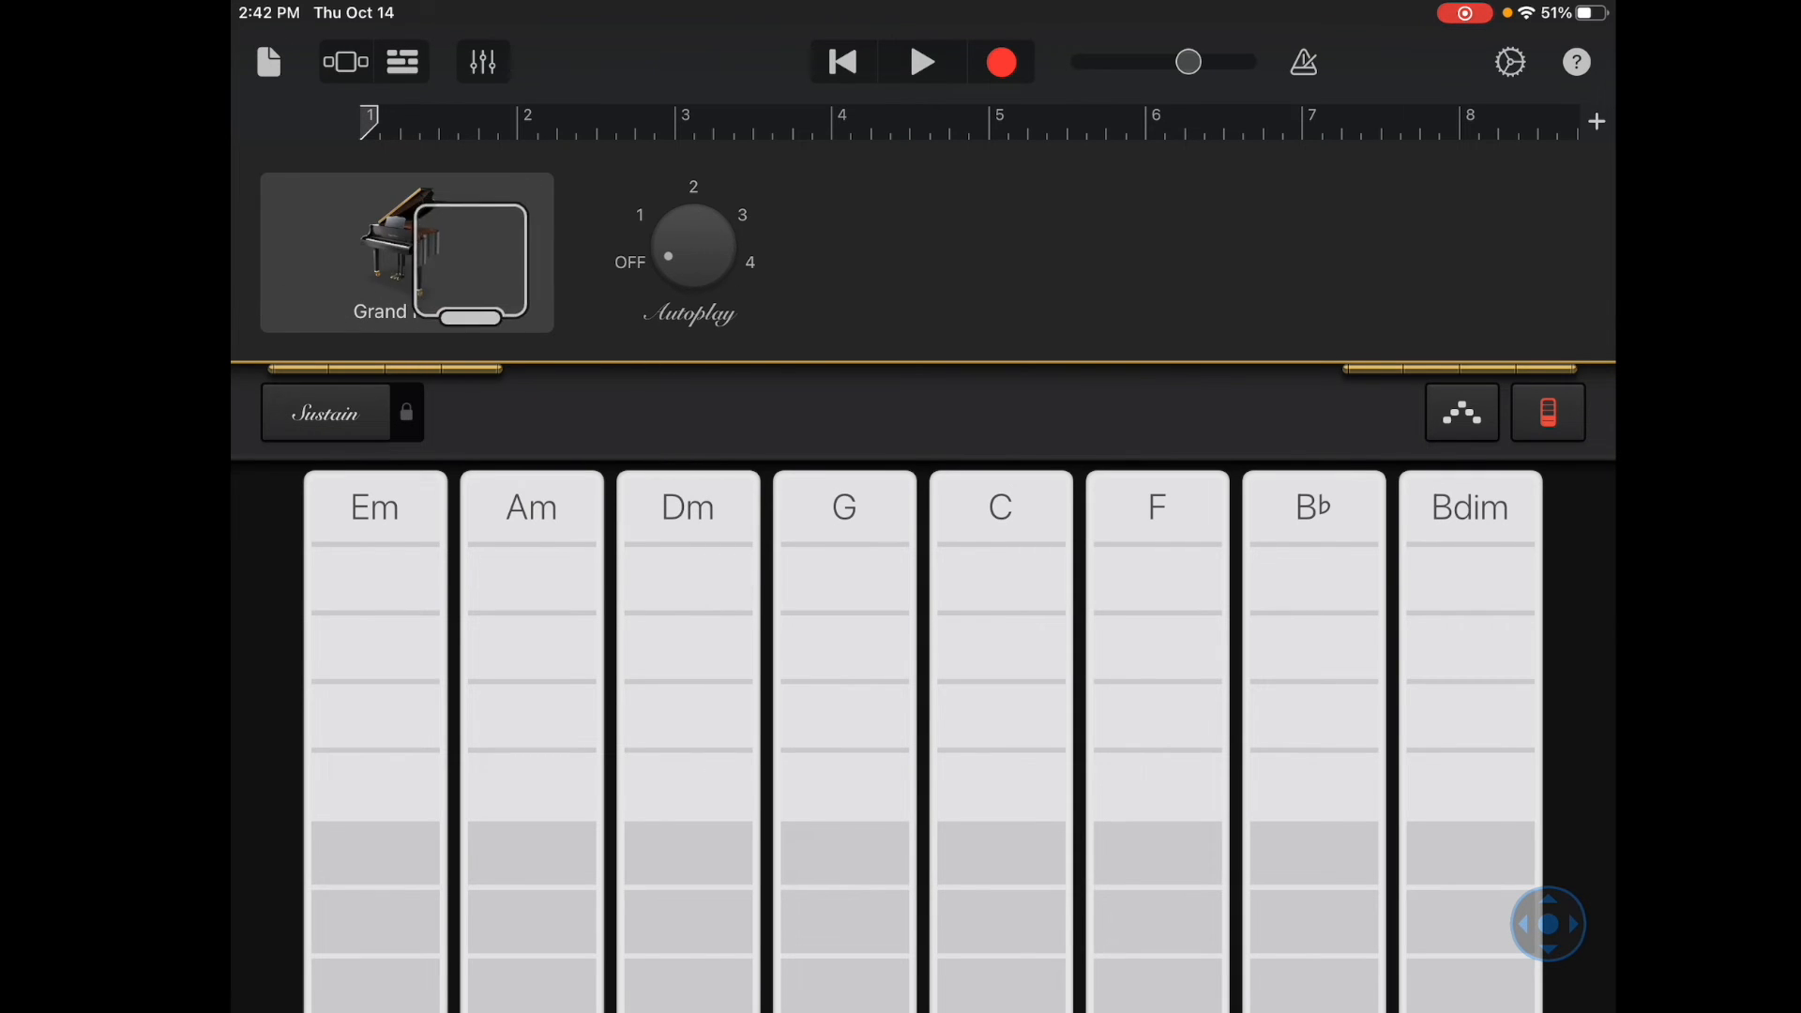
click(405, 253)
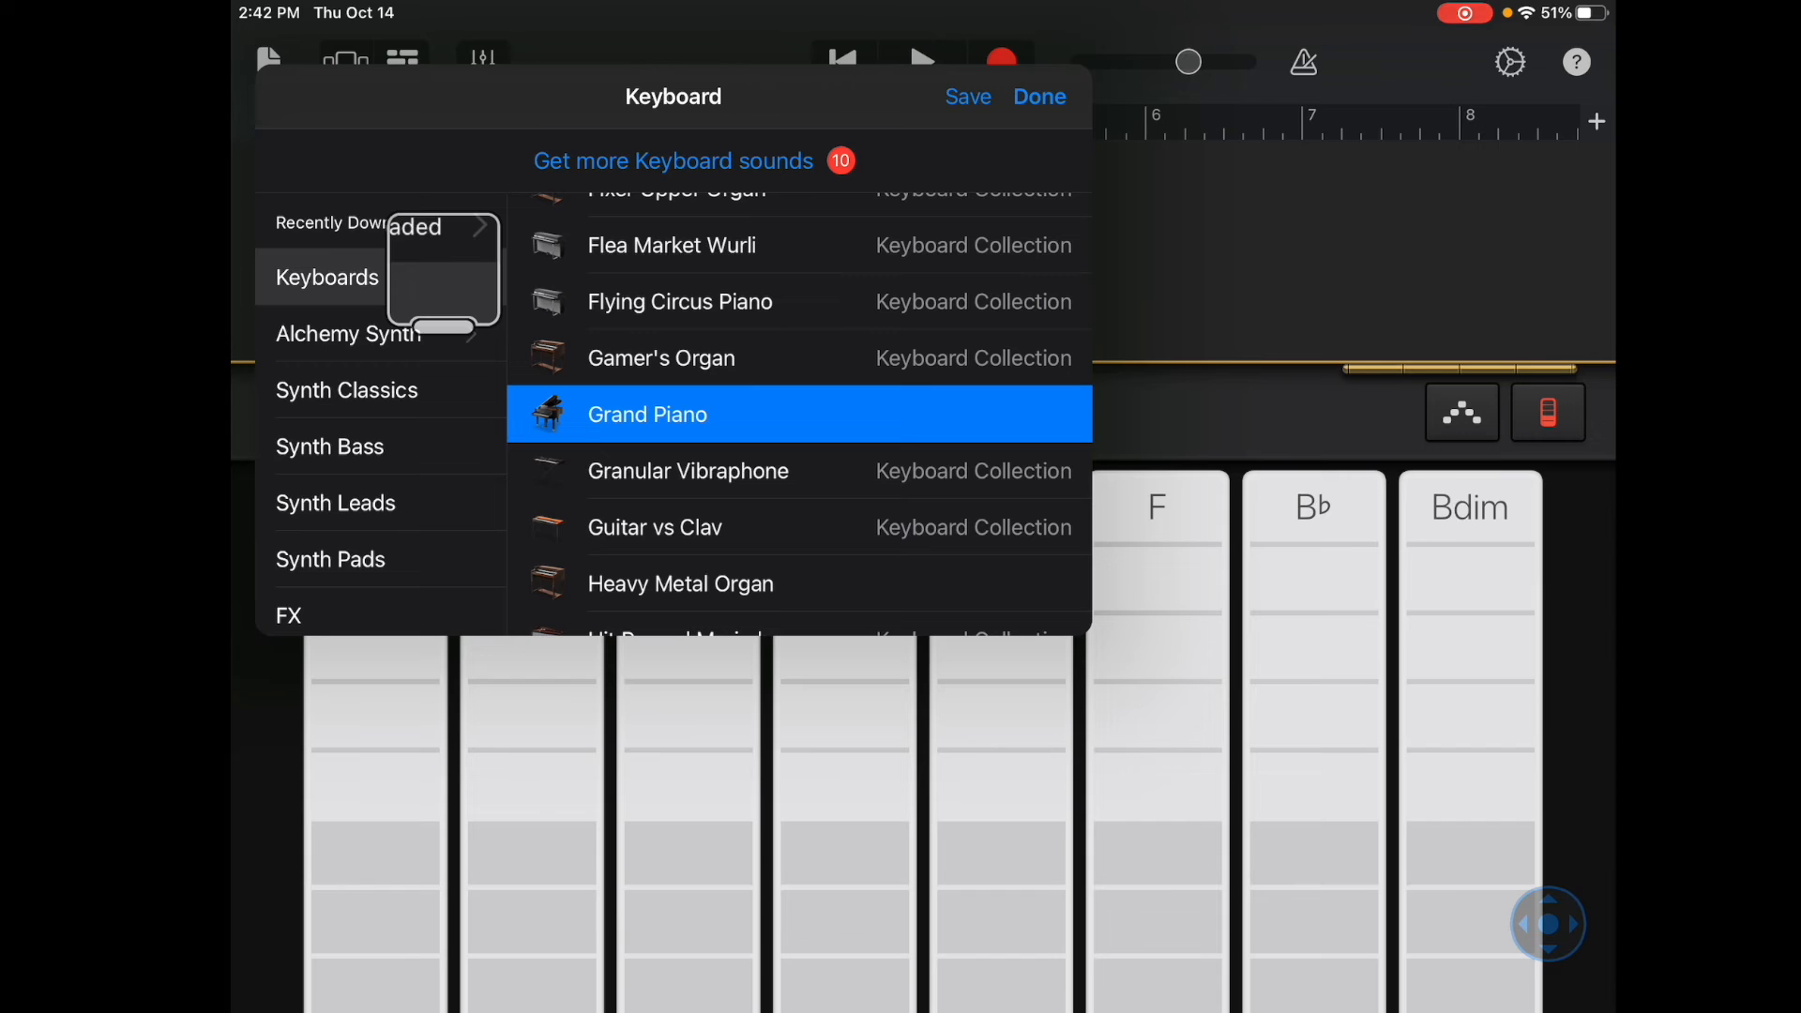
click(661, 357)
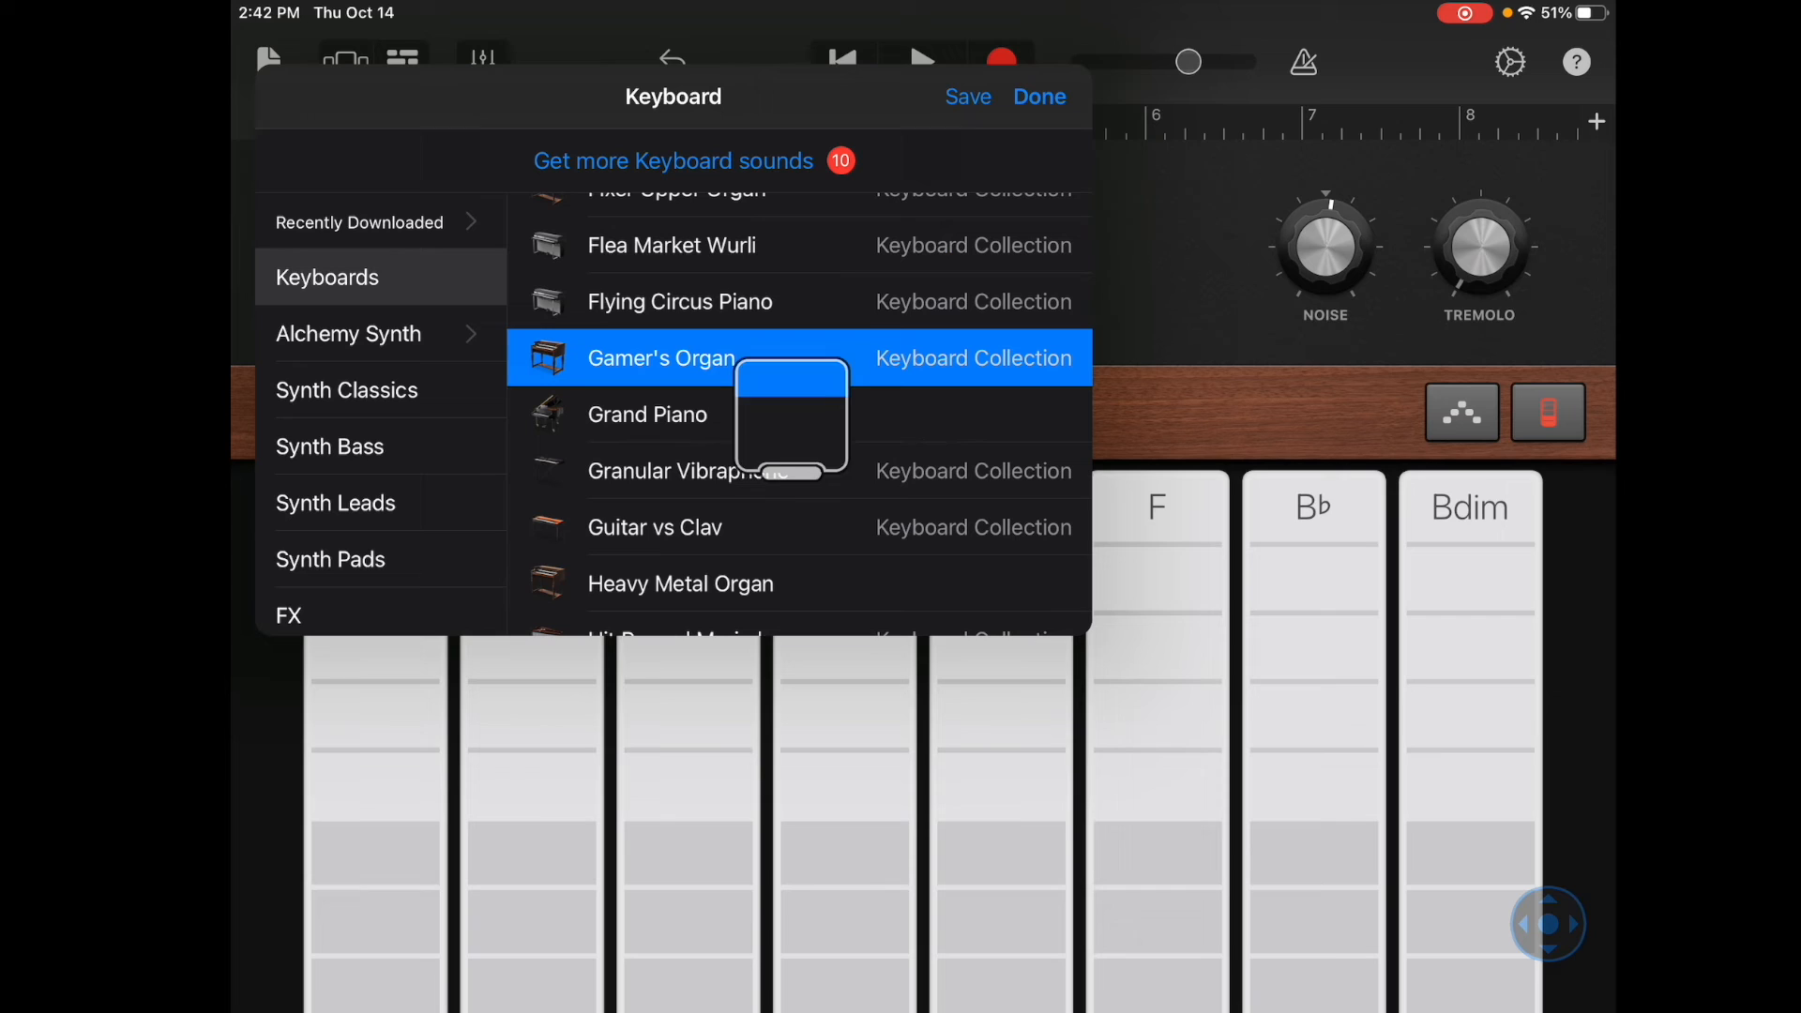
click(689, 471)
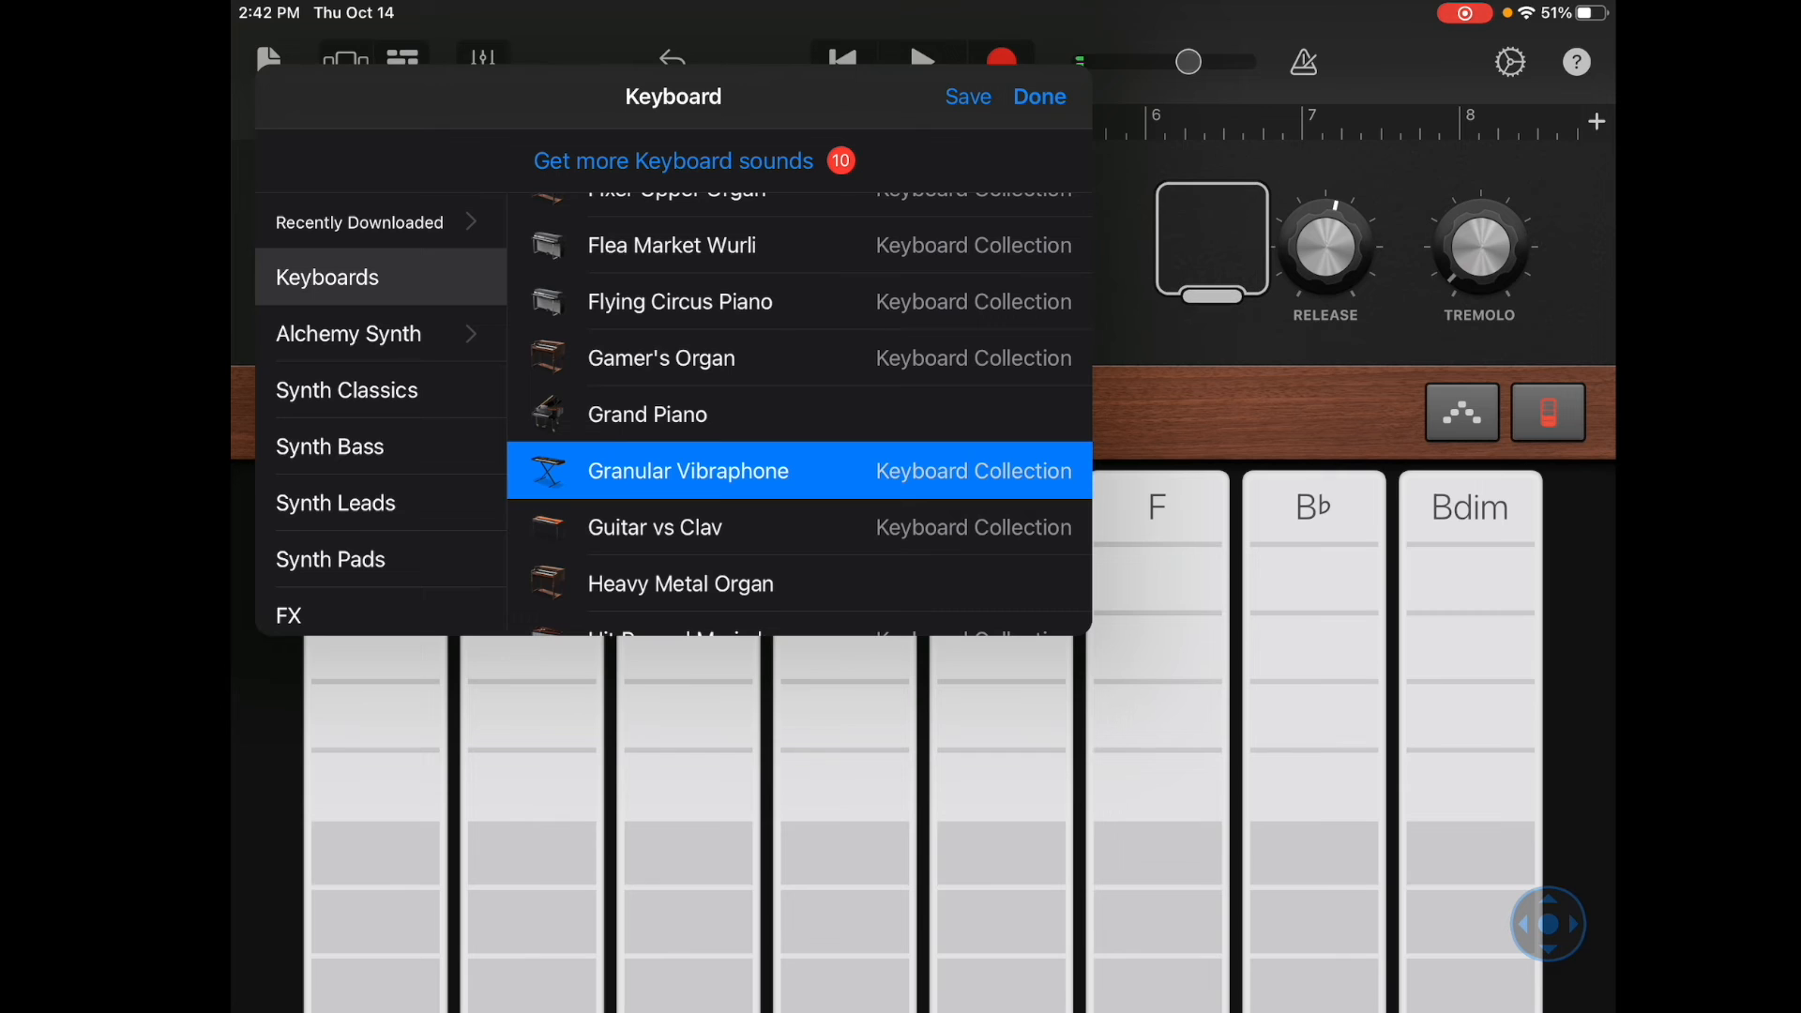
click(1037, 95)
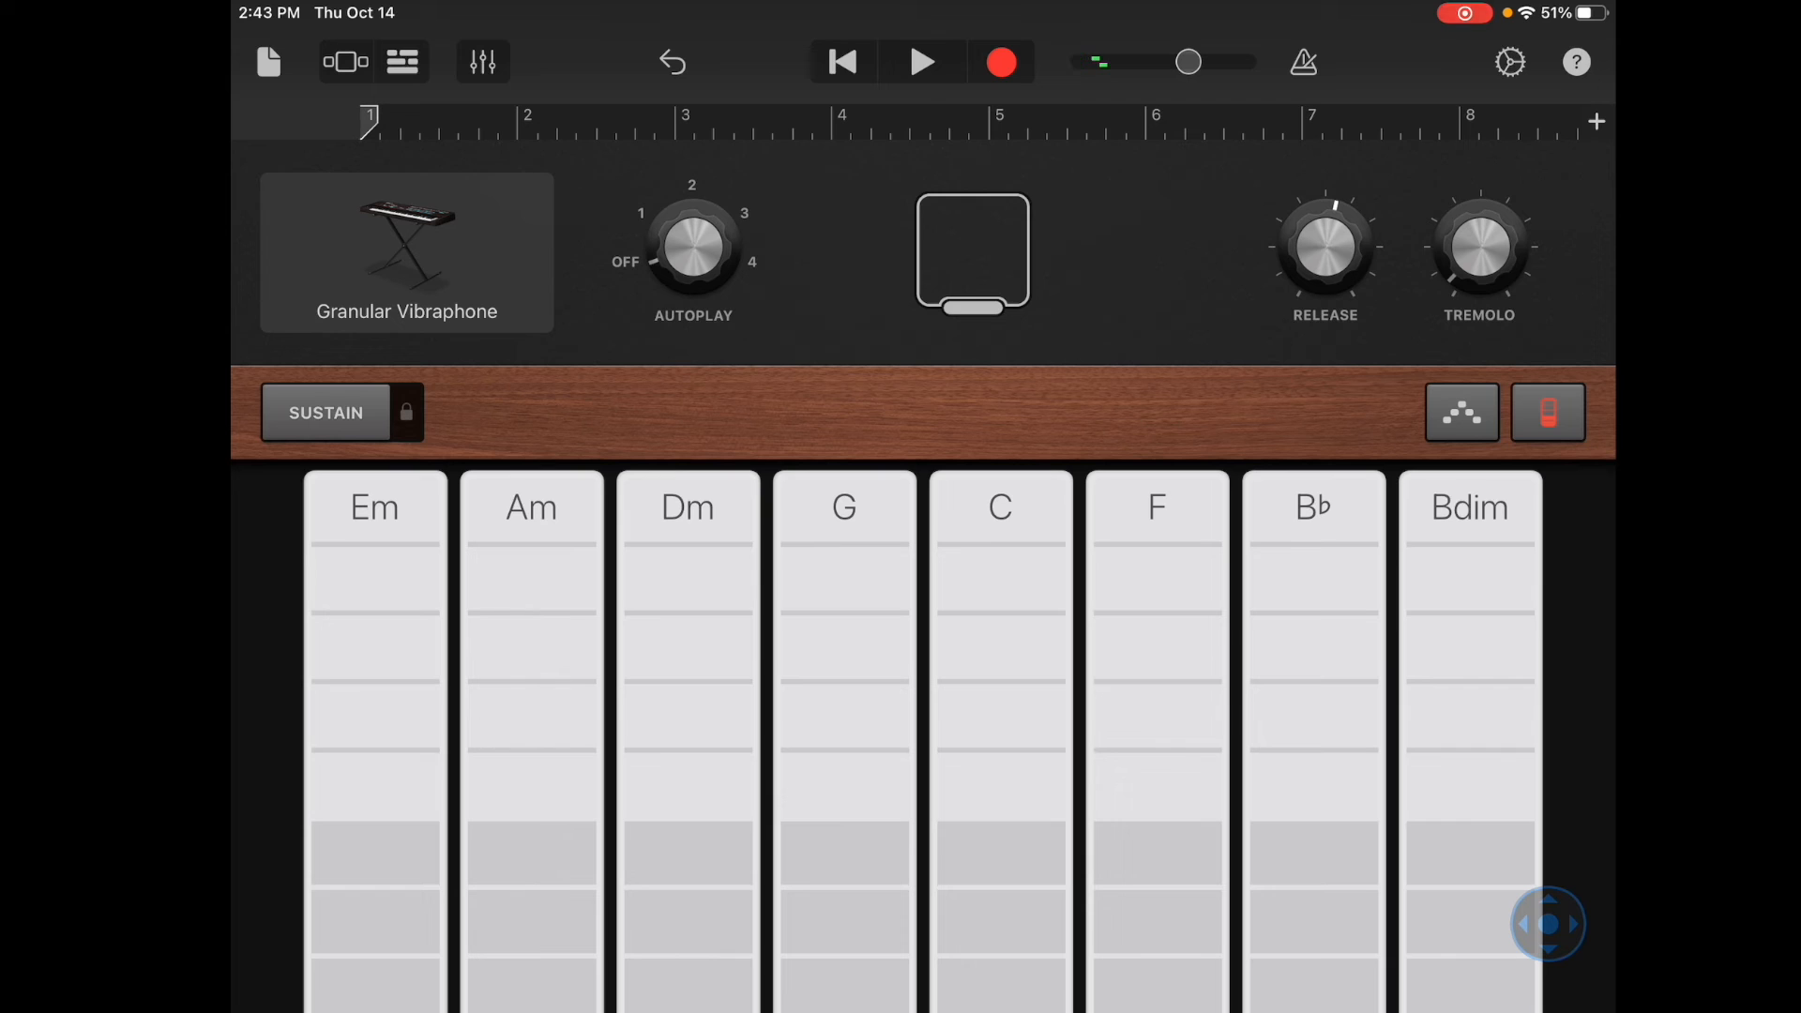
- Switch the arpeggiator's Run setting on for the Granular Vibraphone chords and dismiss the popover
click(1462, 413)
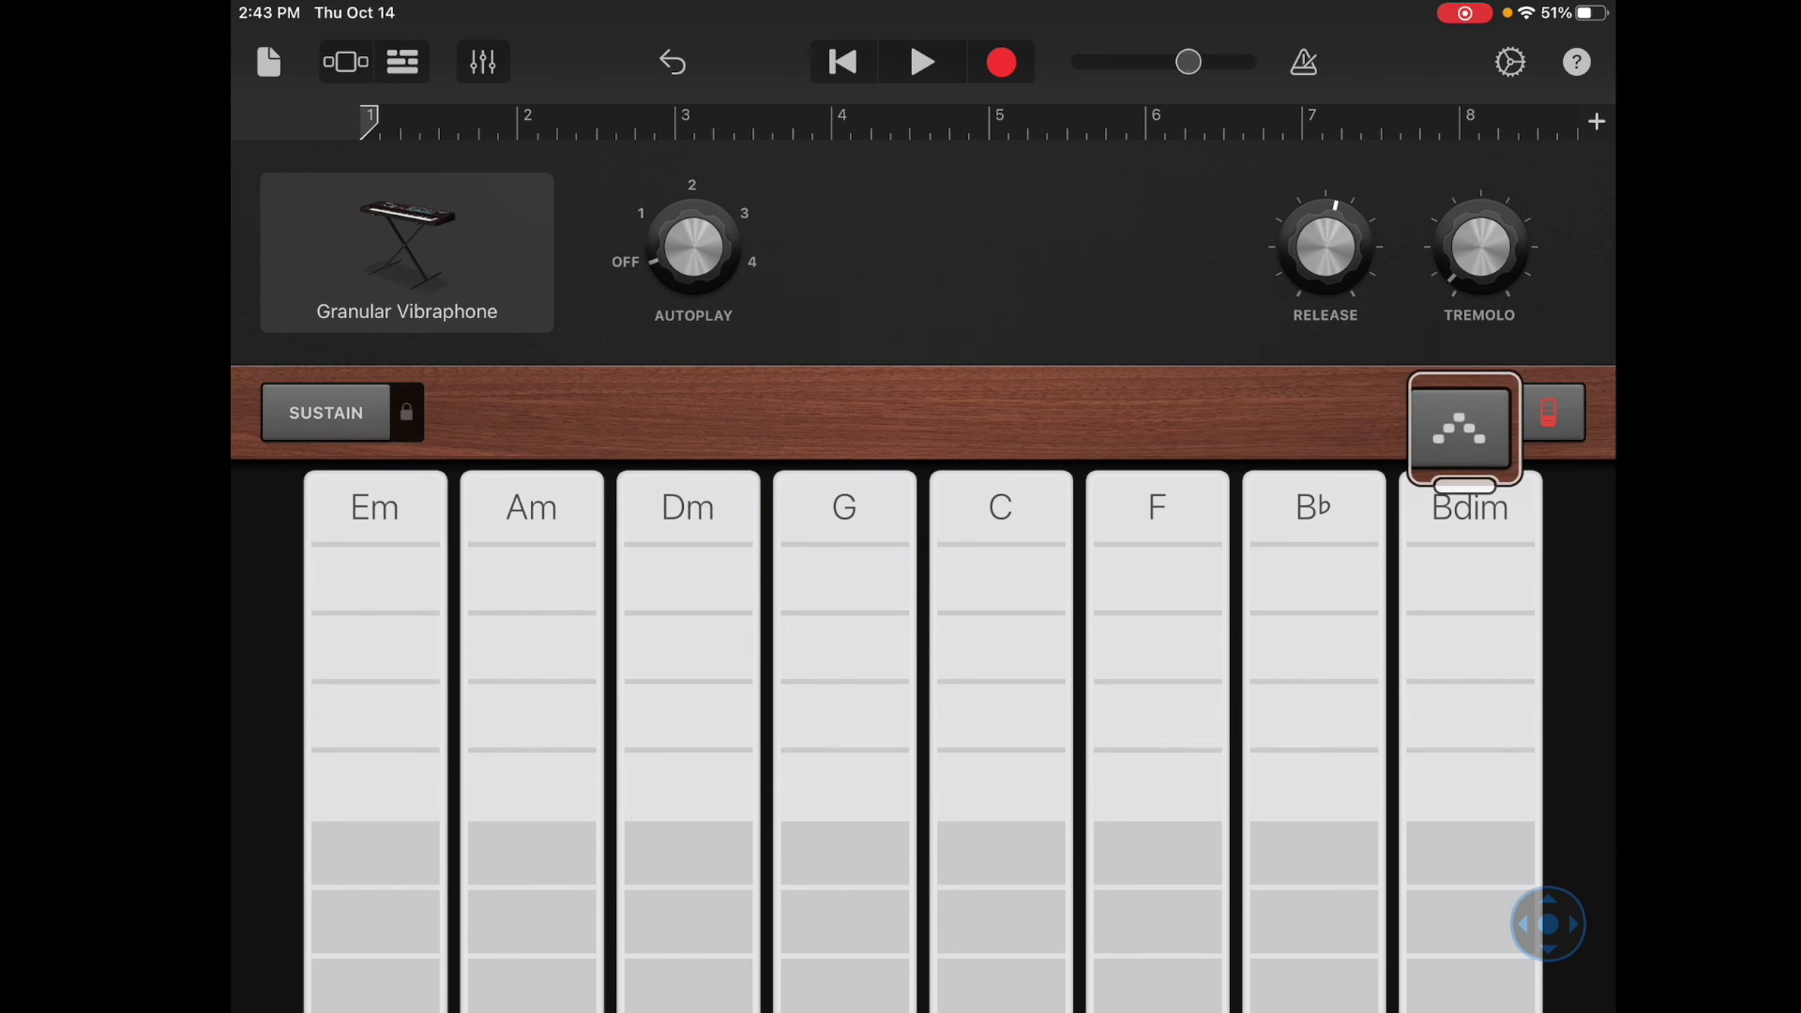
click(1463, 428)
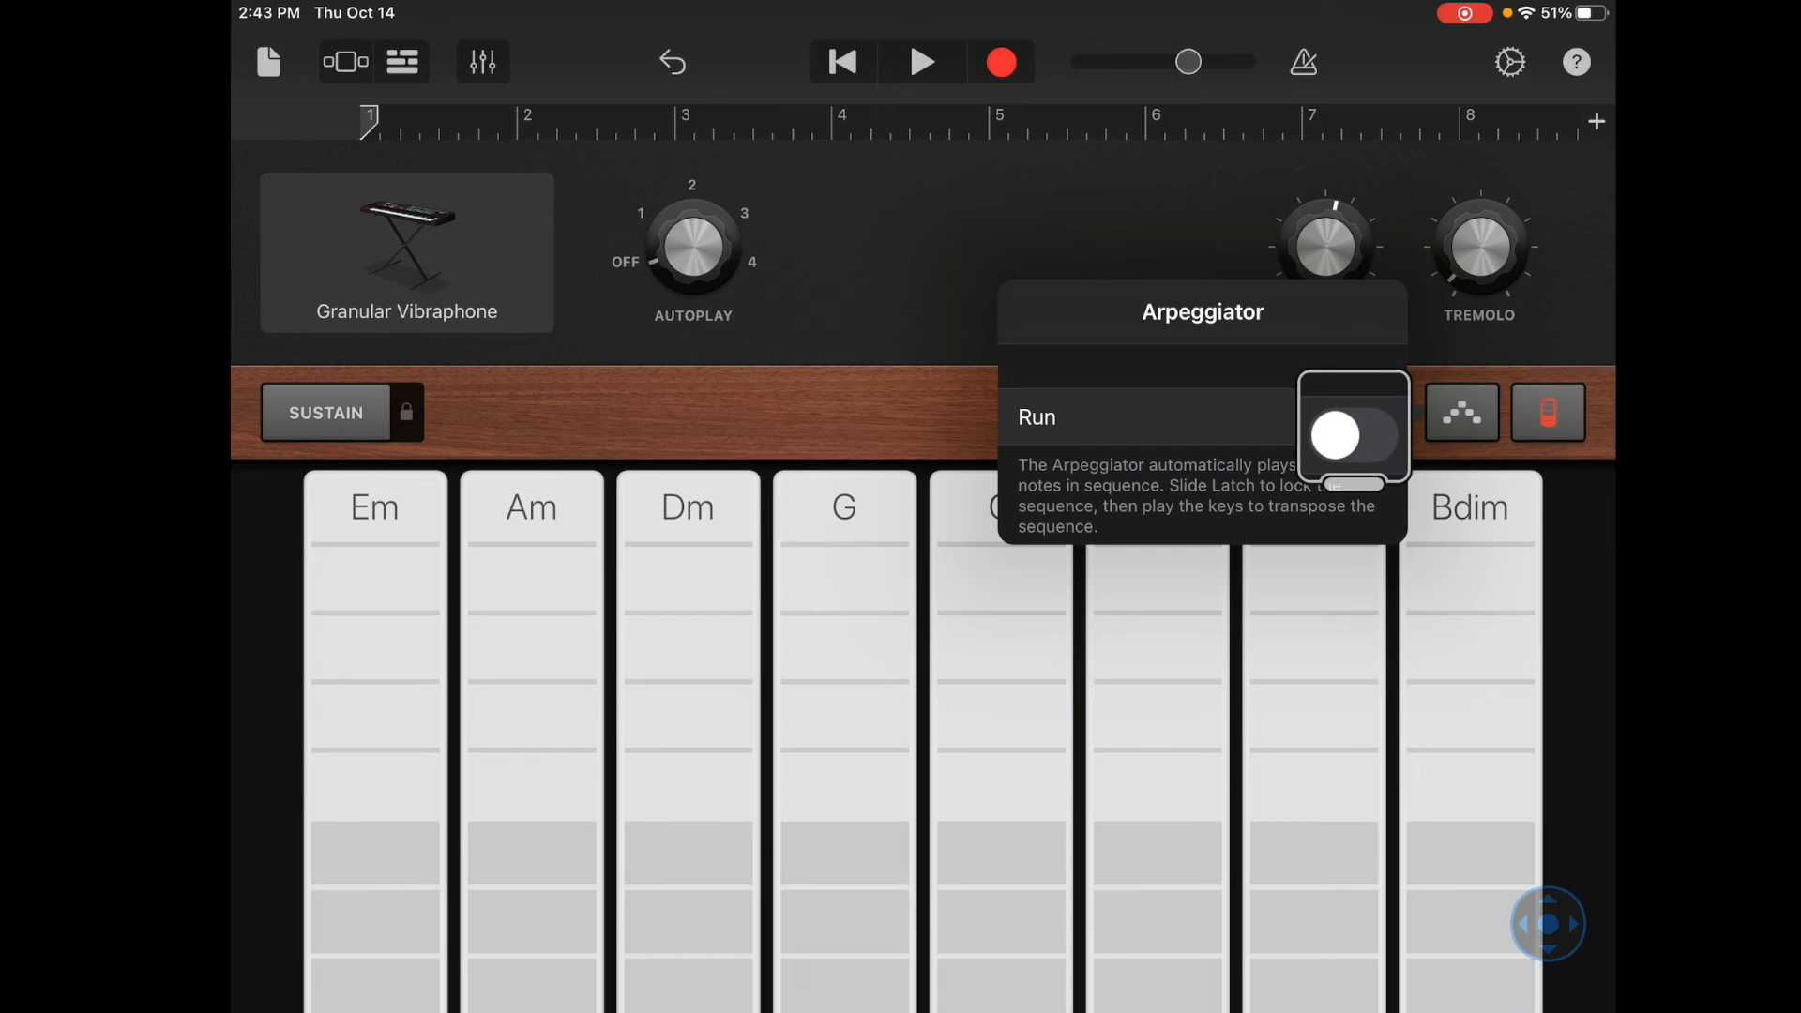
click(1353, 438)
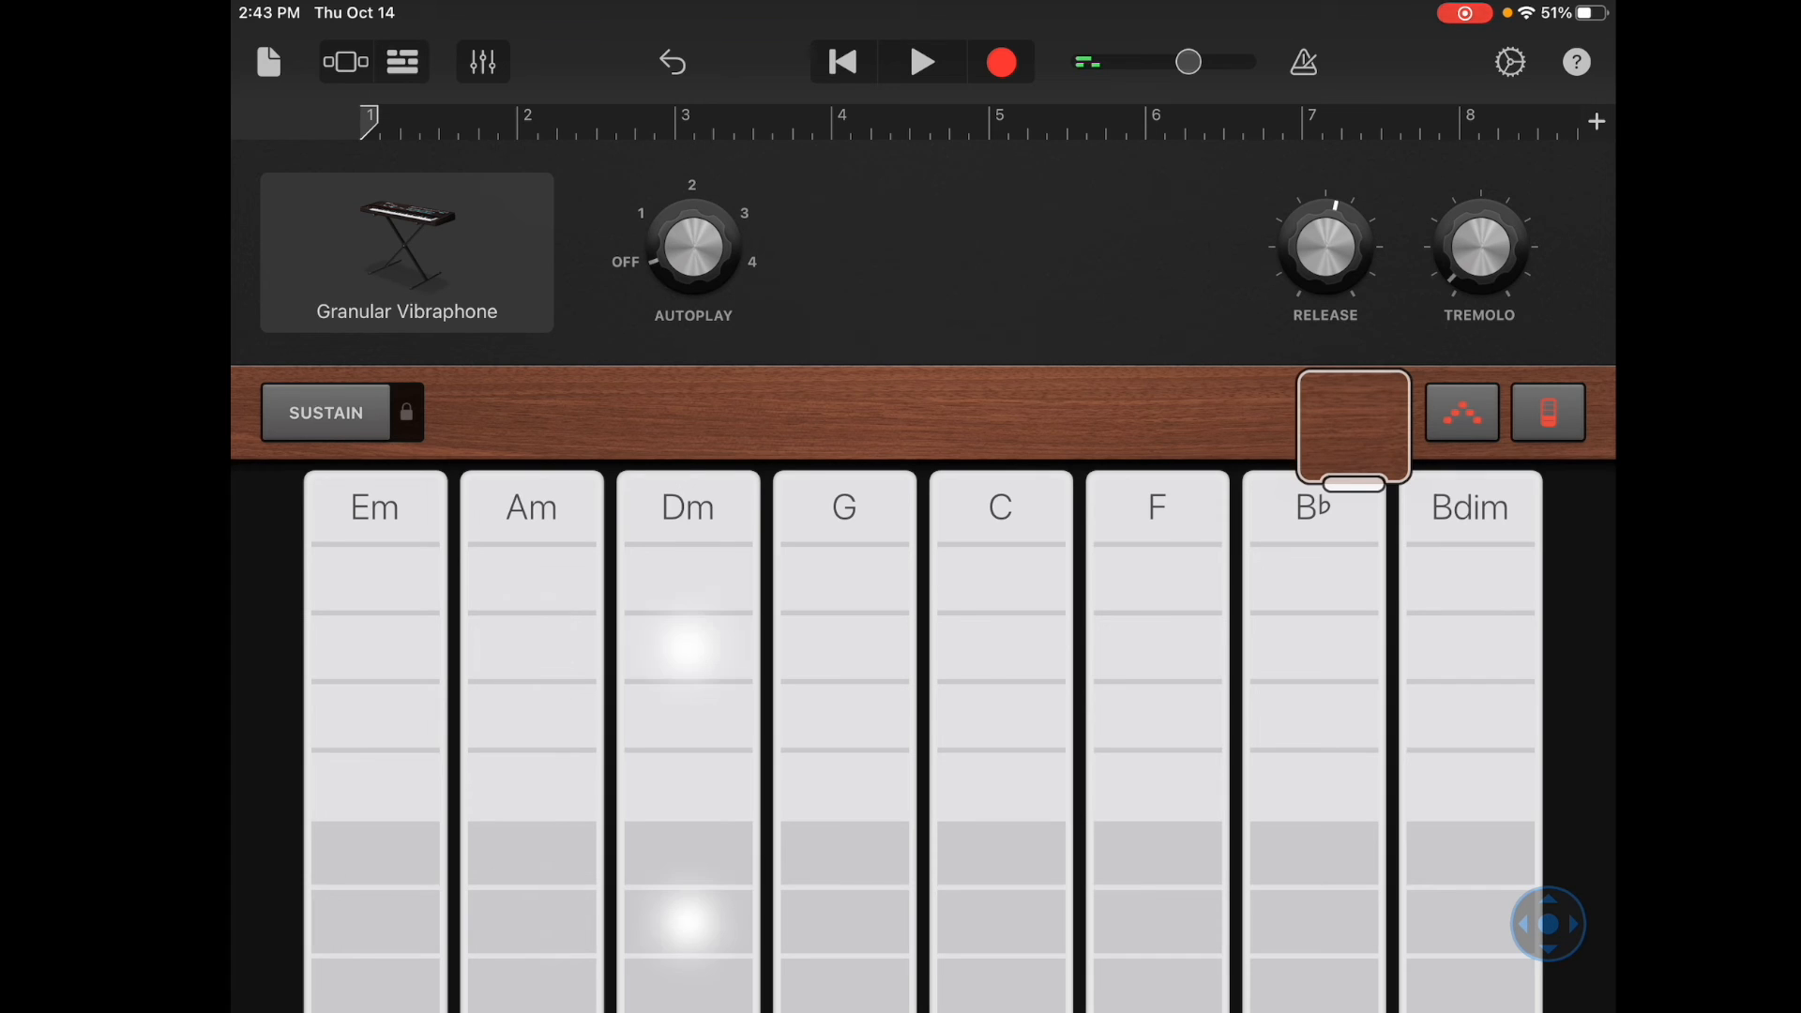
click(374, 649)
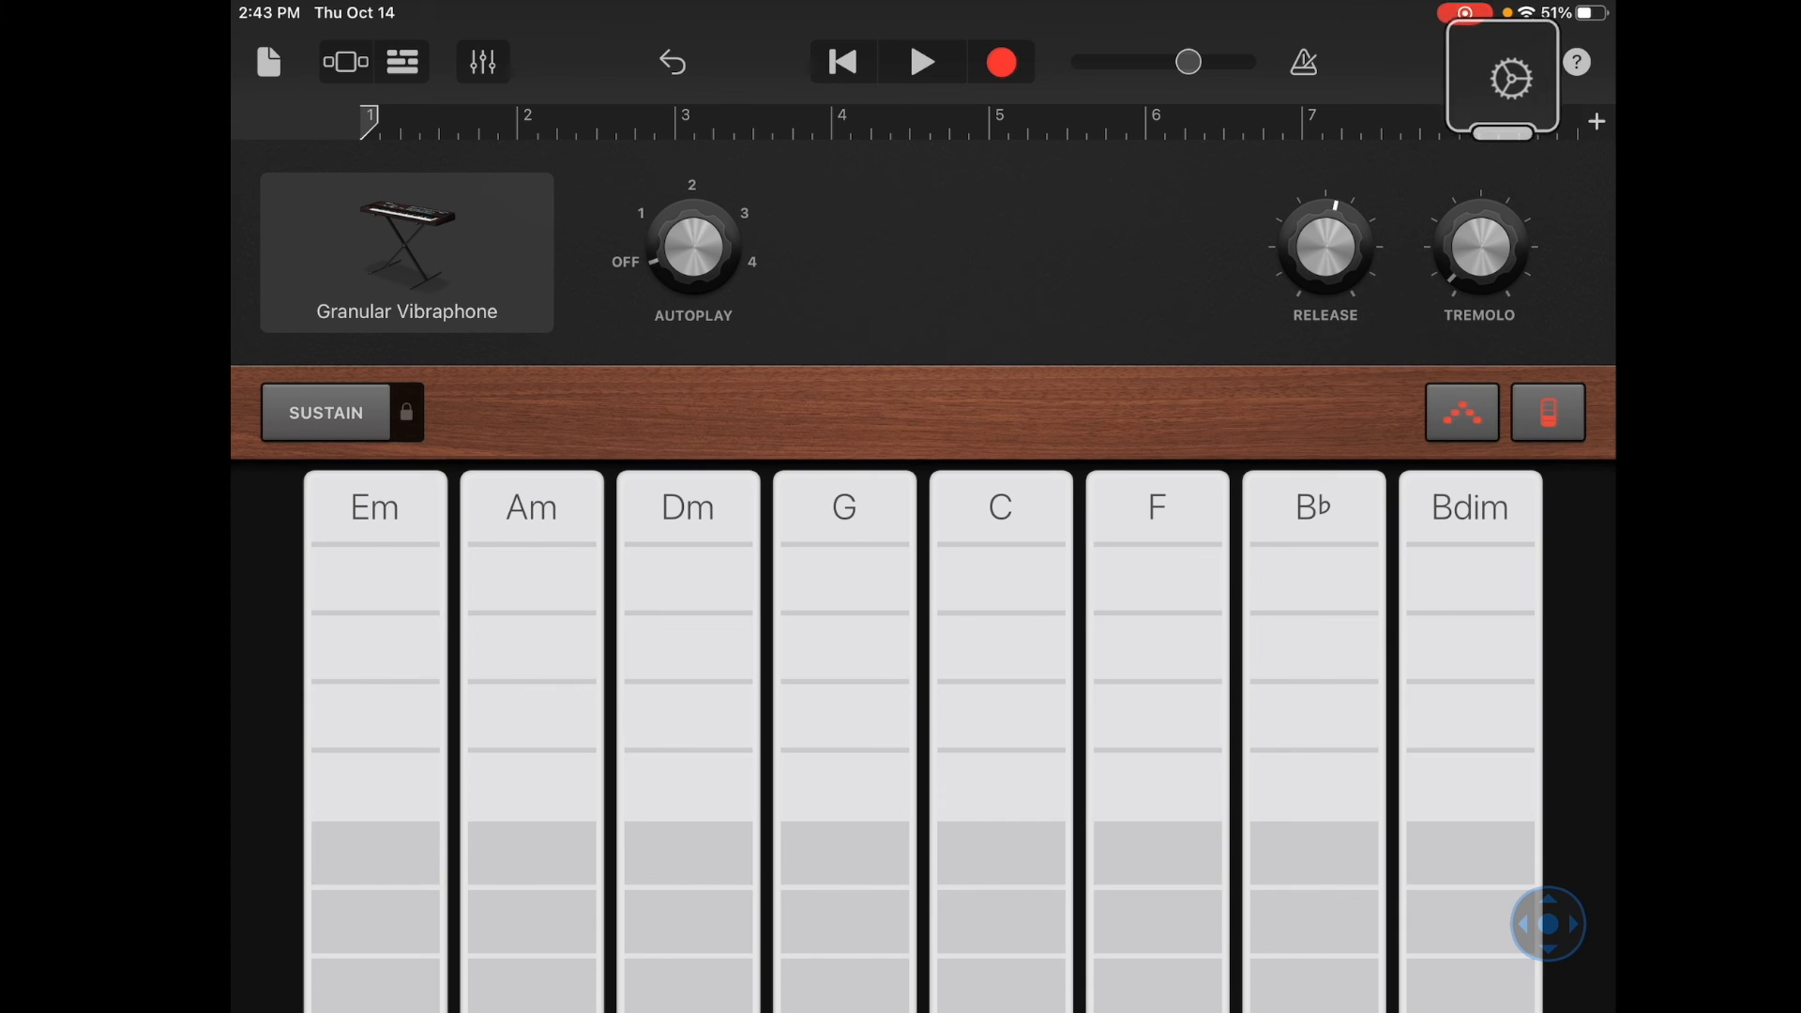
click(1508, 77)
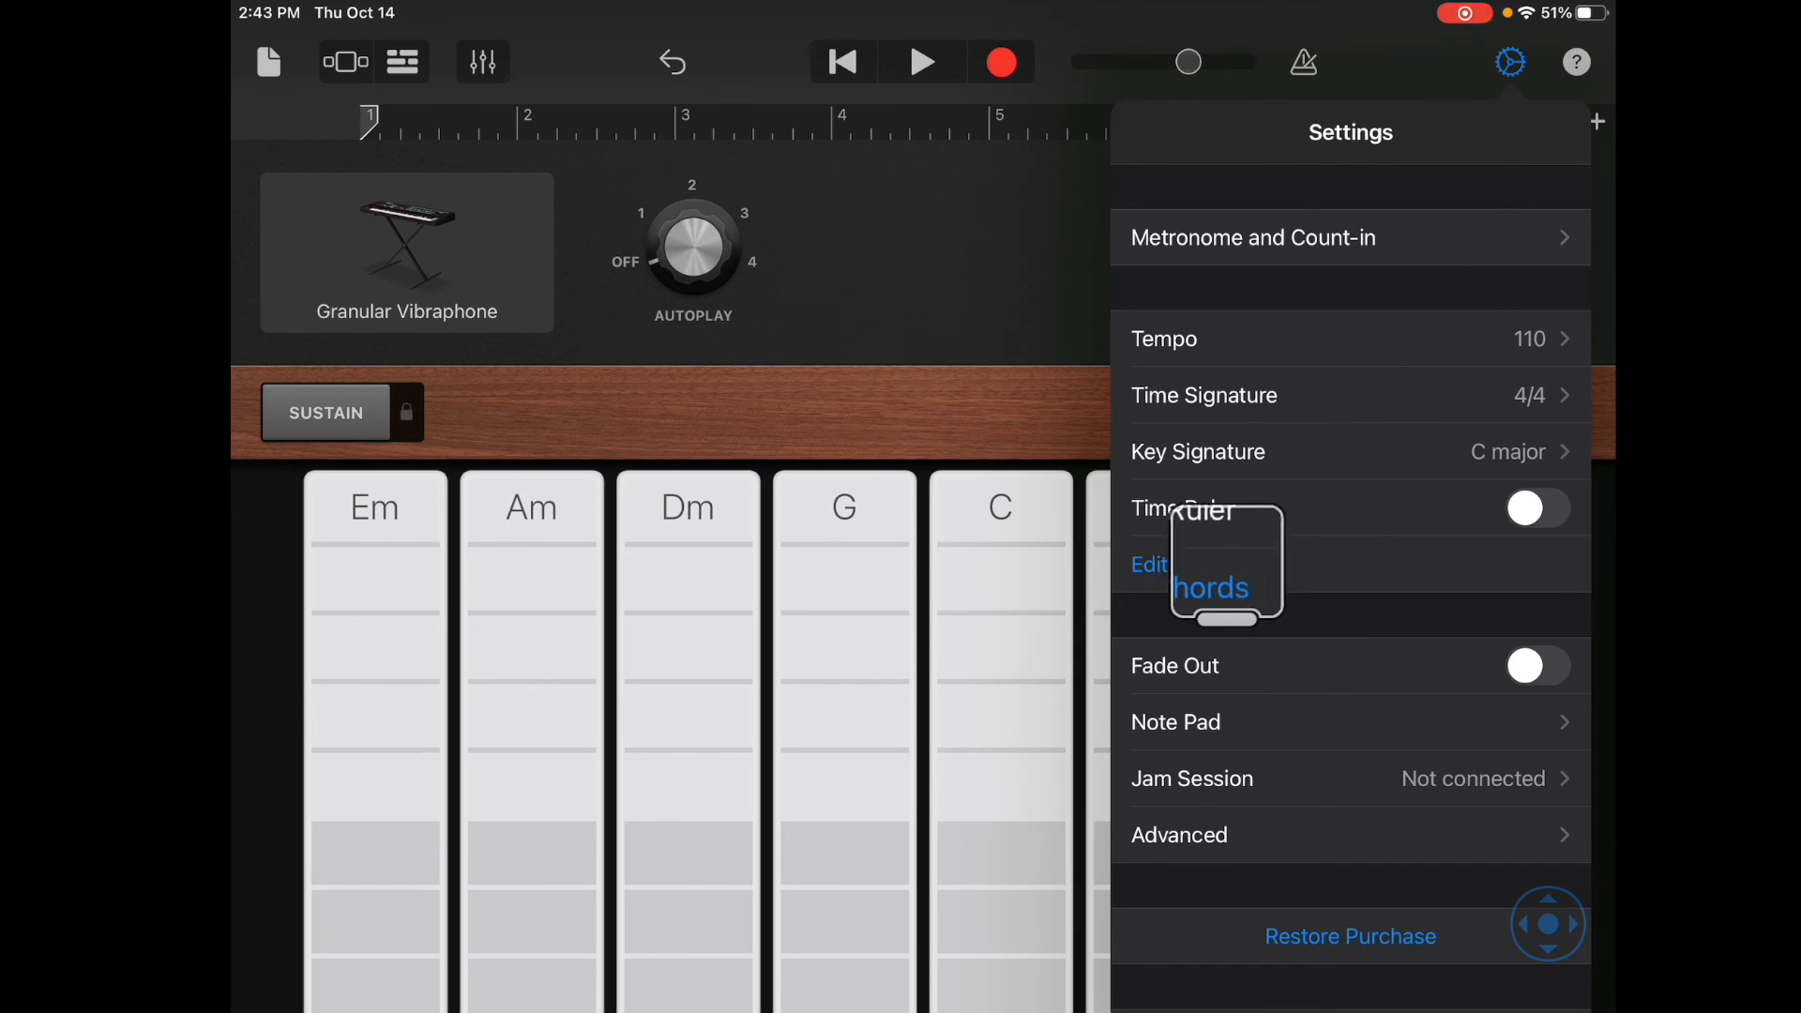
click(1207, 585)
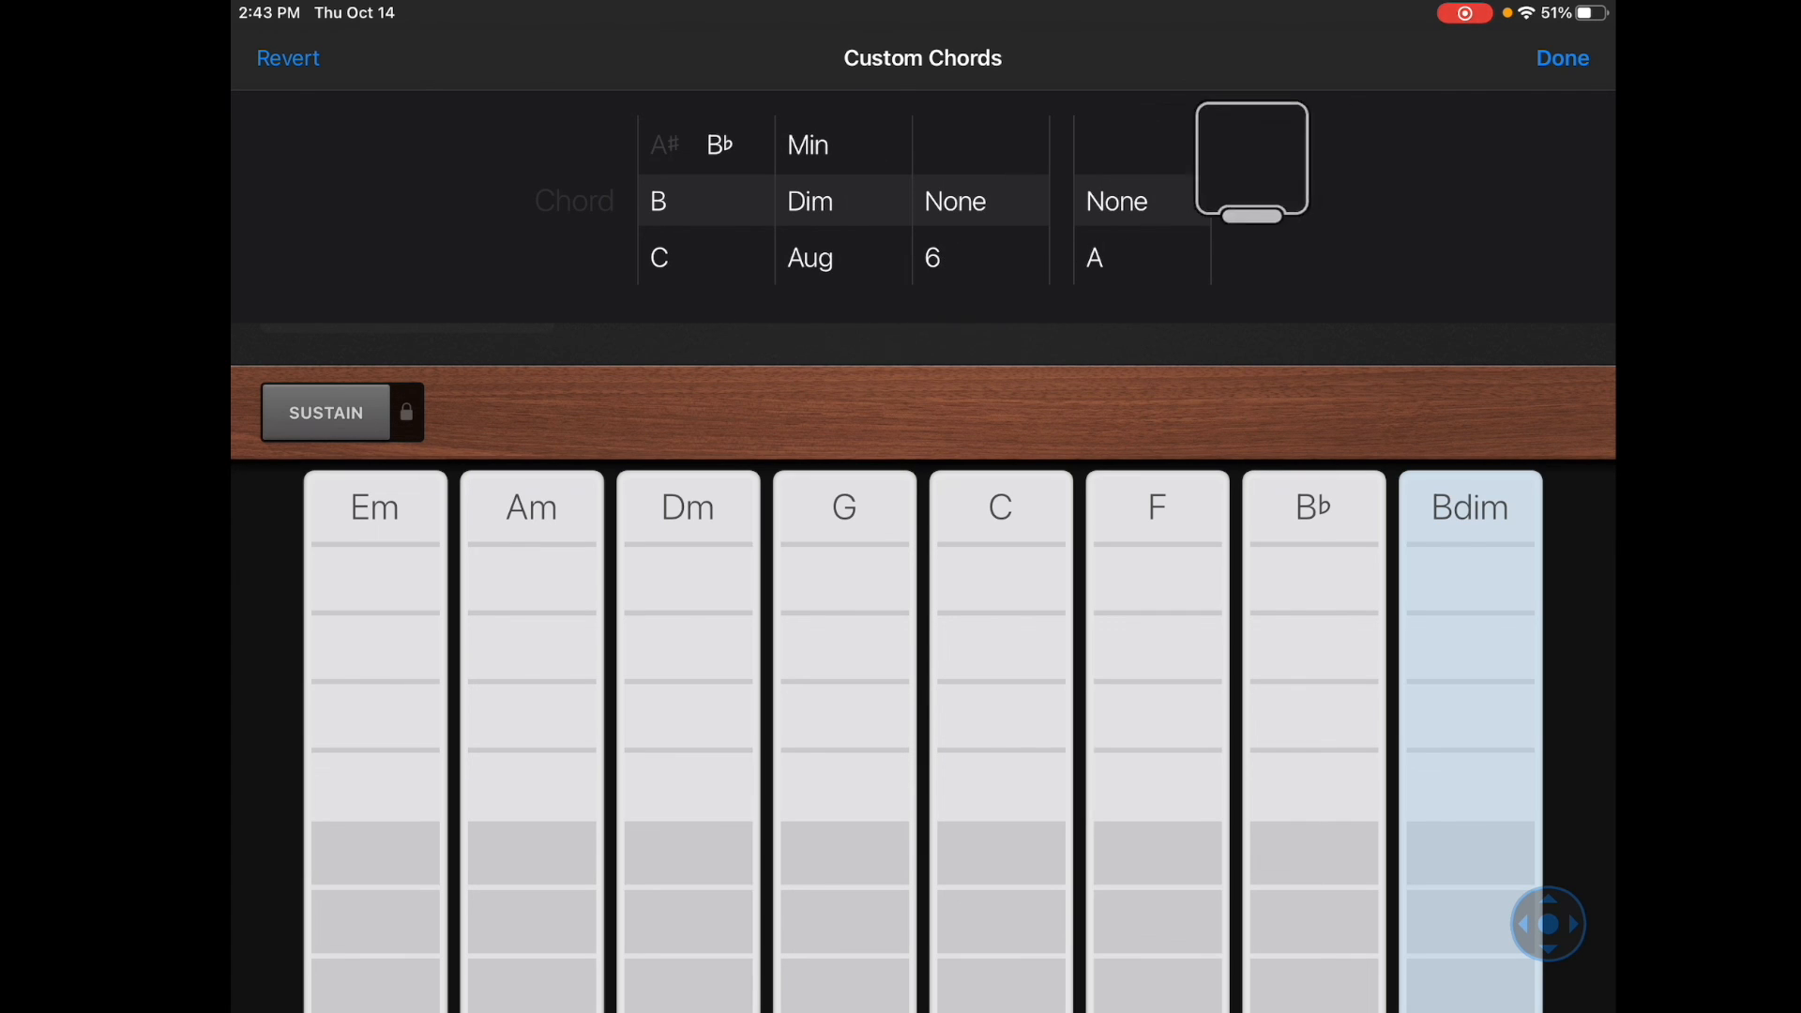
click(1561, 59)
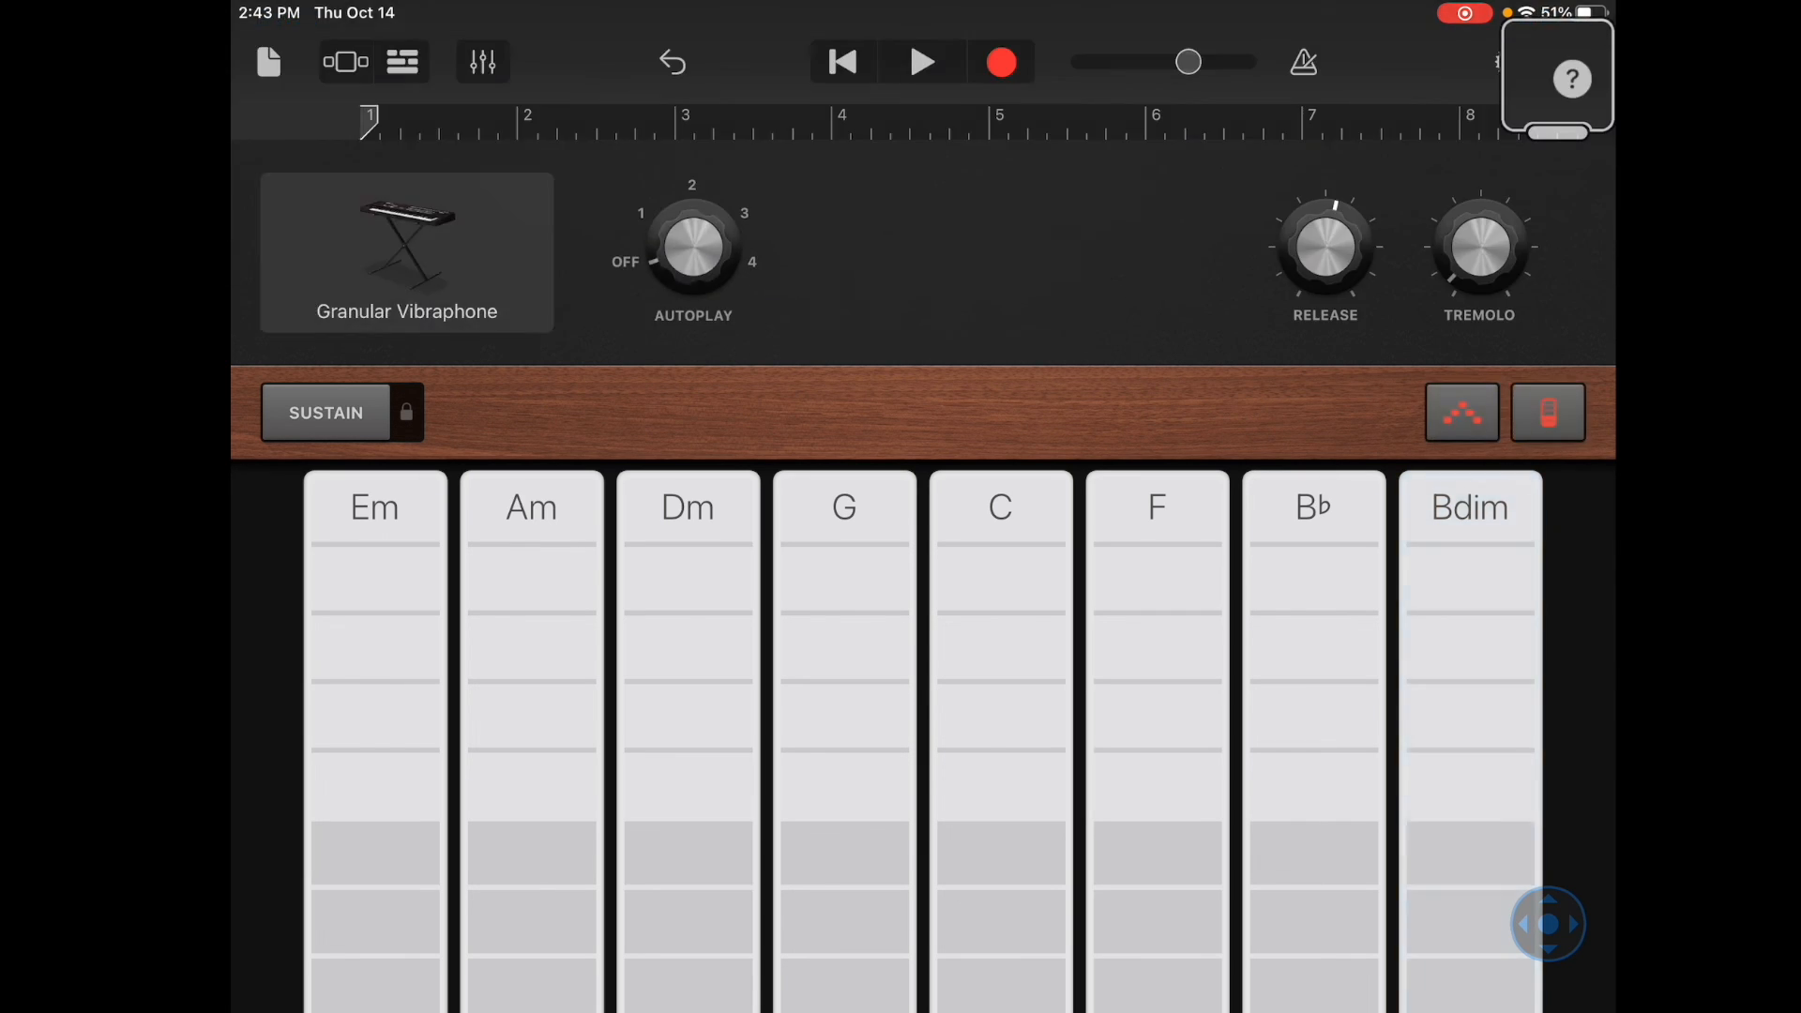